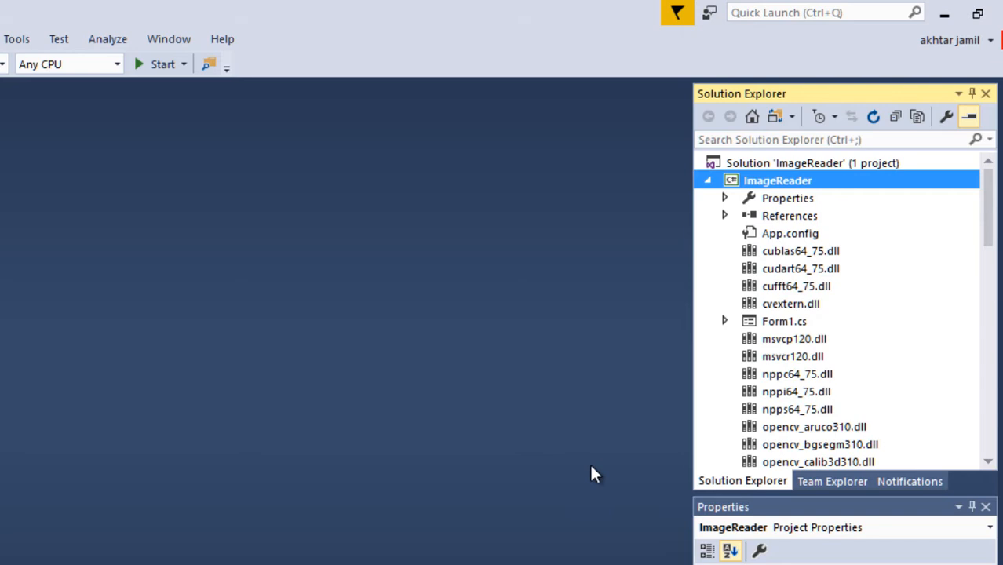
{"action": "mouse_move", "coordinate": [562, 456]}
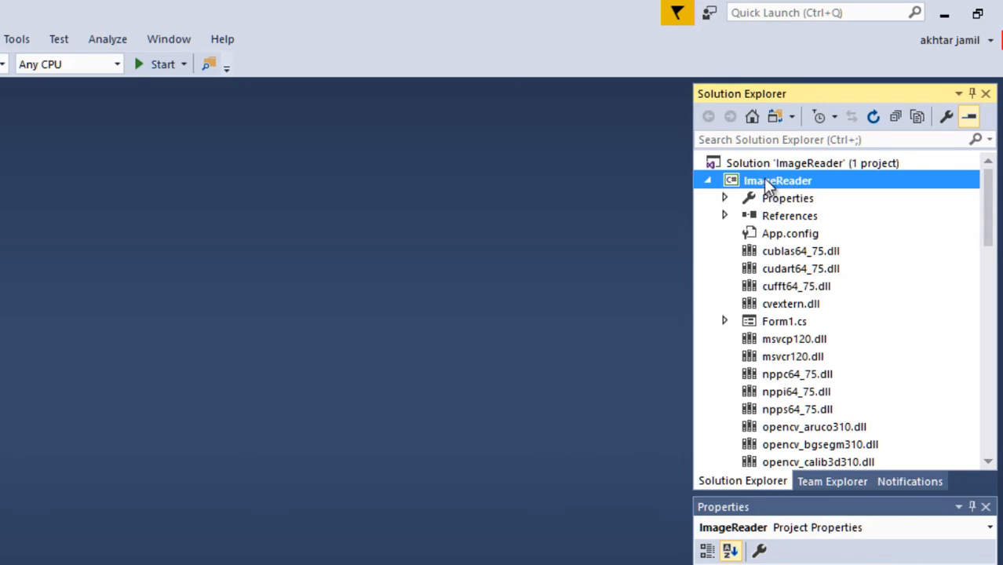
Add a new Windows Form item named Form2.cs to the ImageReader project
{"action": "right_click", "coordinate": [777, 181]}
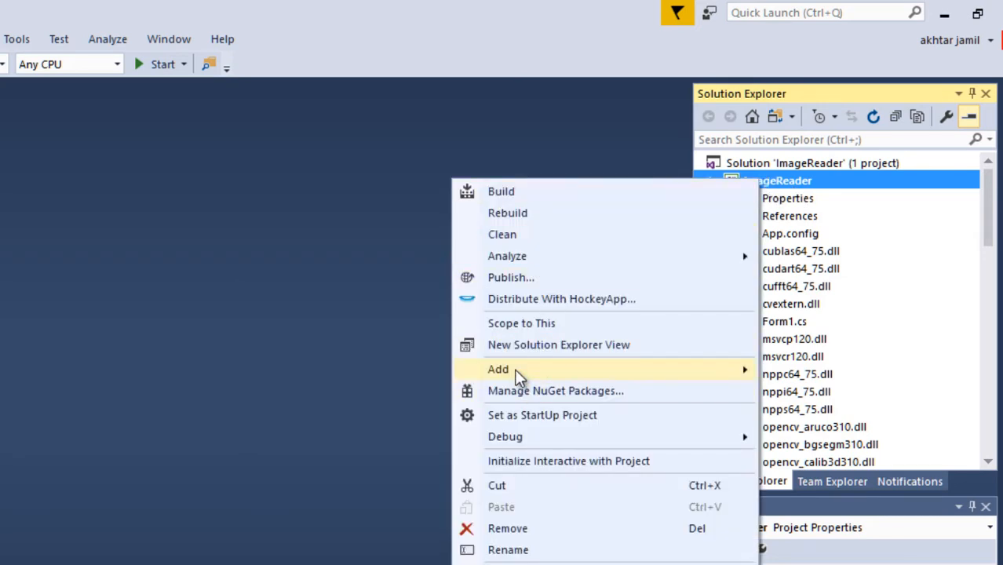
{"action": "left_click", "coordinate": [497, 369]}
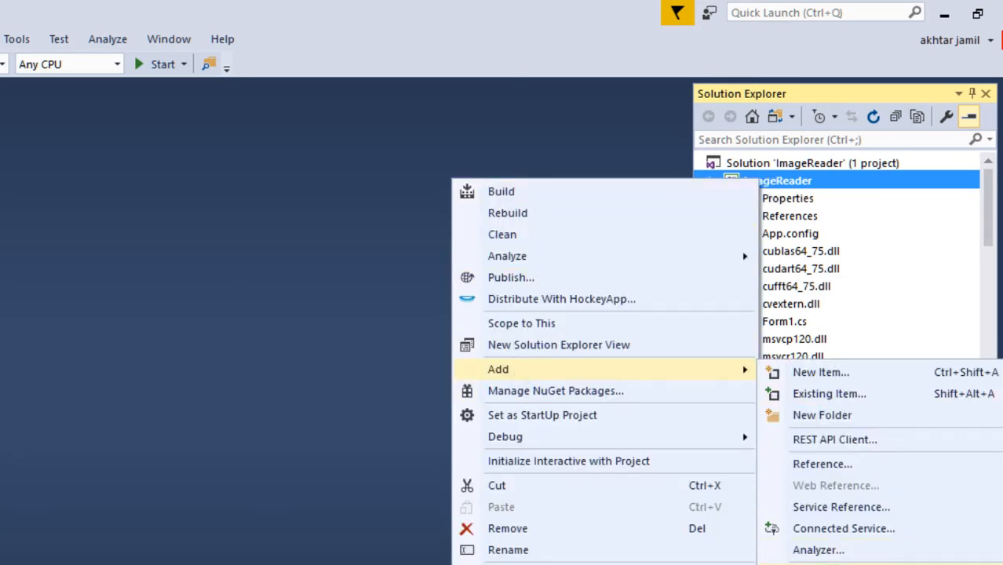
{"action": "left_click", "coordinate": [820, 372]}
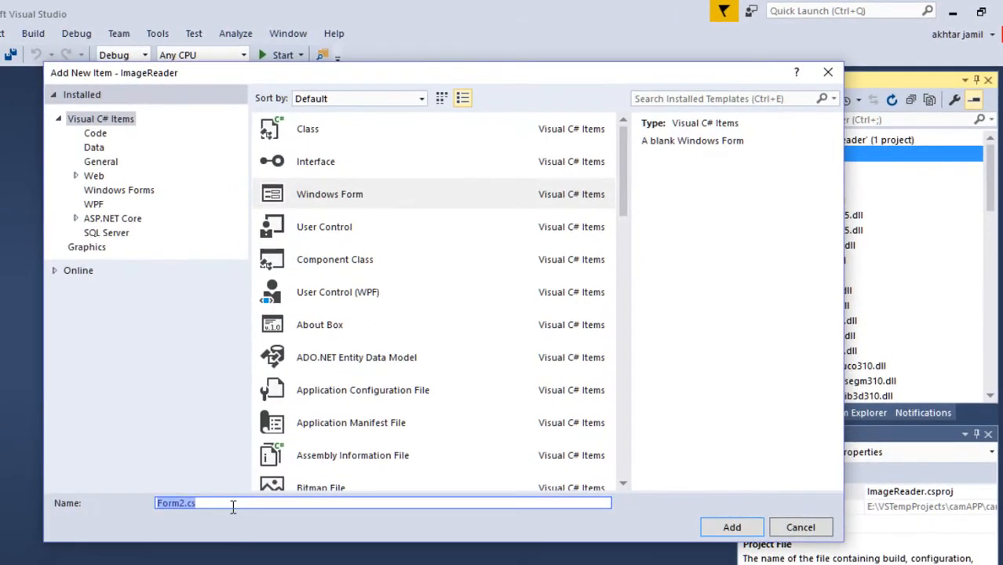
{"action": "mouse_move", "coordinate": [655, 540]}
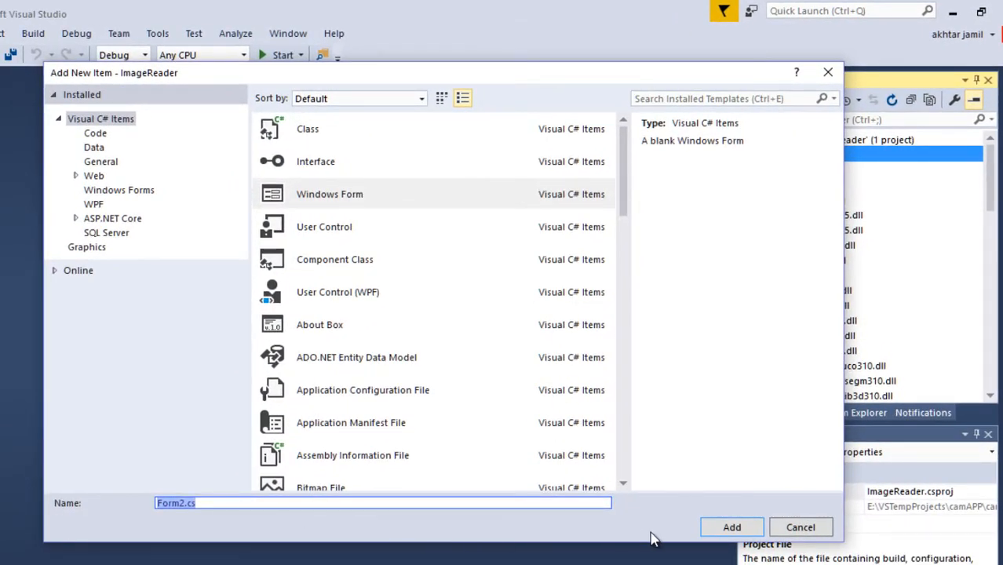
{"action": "left_click", "coordinate": [799, 526]}
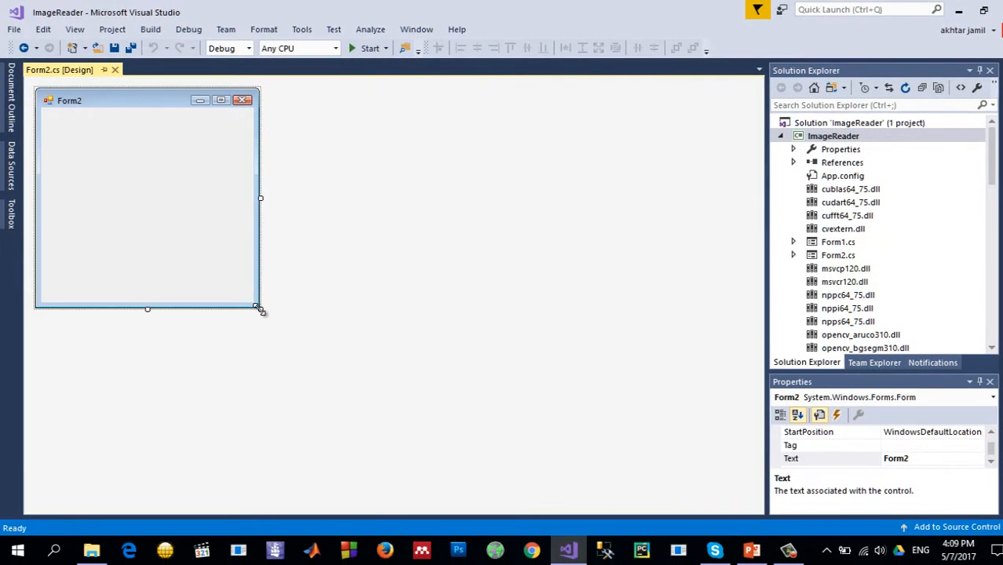
Enlarge the Form2 design surface and make Program.cs run new Form2() at startup
{"action": "left_click_drag", "start_coordinate": [260, 307], "coordinate": [690, 472]}
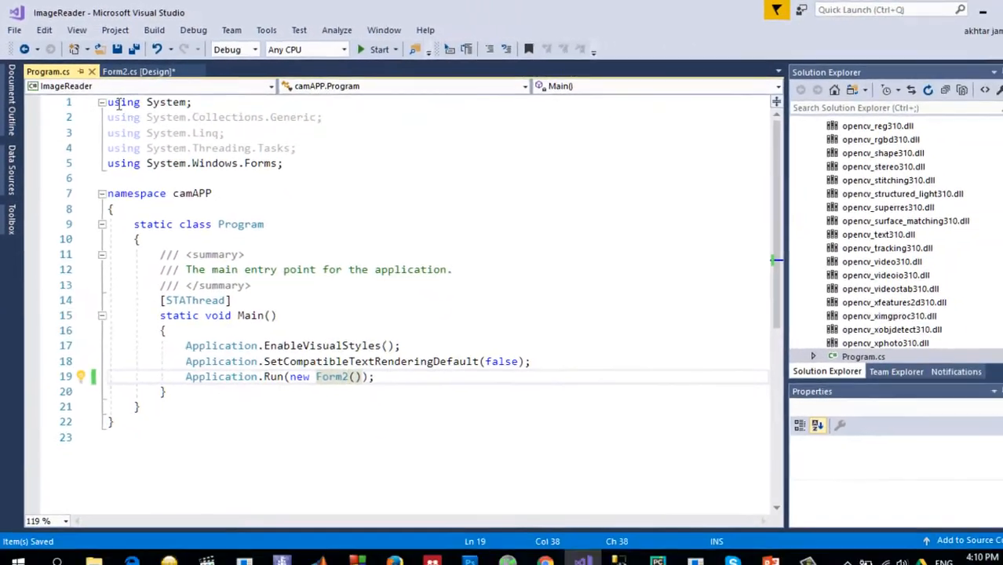
{"action": "left_click", "coordinate": [138, 71]}
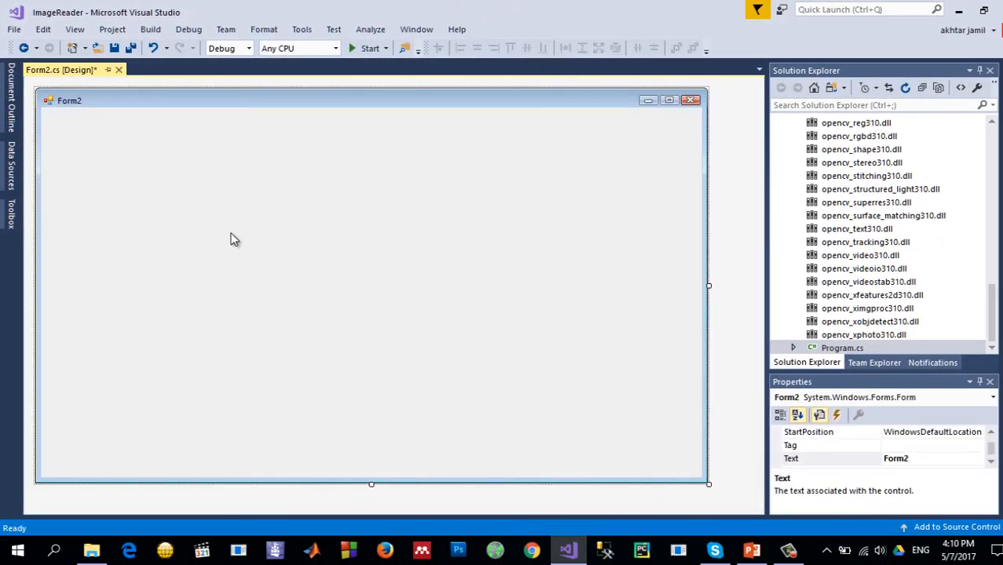
{"action": "mouse_move", "coordinate": [61, 235]}
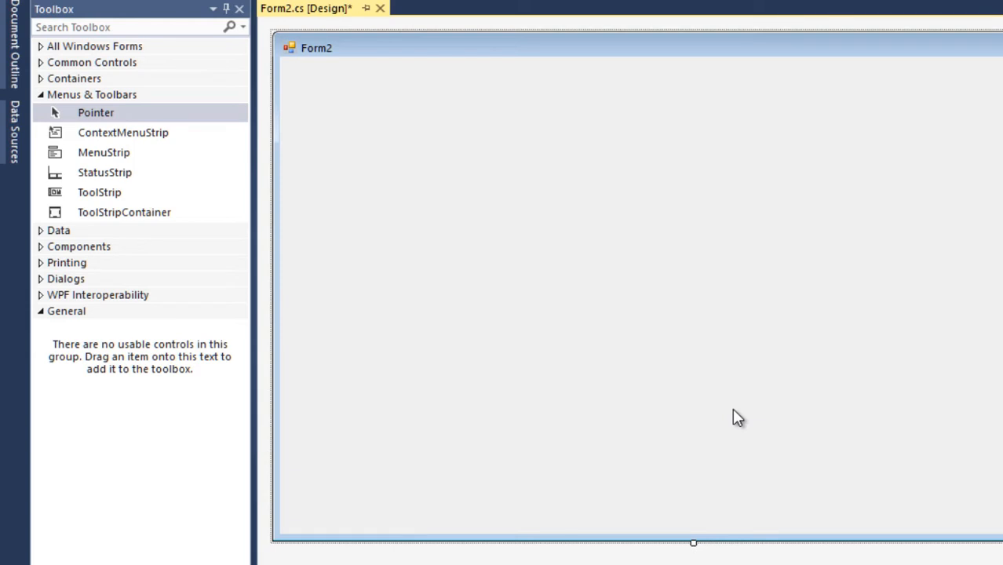
{"action": "mouse_move", "coordinate": [105, 172]}
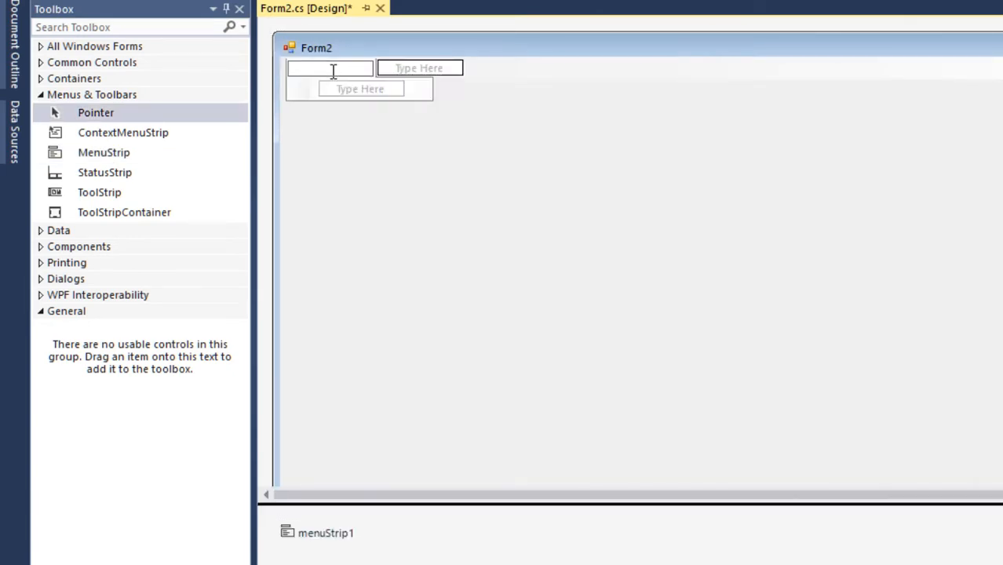
Build a menu strip with a File menu holding Open Sync and Open Async items
{"action": "type", "text": "Open"}
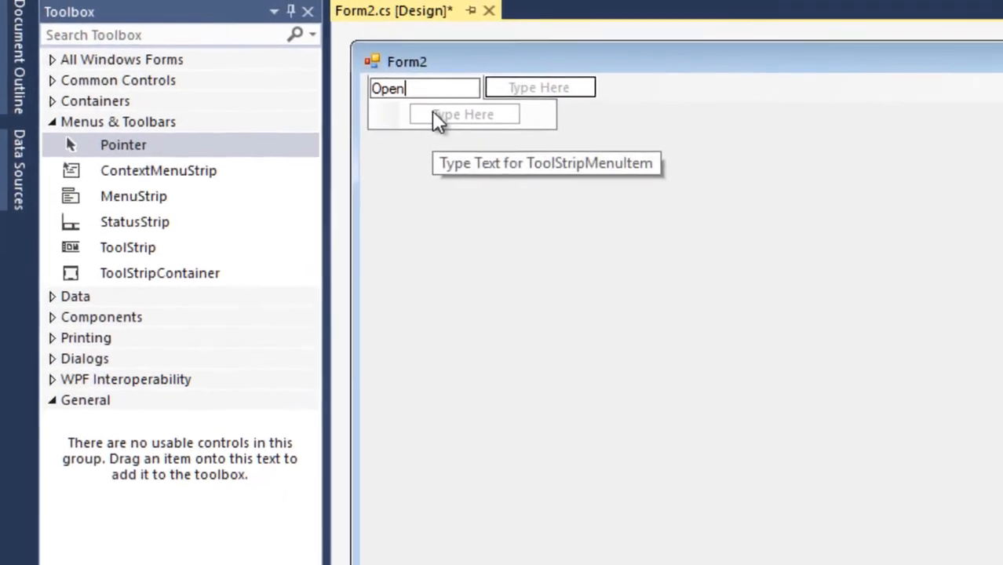
{"action": "type", "text": "File"}
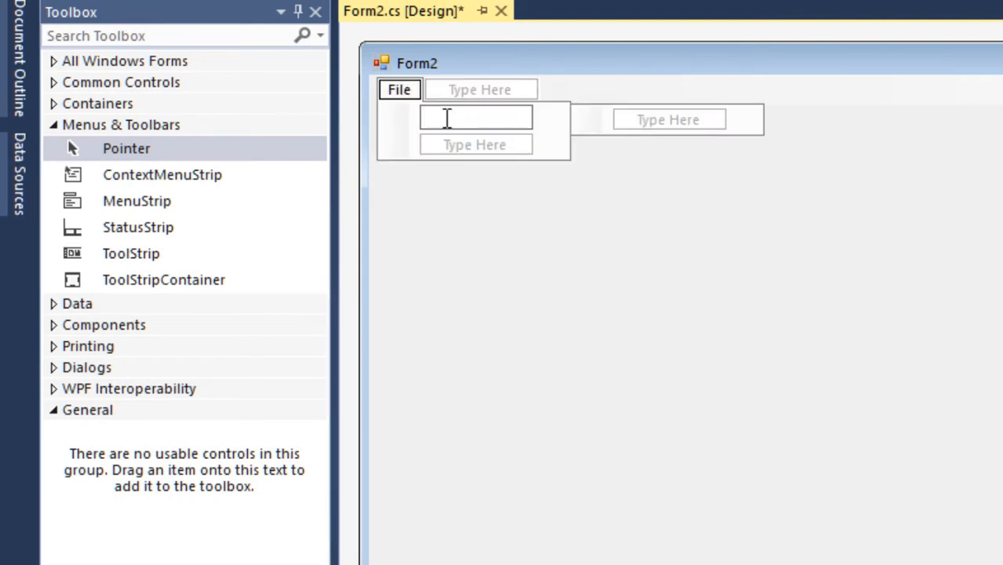
{"action": "type", "text": "Open Syl"}
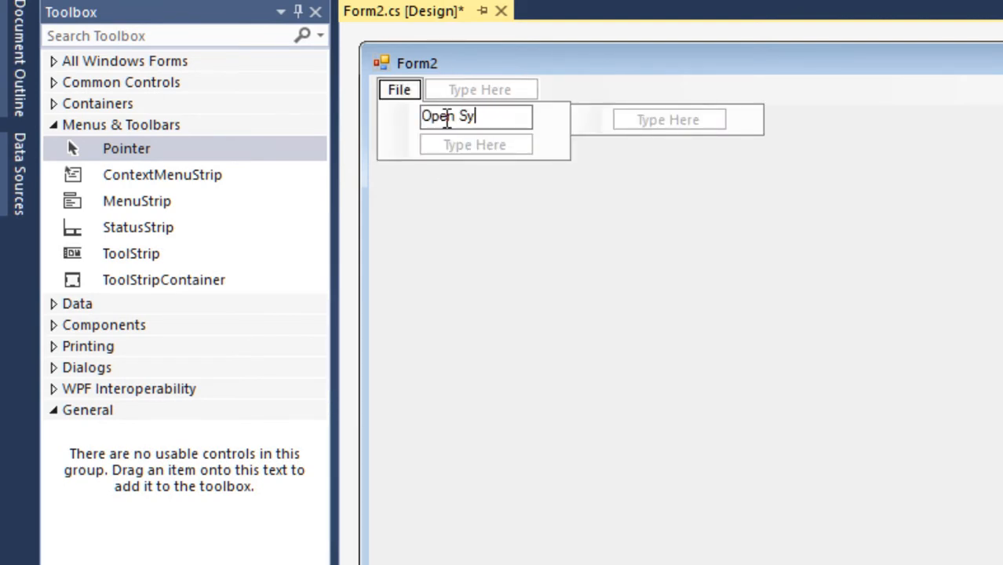
{"action": "type", "text": "nc"}
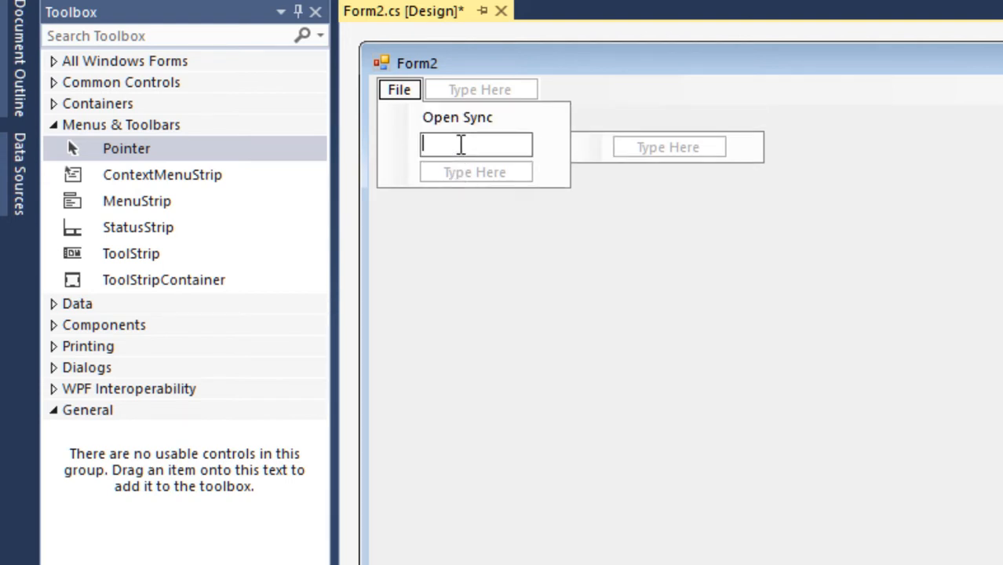
{"action": "type", "text": "Open"}
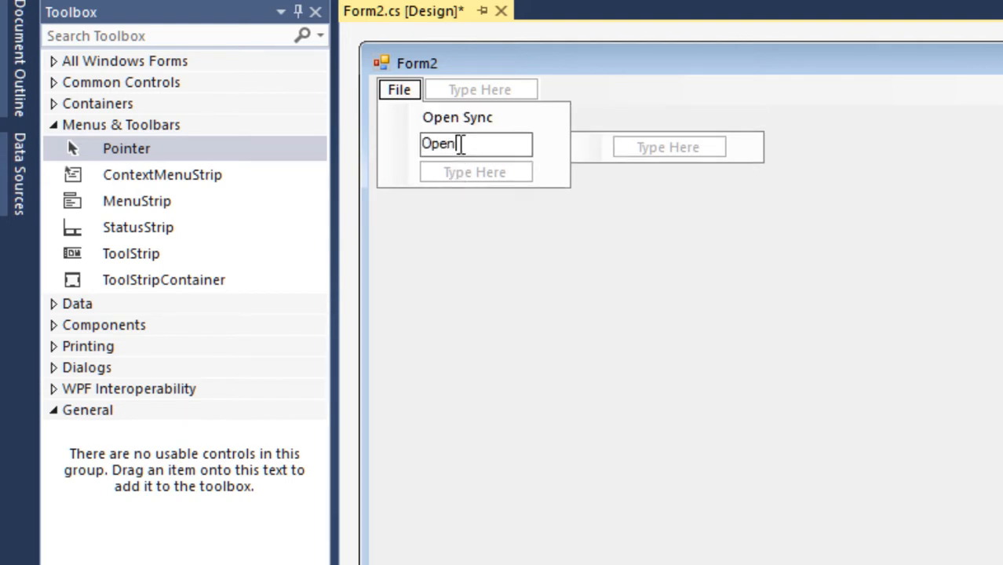
{"action": "type", "text": "Asyn"}
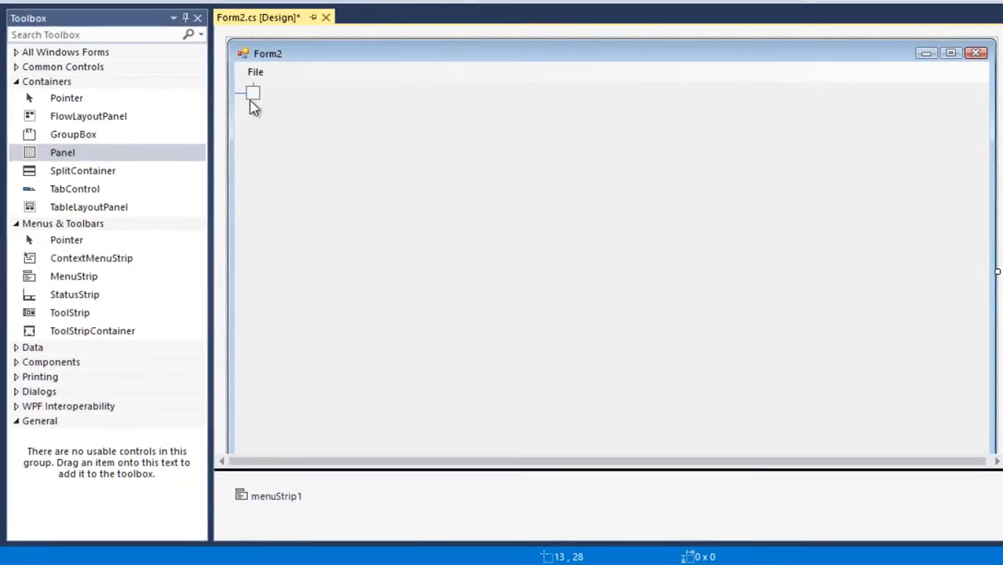
Draw a panel below the menu strip and resize it to fit inside Form2
{"action": "left_click_drag", "start_coordinate": [251, 92], "coordinate": [956, 435]}
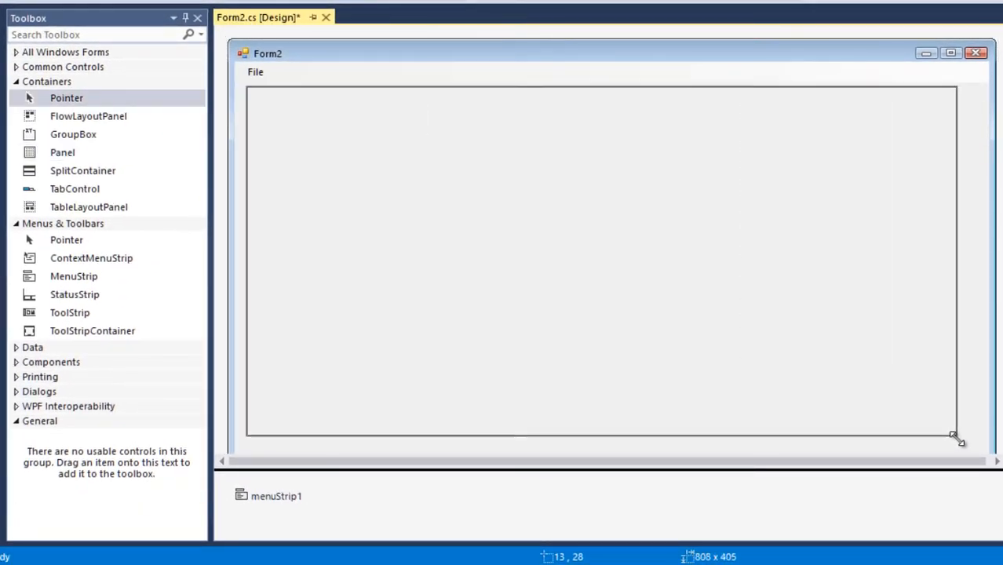
{"action": "left_click_drag", "start_coordinate": [957, 438], "coordinate": [957, 437]}
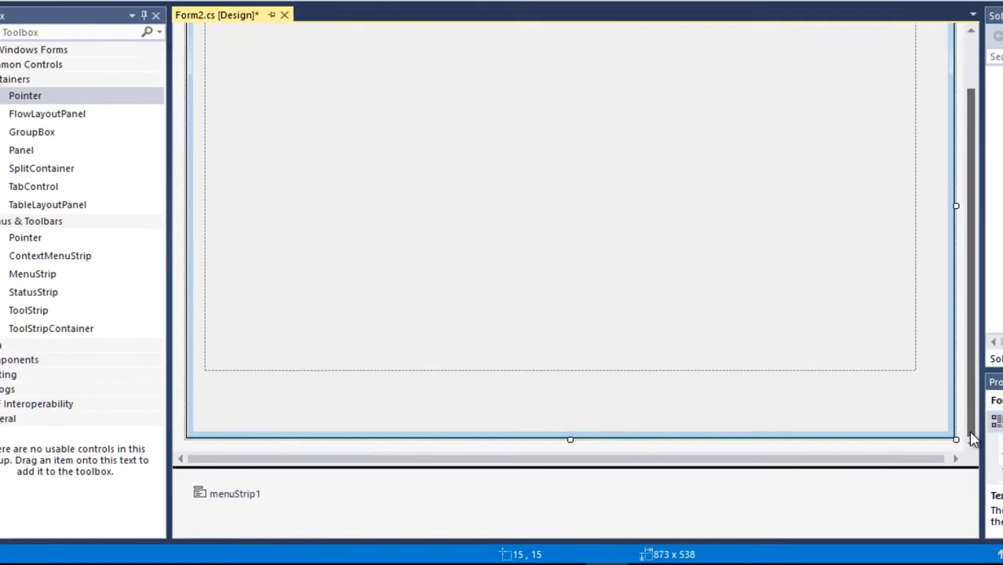
{"action": "left_click_drag", "start_coordinate": [955, 440], "coordinate": [743, 385]}
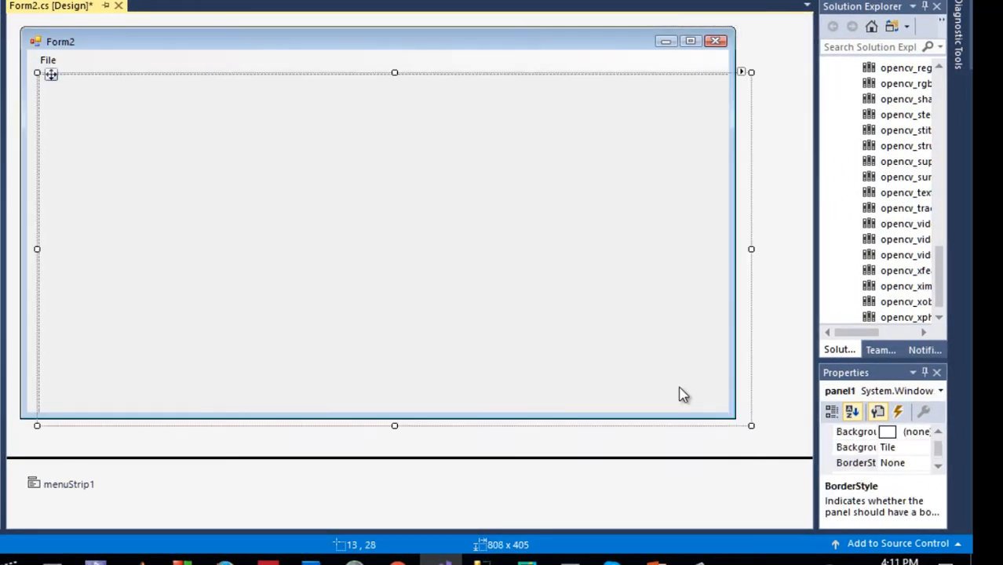
{"action": "left_click_drag", "start_coordinate": [751, 425], "coordinate": [720, 408]}
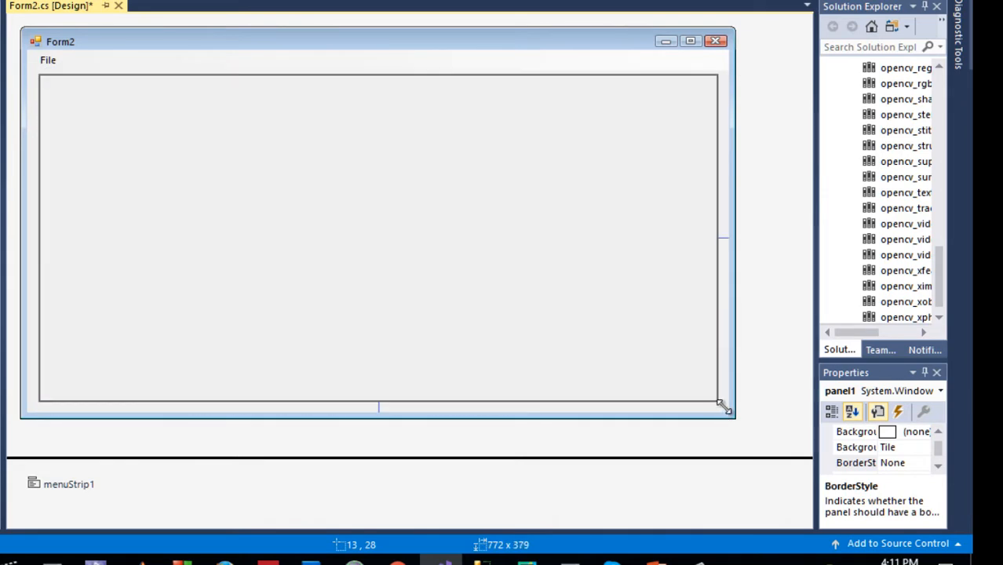
{"action": "left_click", "coordinate": [377, 235]}
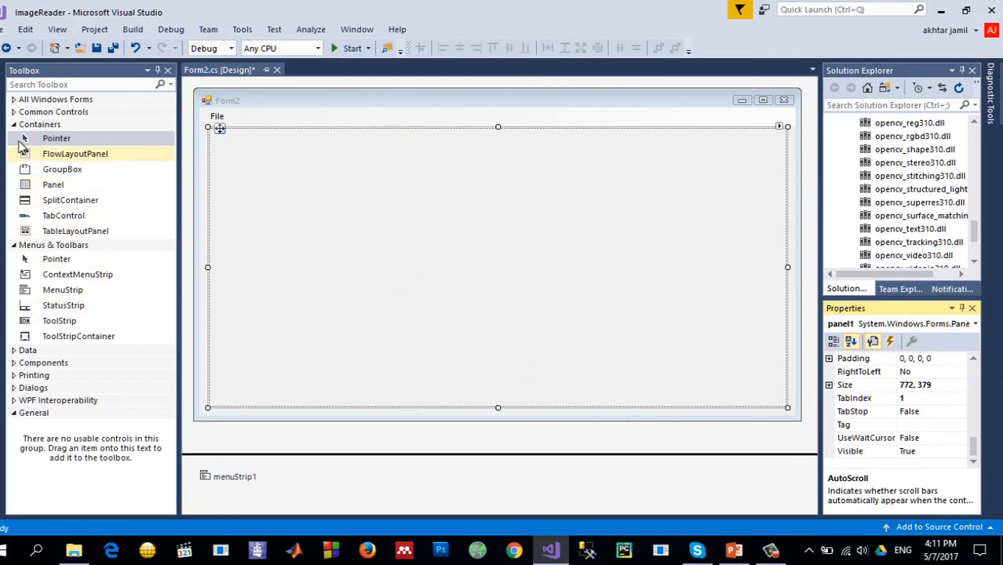
Place a PictureBox at the panel's top-left, set its SizeMode, and select the File menu
{"action": "left_click", "coordinate": [53, 111]}
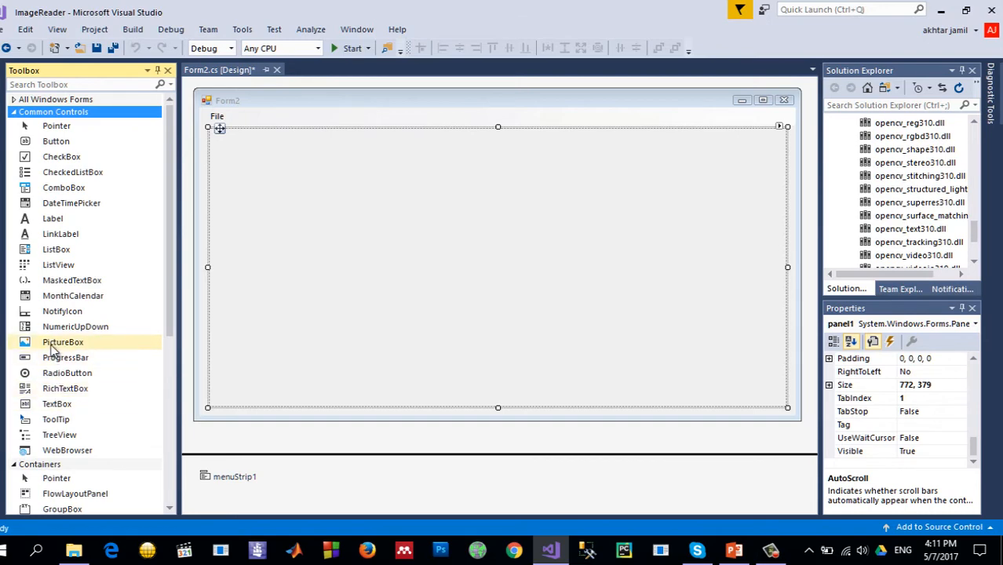
{"action": "left_click_drag", "start_coordinate": [210, 129], "coordinate": [289, 168]}
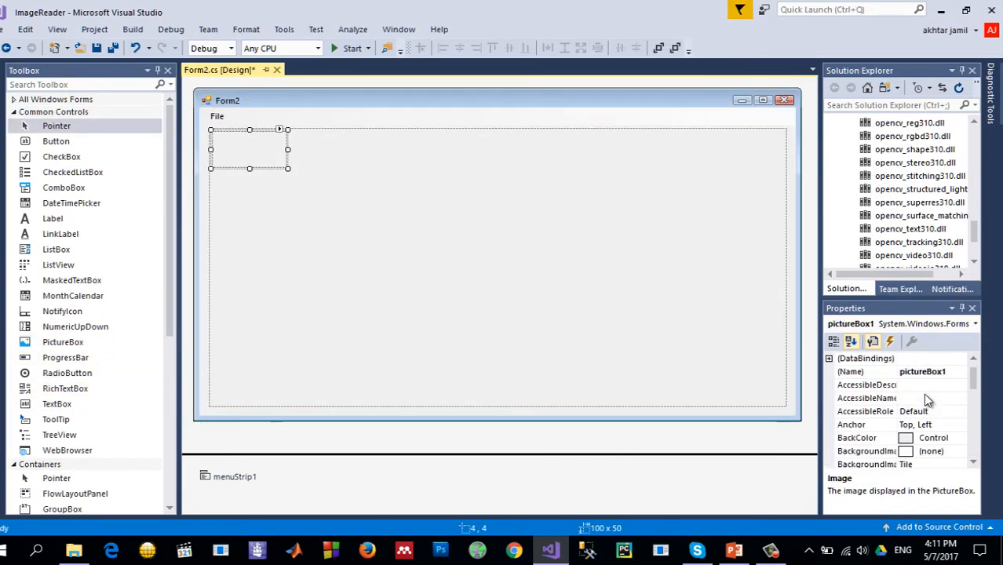
{"action": "scroll", "scroll_direction": "down", "scroll_amount": 3}
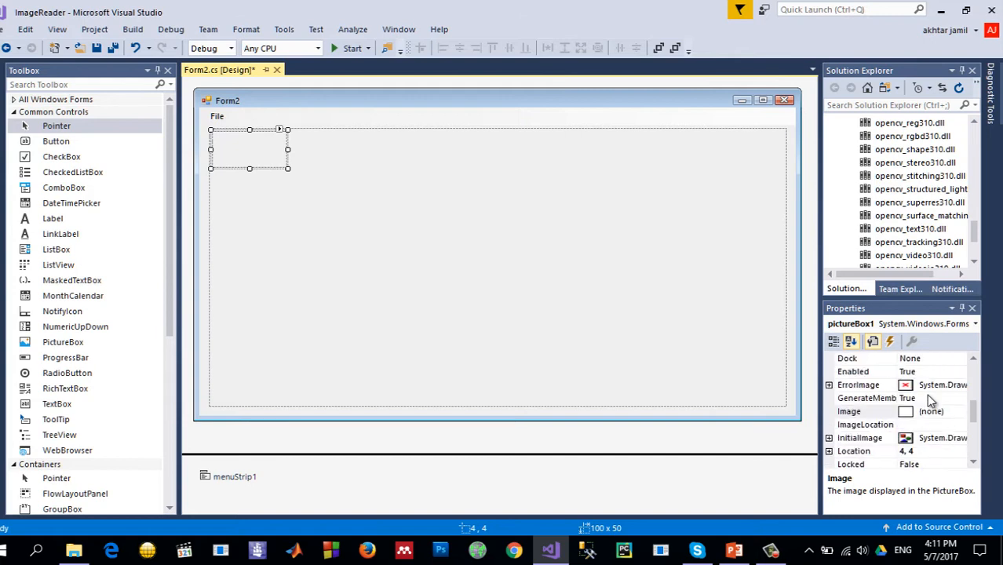
{"action": "scroll", "scroll_direction": "down", "scroll_amount": 3}
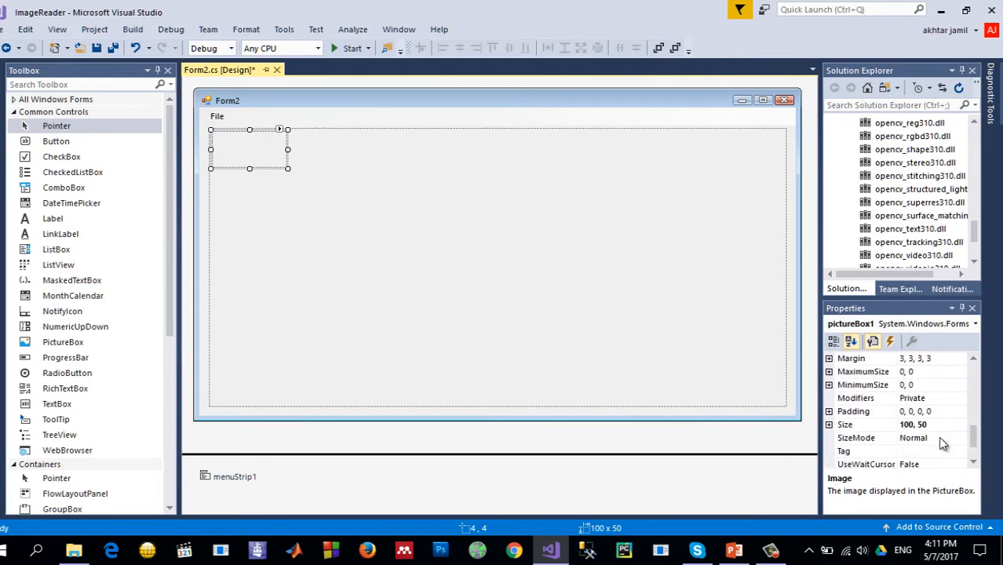
{"action": "left_click", "coordinate": [960, 437]}
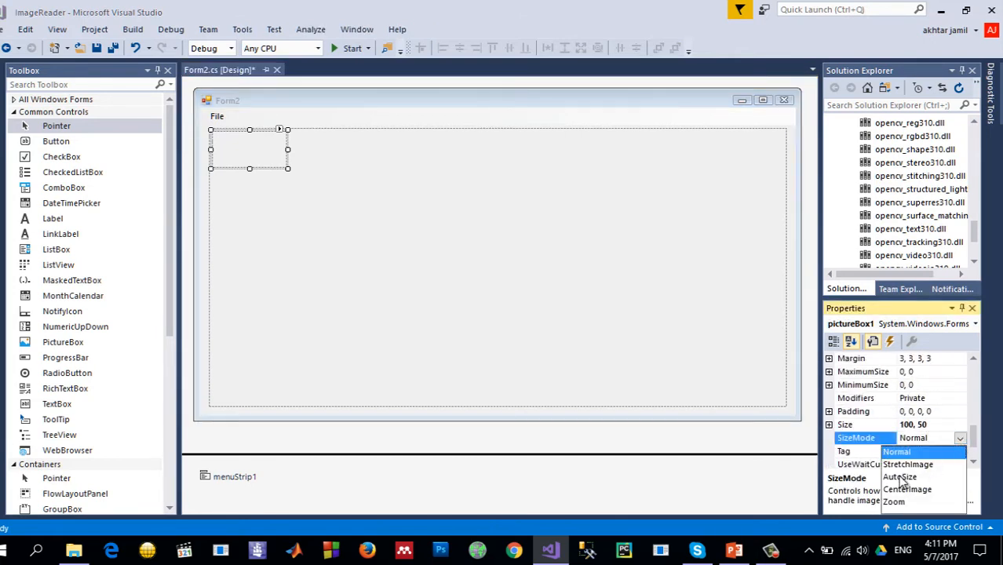
{"action": "left_click", "coordinate": [900, 476]}
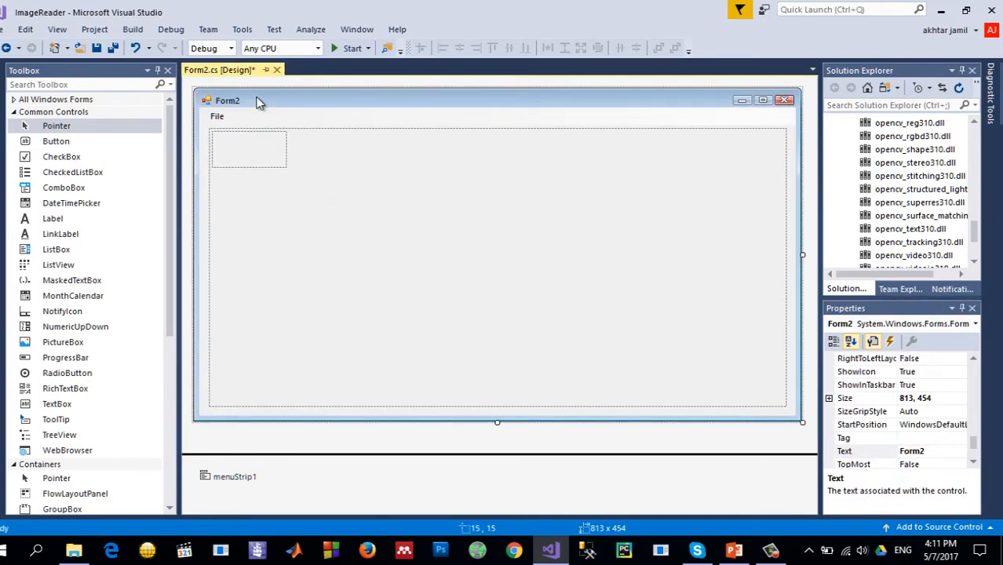
{"action": "left_click", "coordinate": [216, 116]}
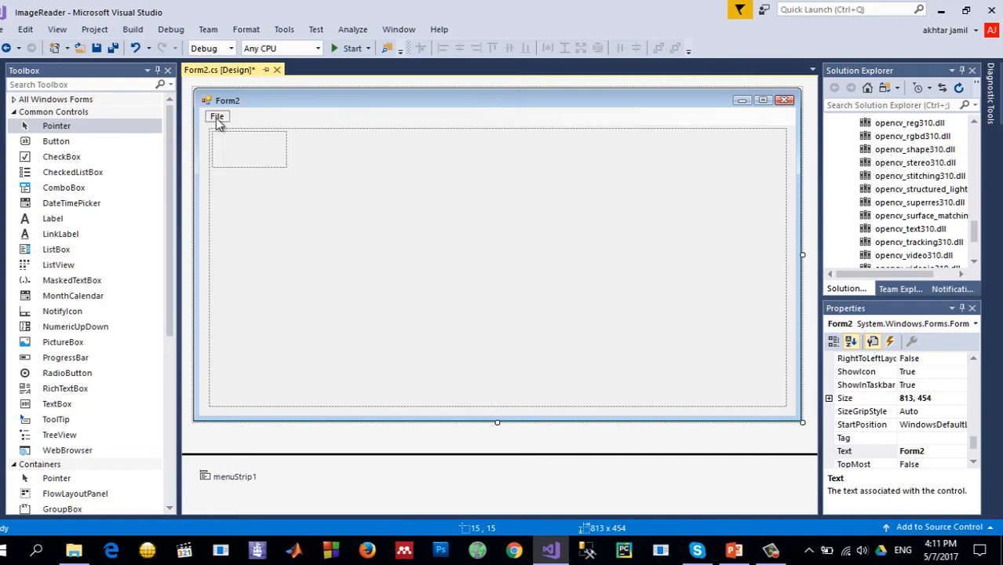
{"action": "left_click", "coordinate": [216, 116]}
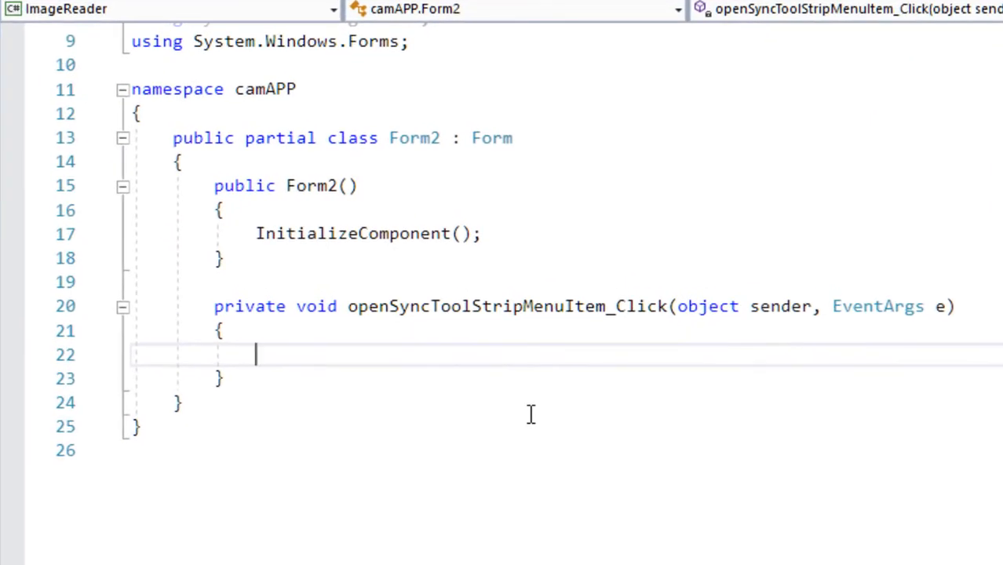
Add 'using Emgu.CV;' to the top of Form2.cs
{"action": "scroll", "scroll_direction": "up", "scroll_amount": 3}
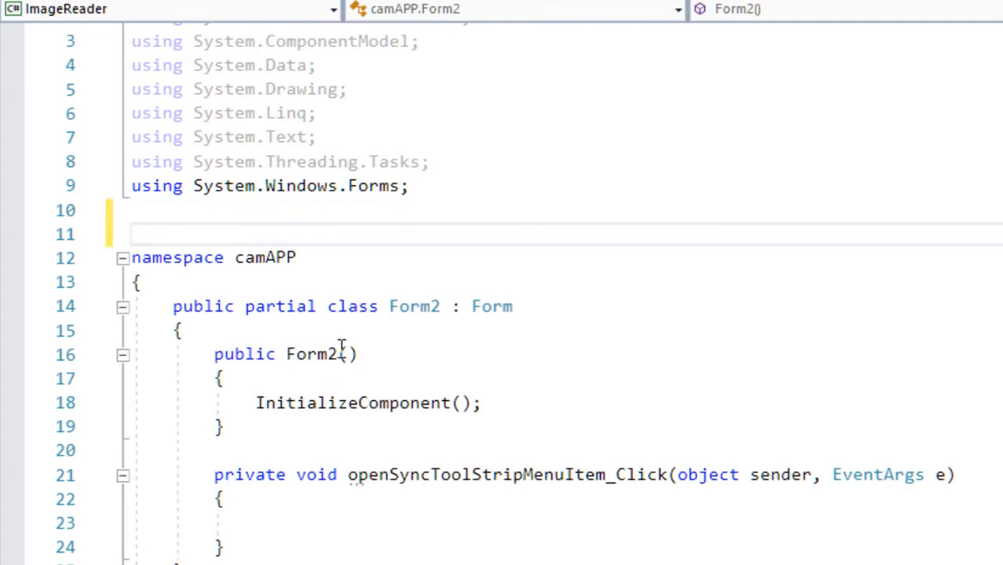
{"action": "type", "text": "using Emgu."}
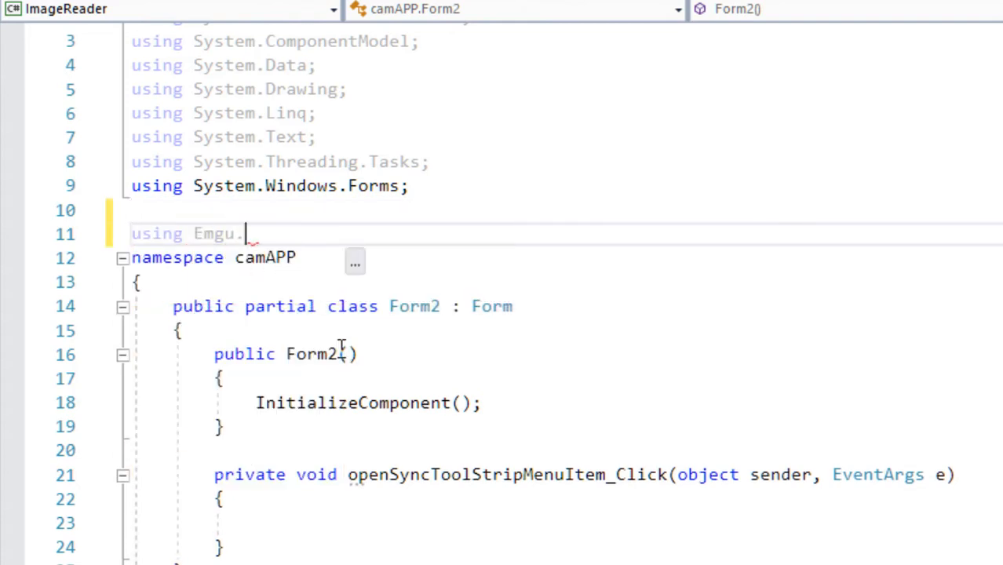
{"action": "type", "text": "CV;"}
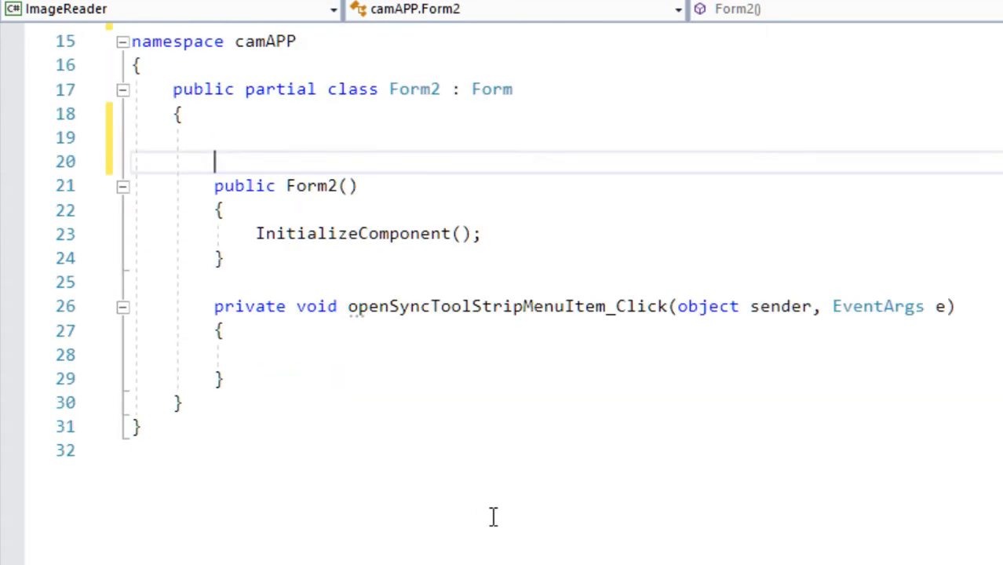
Declare the field 'Image<Bgra,byte> imgInput;' above the Form2 constructor
{"action": "type", "text": "iamg"}
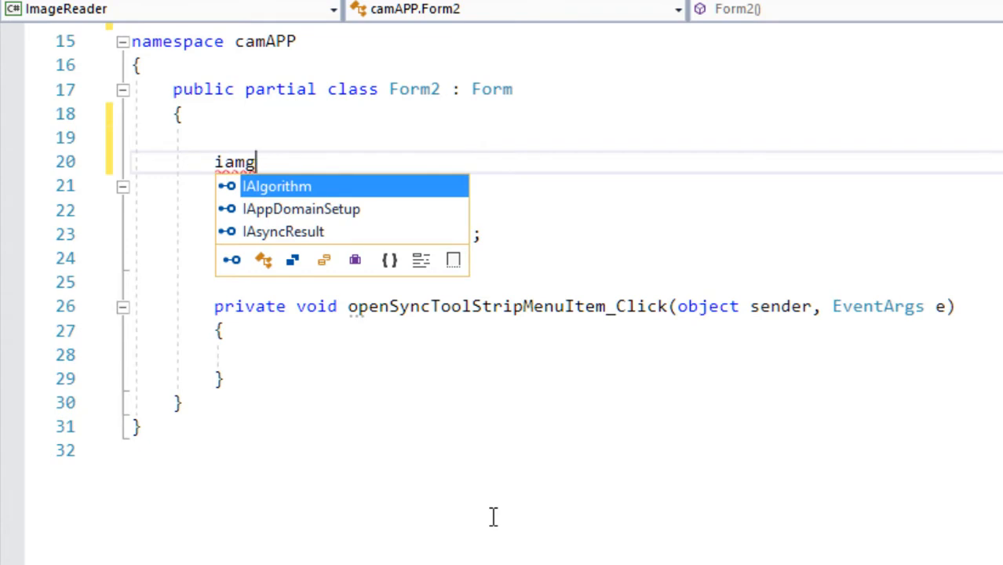
{"action": "type", "text": "image<>"}
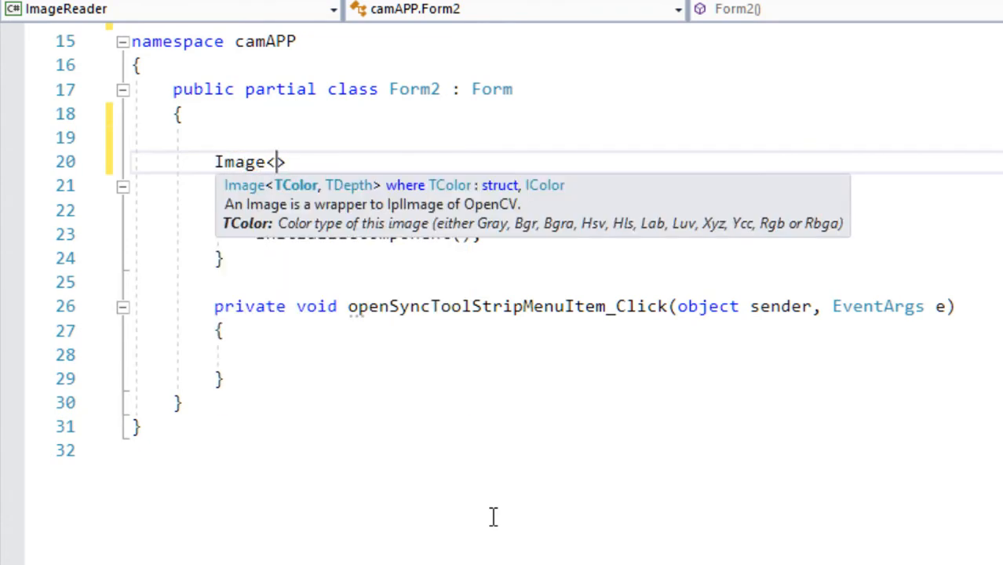
{"action": "type", "text": "bgr"}
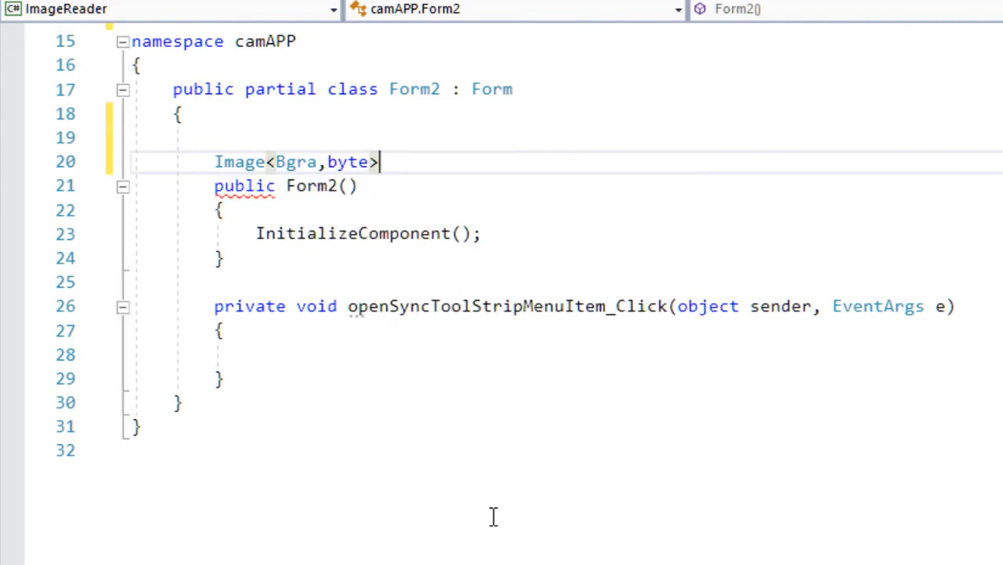
{"action": "type", "text": "imgInput"}
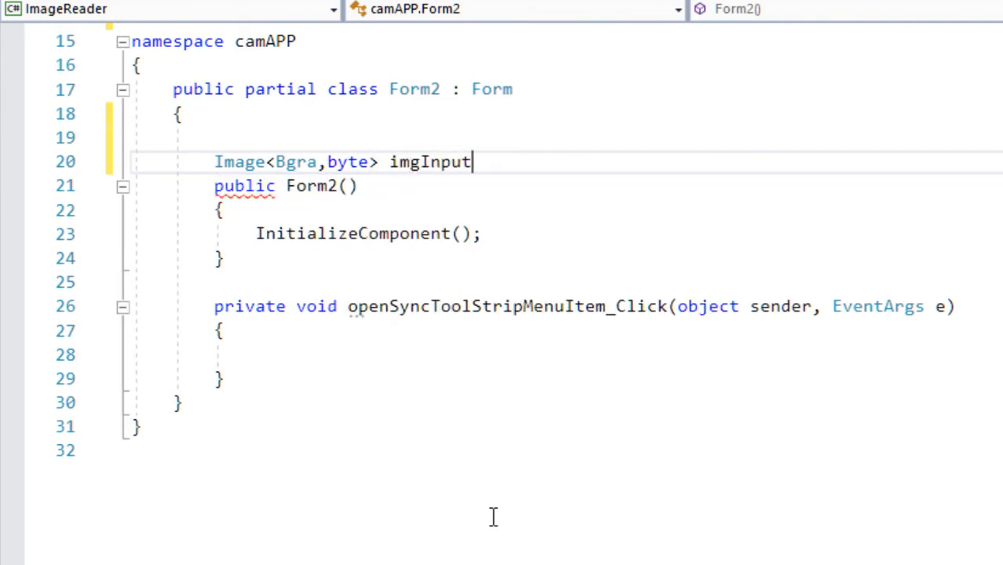
{"action": "type", "text": ";"}
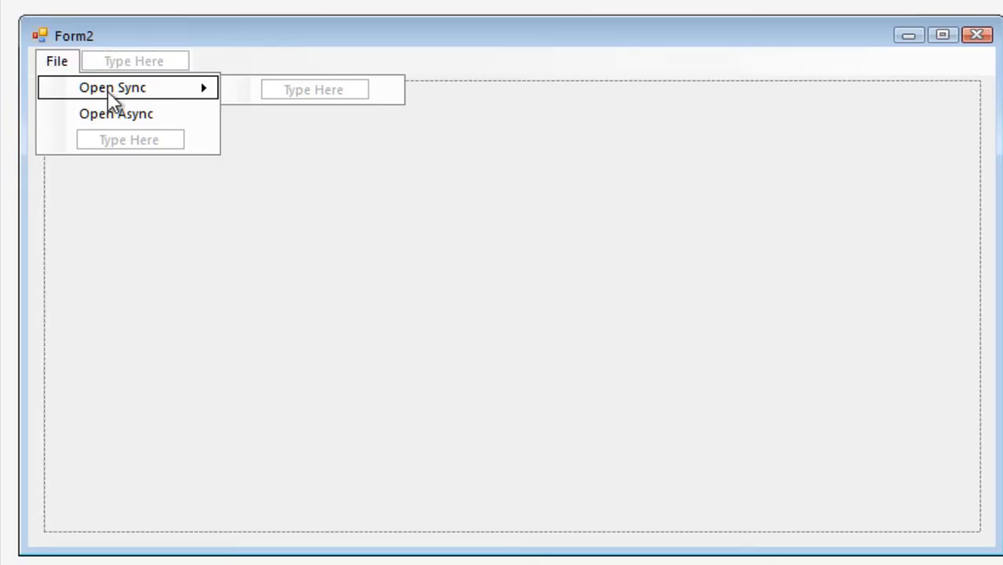
In the Open Sync Click handler, create OpenFileDialog ofd inside a try/catch
{"action": "double_click", "coordinate": [112, 87]}
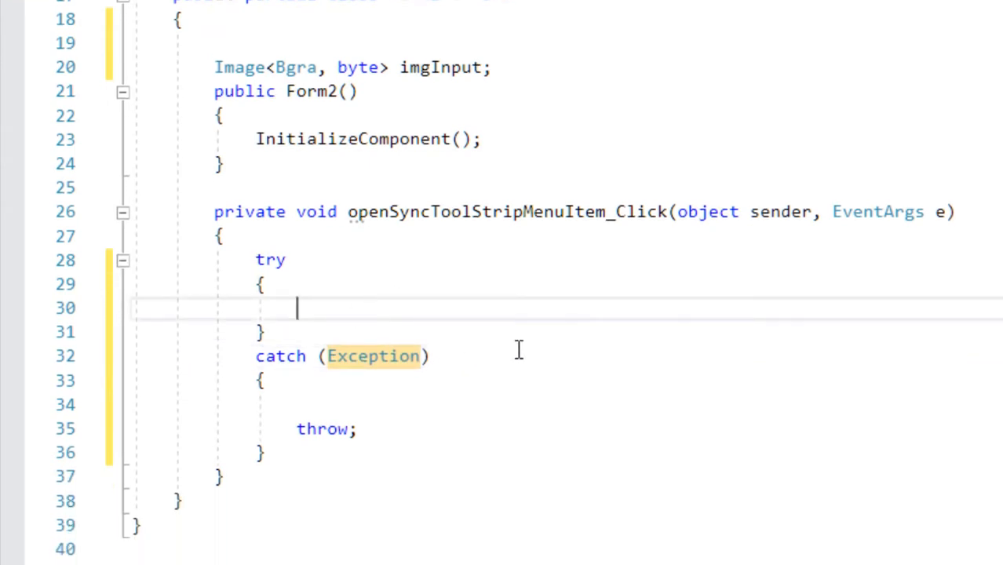
{"action": "mouse_move", "coordinate": [685, 365]}
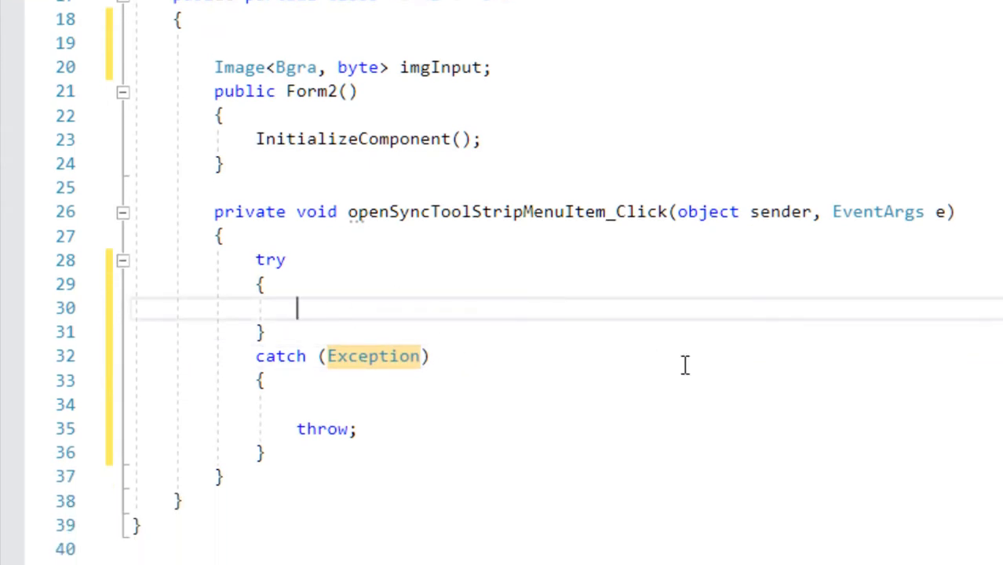
{"action": "type", "text": "o"}
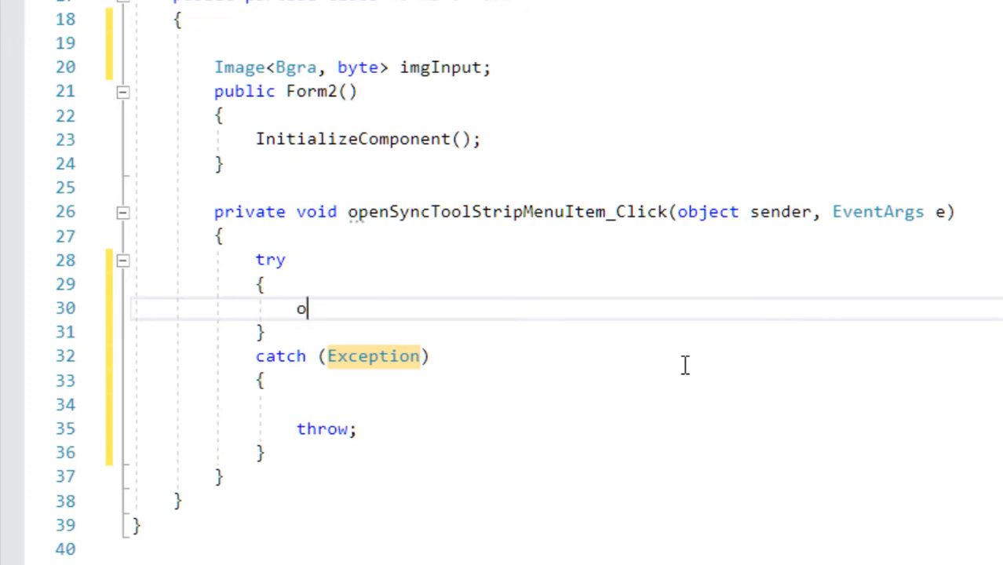
{"action": "type", "text": "penFileDialog of"}
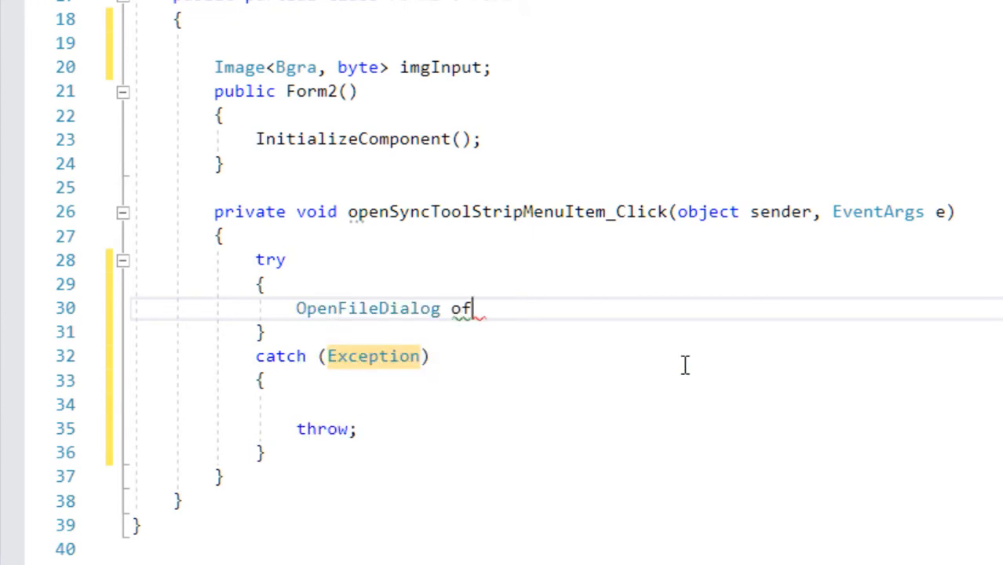
{"action": "type", "text": "d=new OpenFileDialog()"}
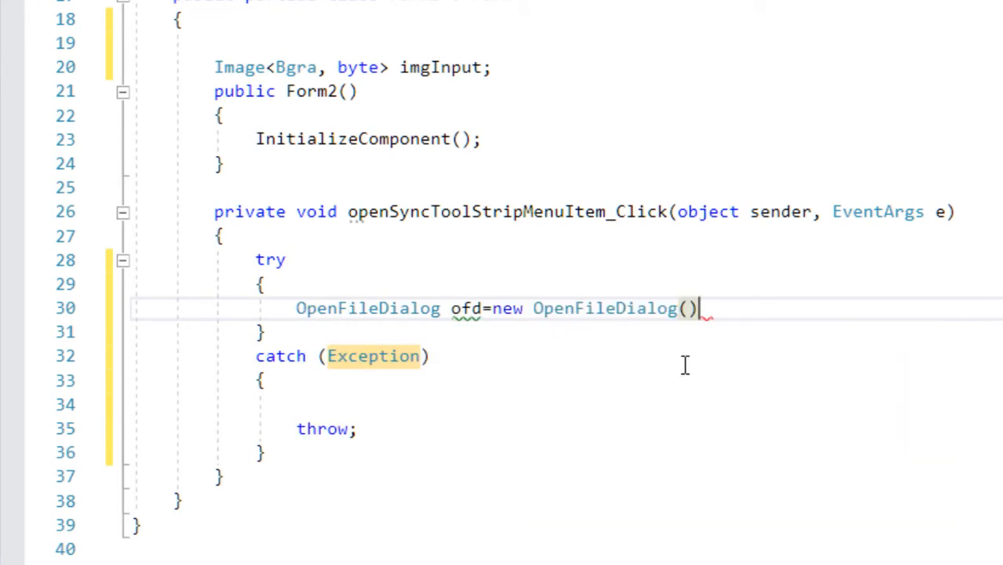
{"action": "type", "text": ";"}
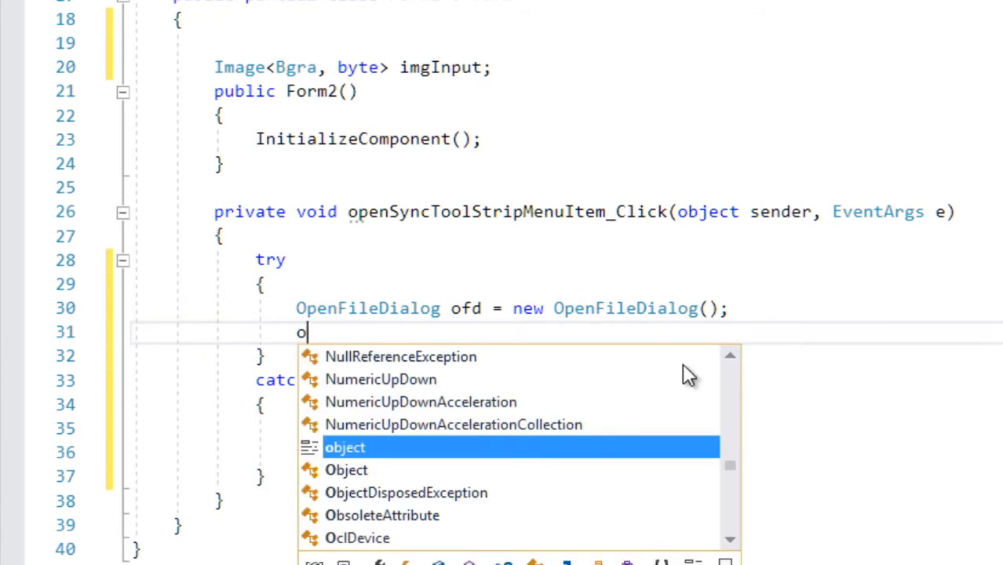
Set ofd.Filter to "Select Tif |*.tif"
{"action": "type", "text": "fd.f"}
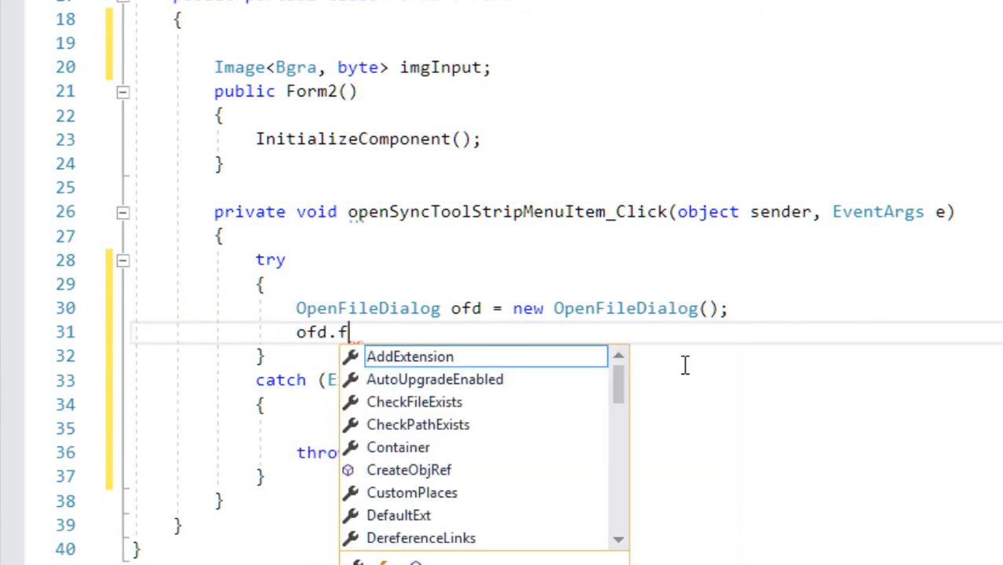
{"action": "type", "text": "ilter"}
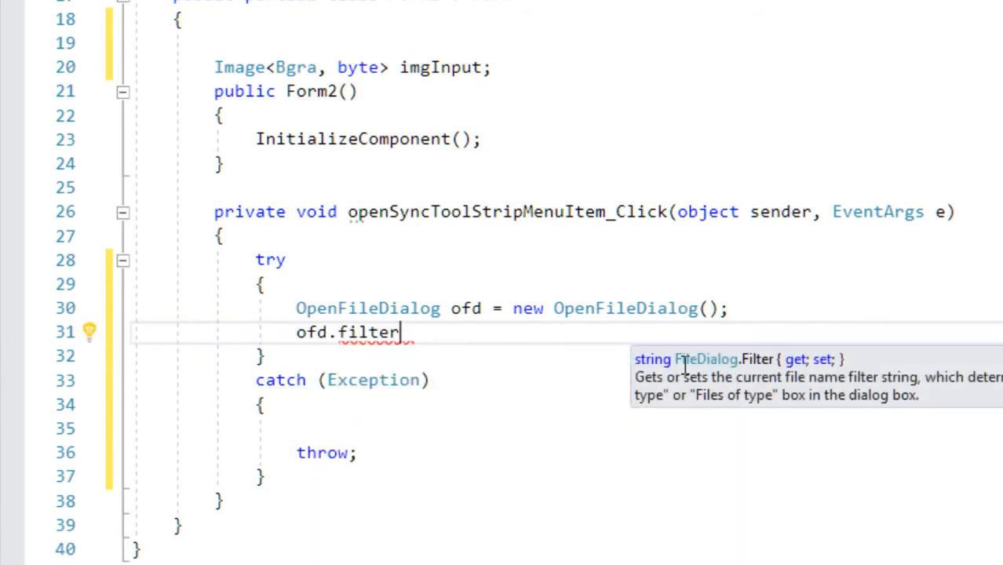
{"action": "type", "text": "= \"\";"}
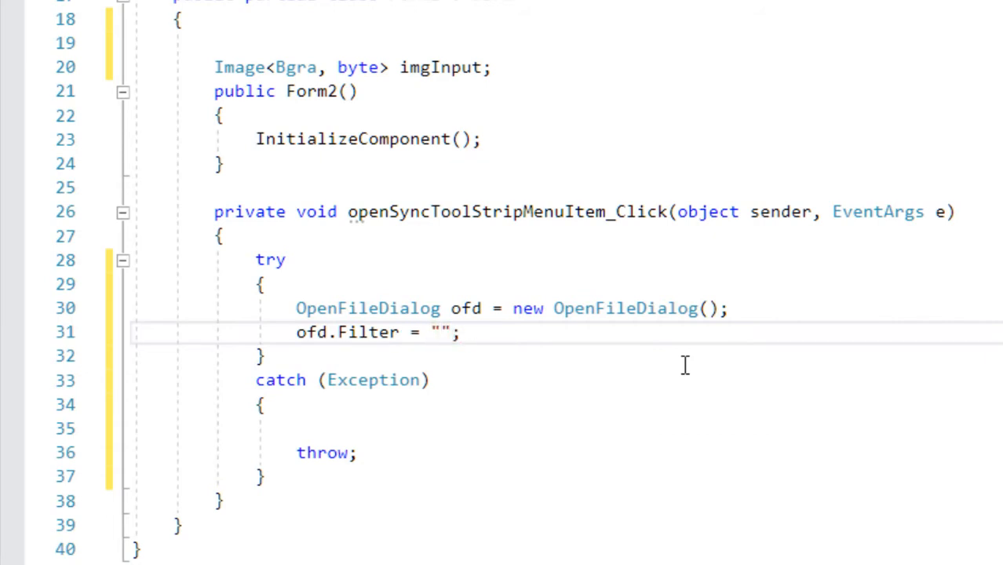
{"action": "type", "text": "Select Tif"}
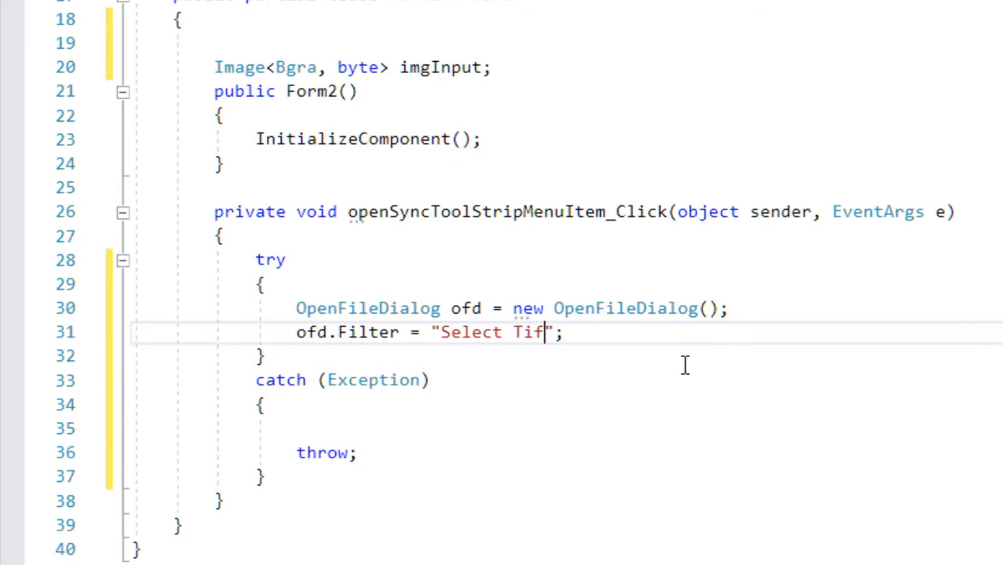
{"action": "type", "text": "|"}
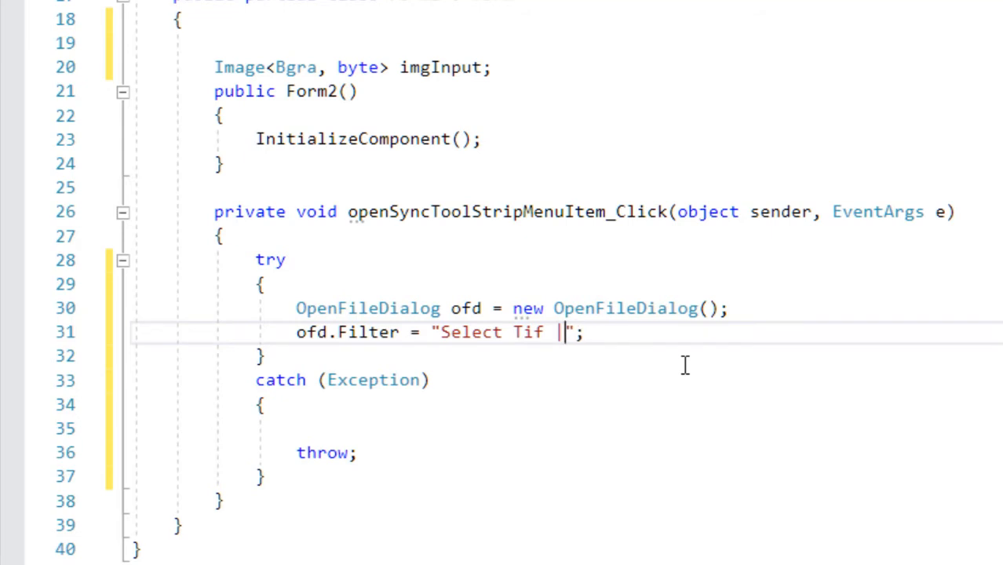
{"action": "type", "text": "*.t"}
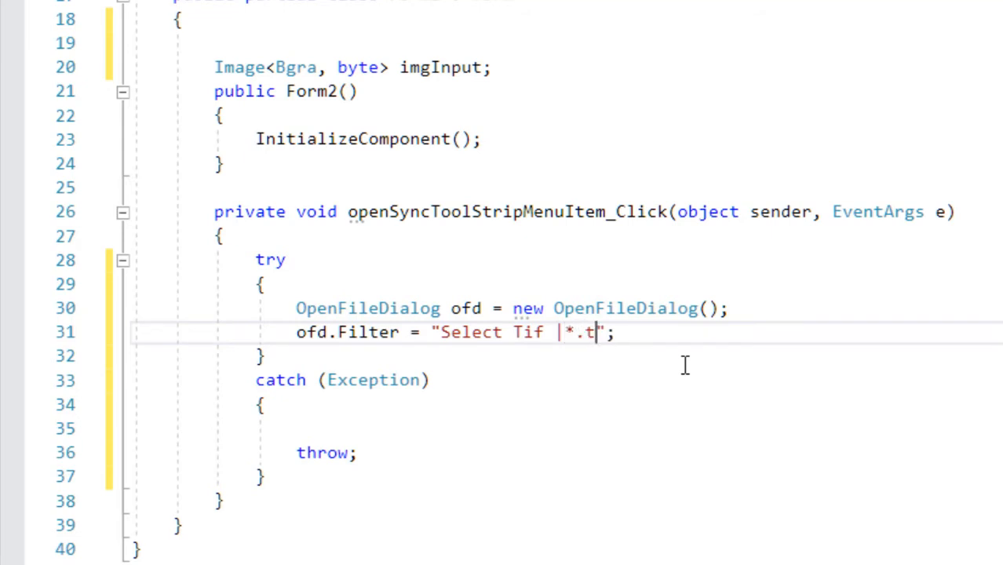
Add an if checking ofd.ShowDialog() == DialogResult.OK
{"action": "type", "text": "if"}
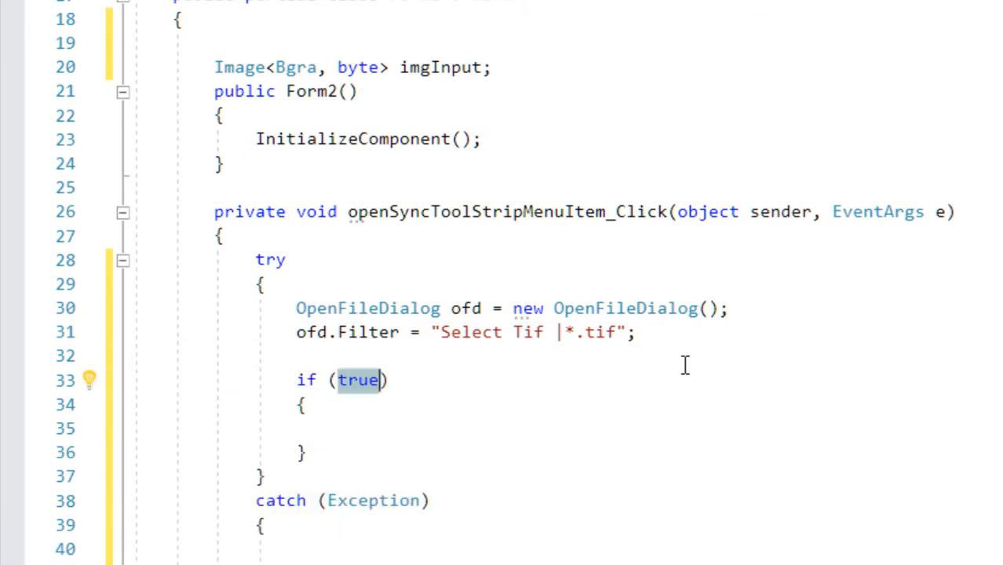
{"action": "type", "text": "ofd."}
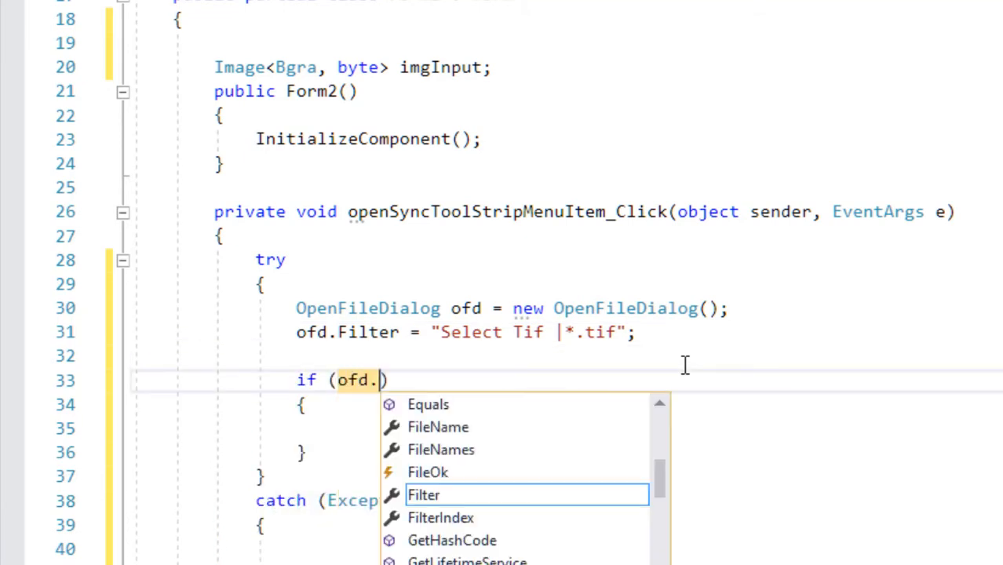
{"action": "type", "text": "ShowDialog()"}
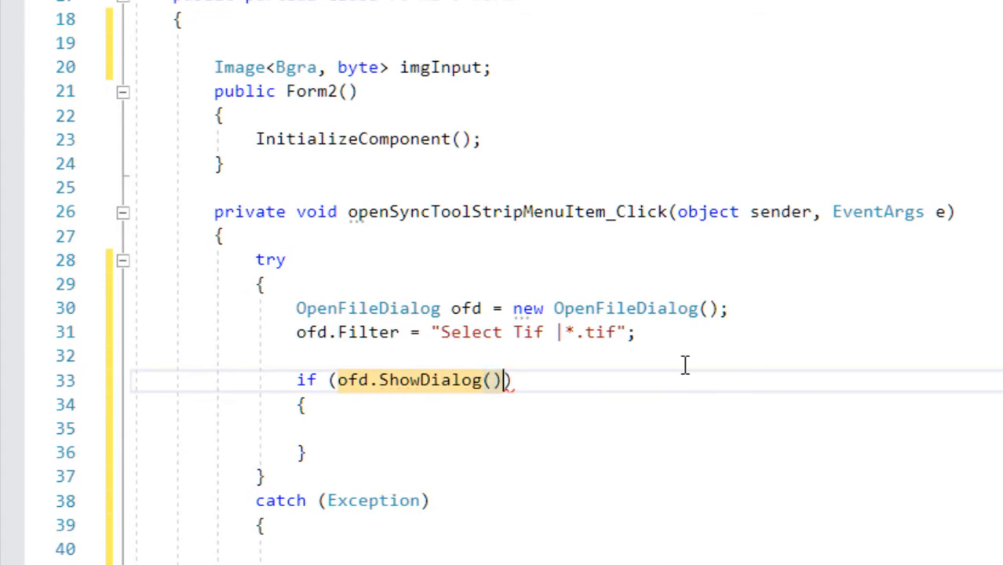
{"action": "type", "text": "==res"}
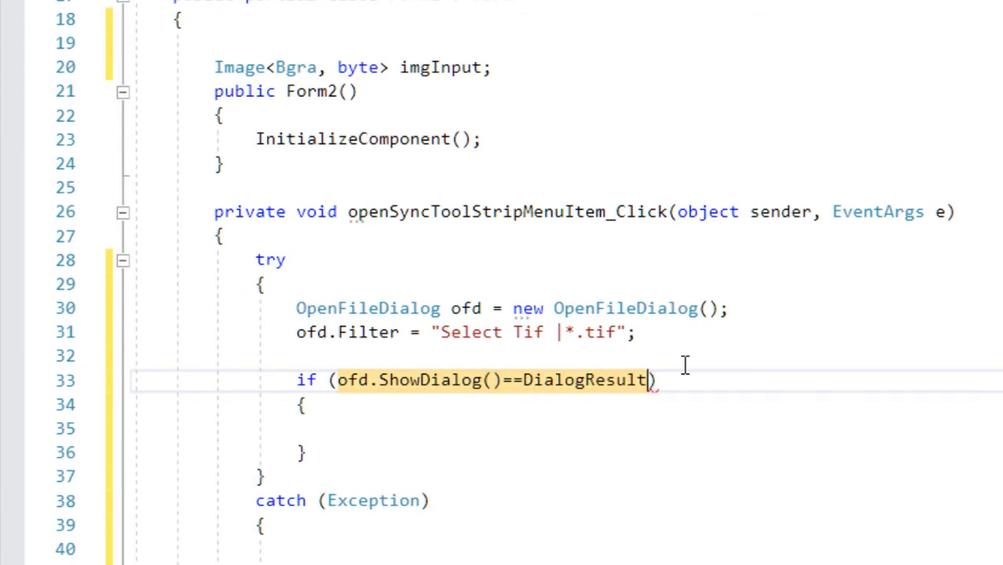
{"action": "type", "text": ".o"}
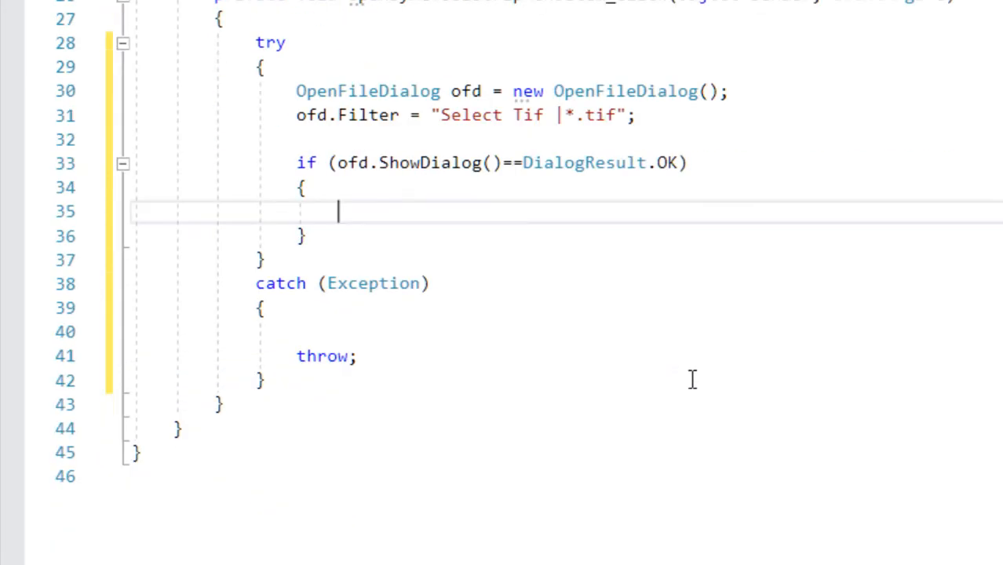
Set imgInput to a new image loaded from ofd.FileName
{"action": "type", "text": "img"}
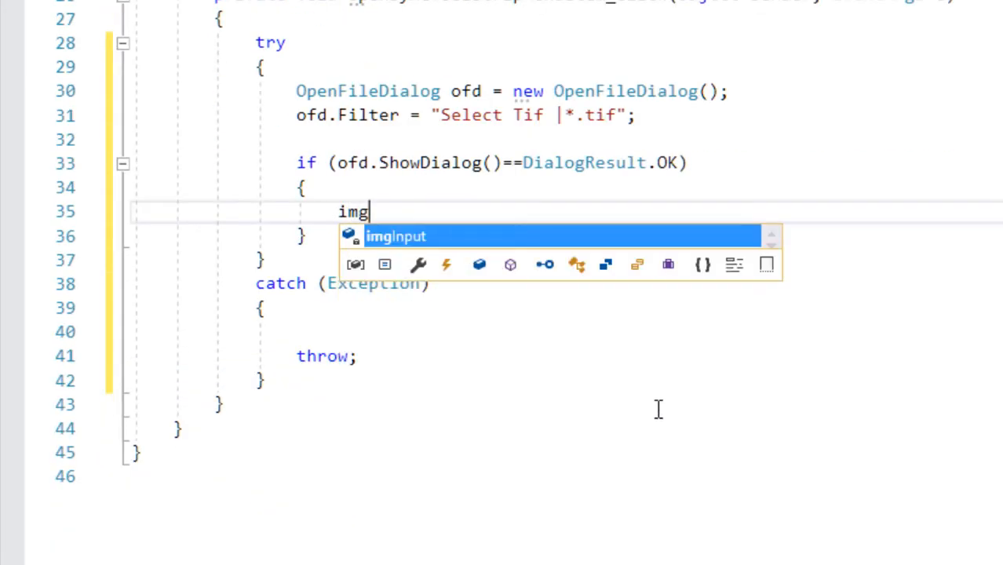
{"action": "type", "text": "Input=new Image<Bgra, byte>("}
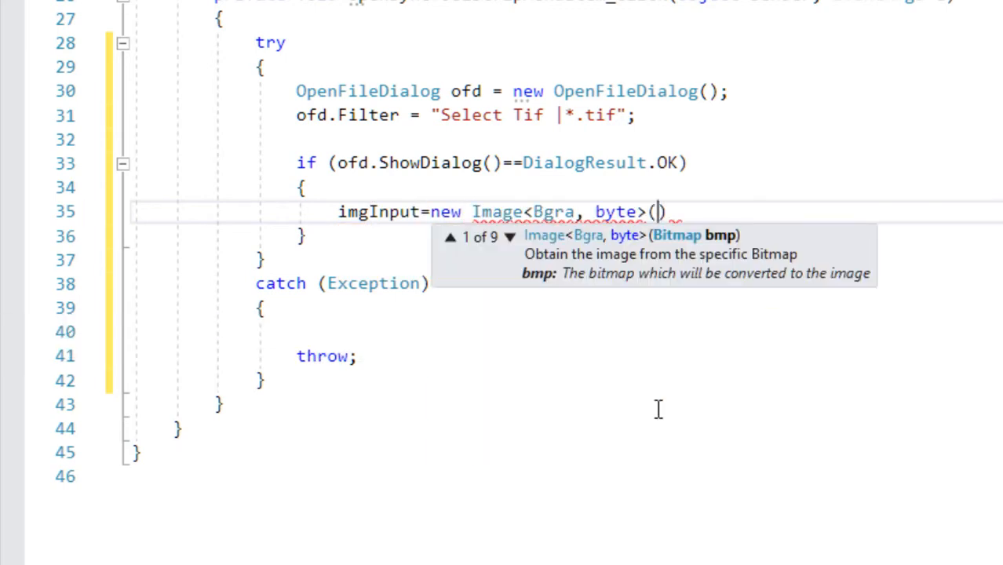
{"action": "type", "text": "ofd.FileName"}
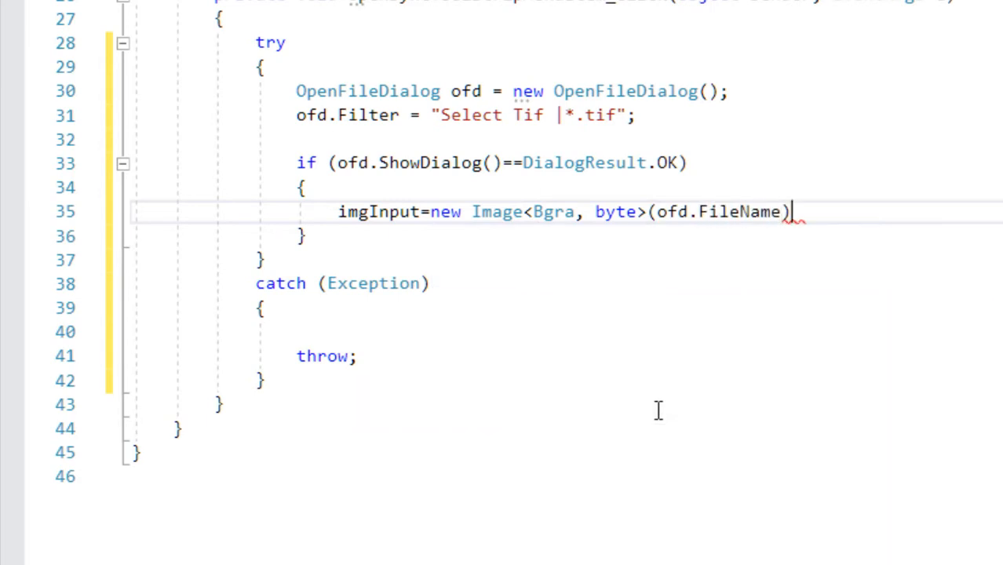
{"action": "type", "text": ";"}
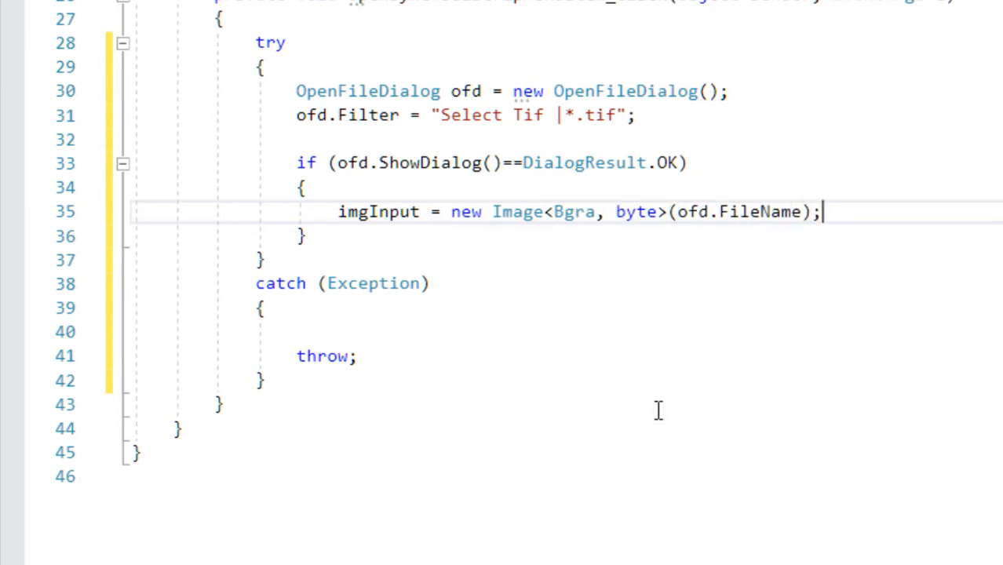
Assign imgInput to pictureBox1.Image
{"action": "type", "text": "p"}
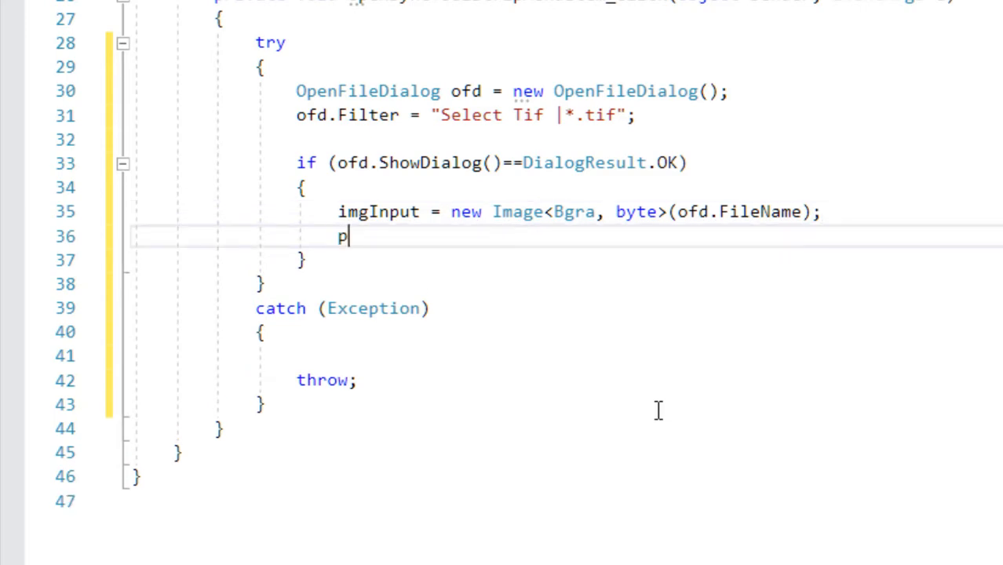
{"action": "type", "text": "ictureBox1."}
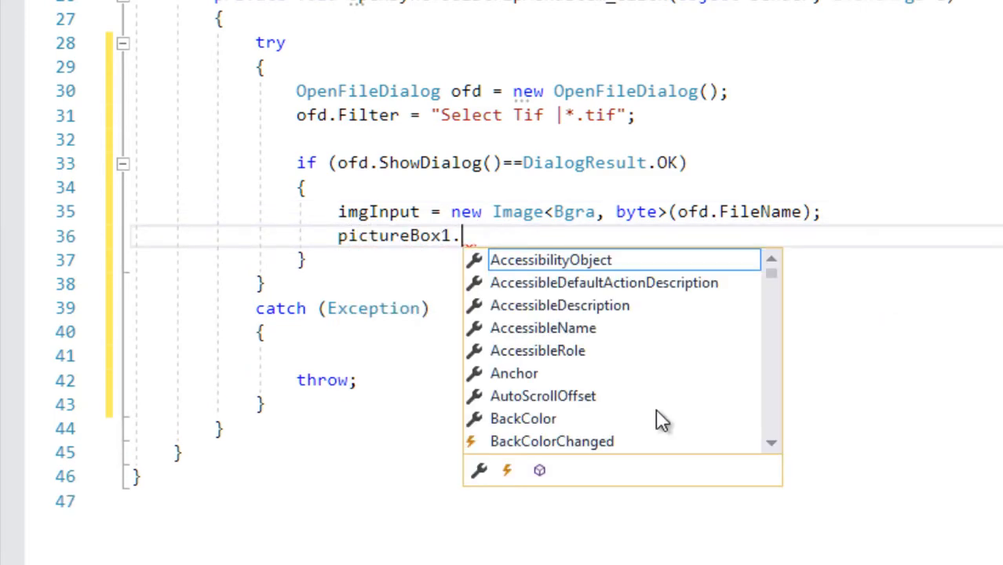
{"action": "type", "text": "pic"}
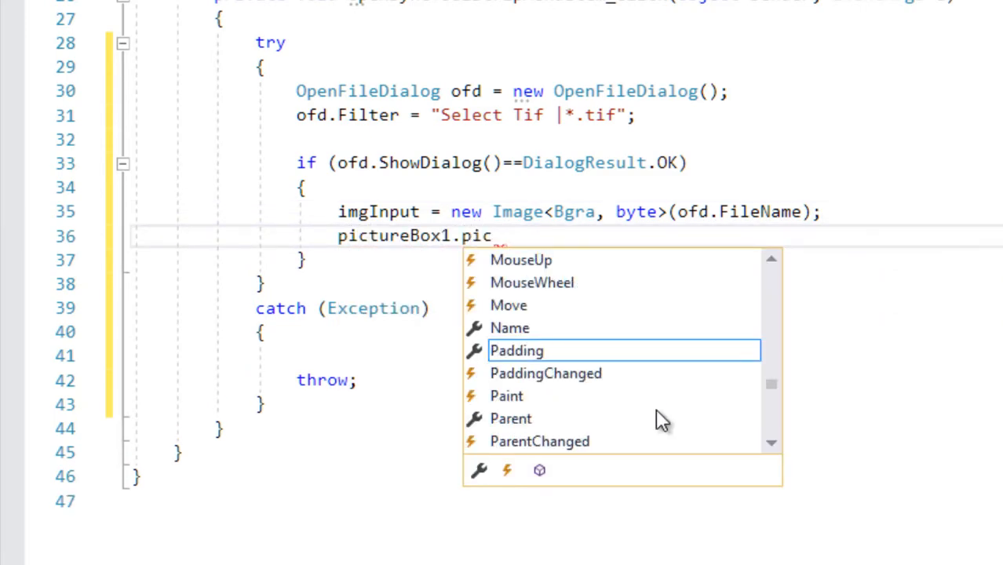
{"action": "type", "text": "imag"}
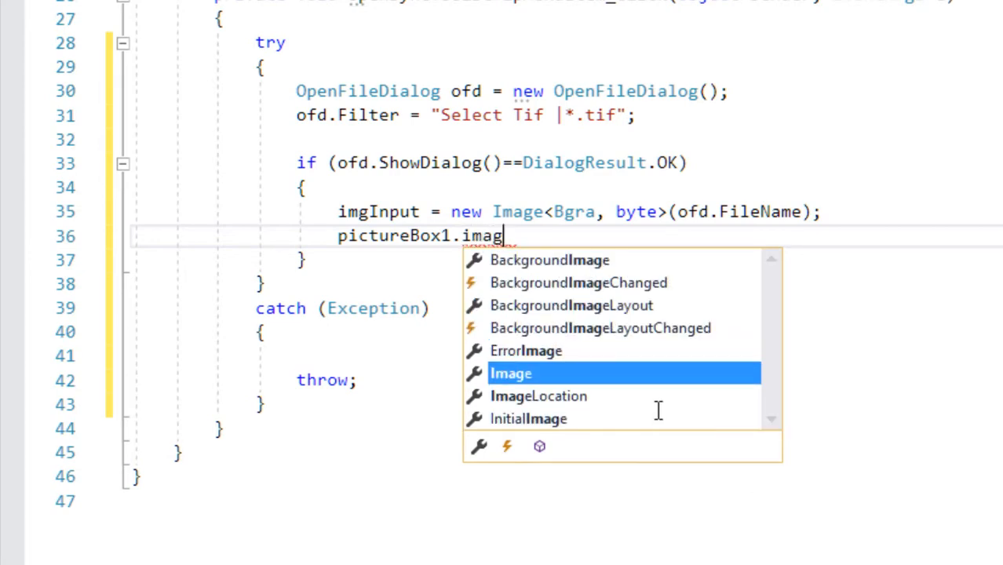
{"action": "type", "text": "e=imgin"}
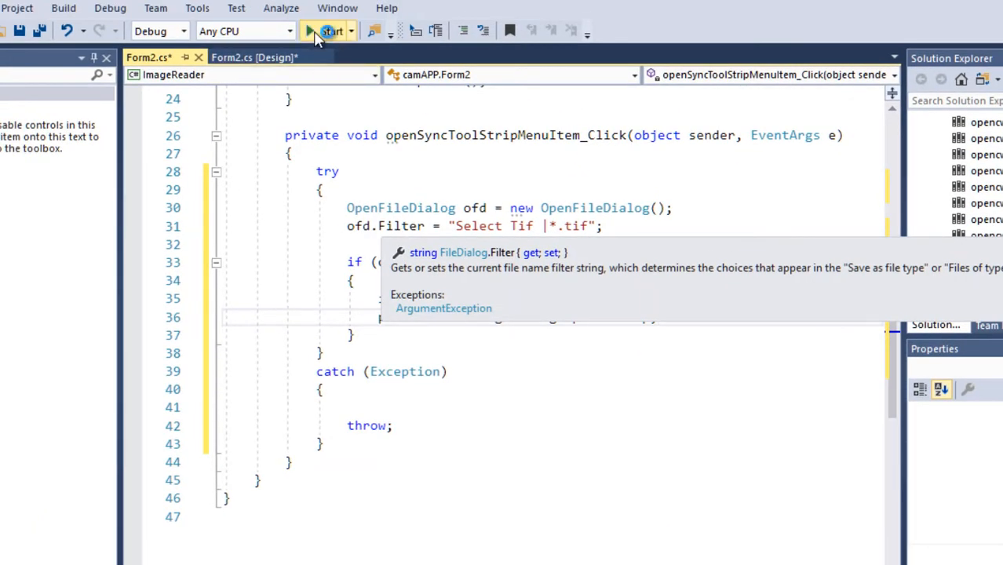
Start debugging to build and launch the Form2 window
{"action": "left_click", "coordinate": [330, 31]}
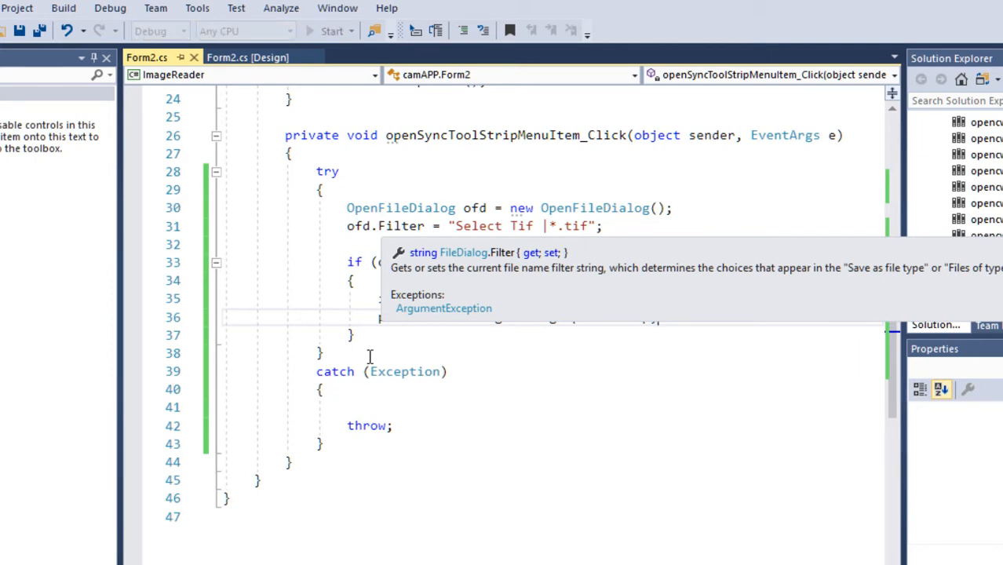
{"action": "left_click", "coordinate": [331, 30]}
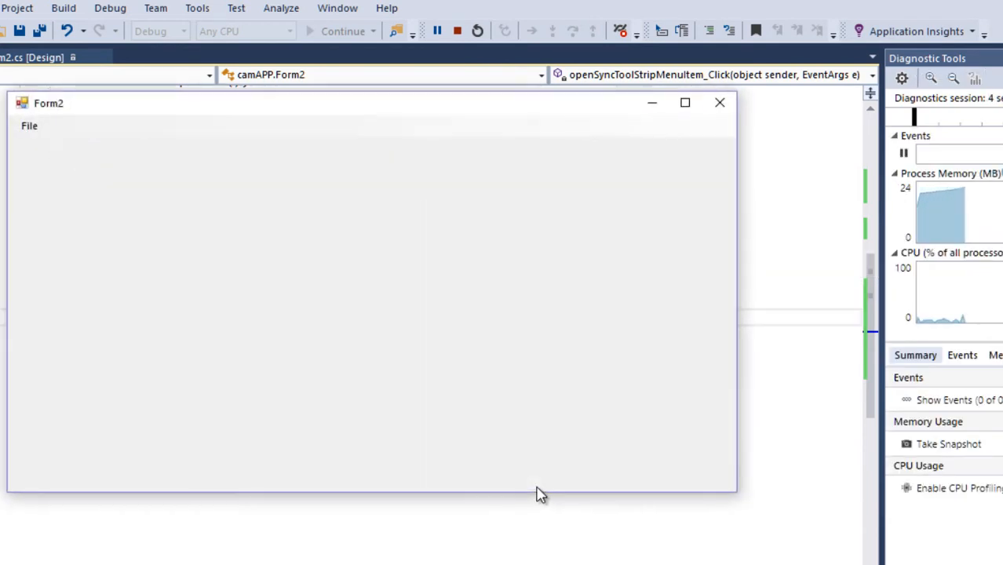
Use File > Open Sync to pick G44B06B.tif from the Trees > TreeExamples folder
{"action": "left_click", "coordinate": [29, 126]}
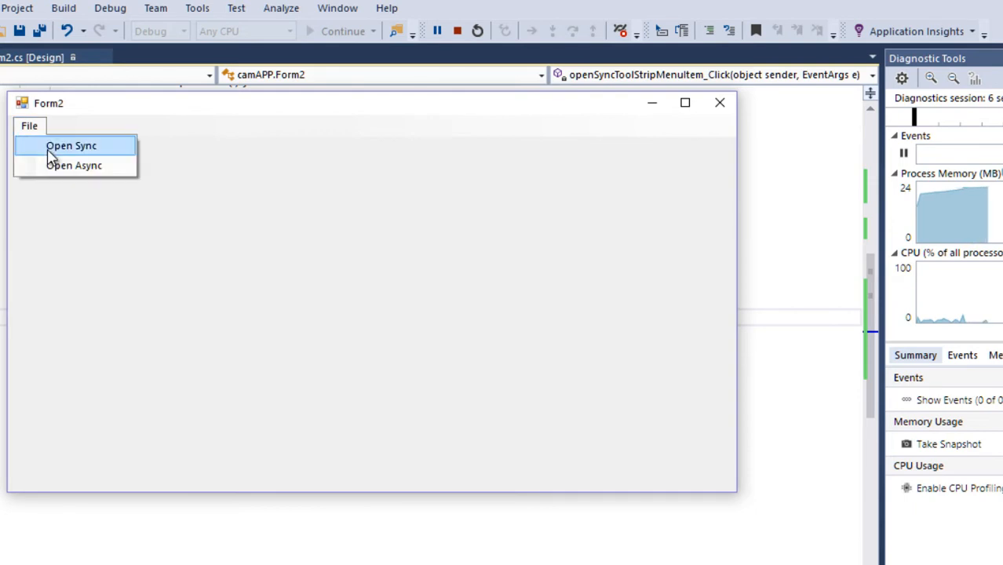
{"action": "left_click", "coordinate": [71, 145]}
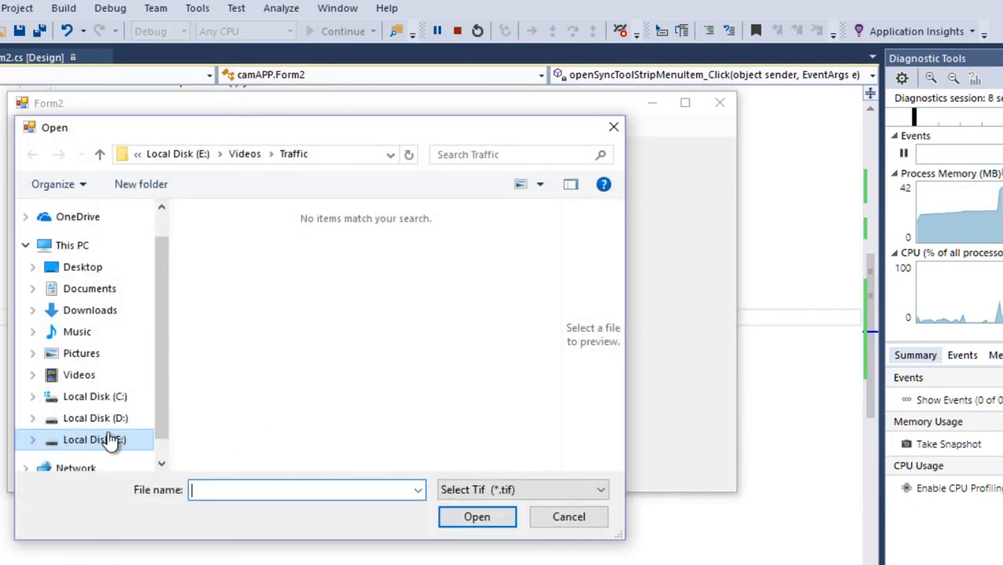
{"action": "left_click", "coordinate": [82, 266]}
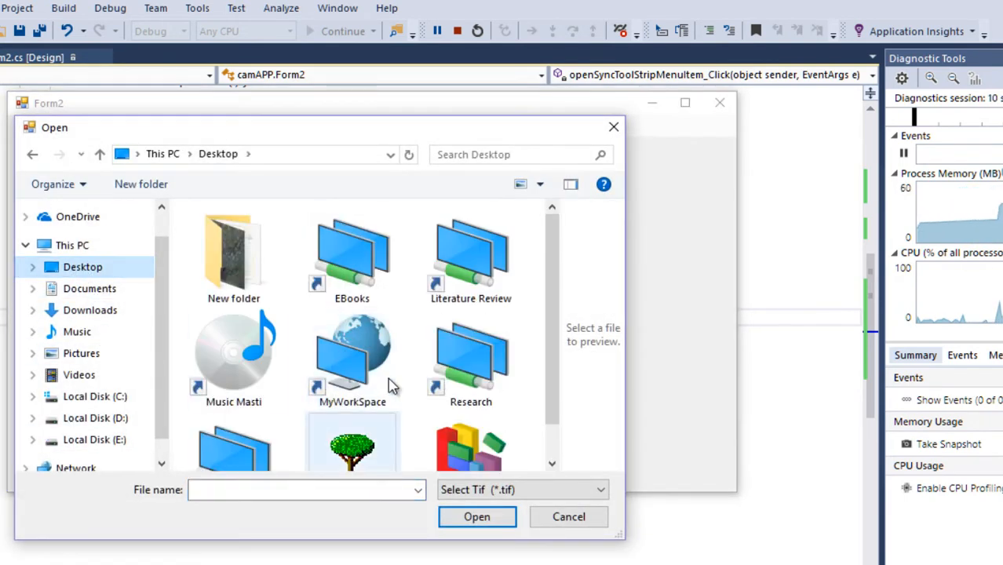
{"action": "scroll", "scroll_direction": "down", "scroll_amount": 3}
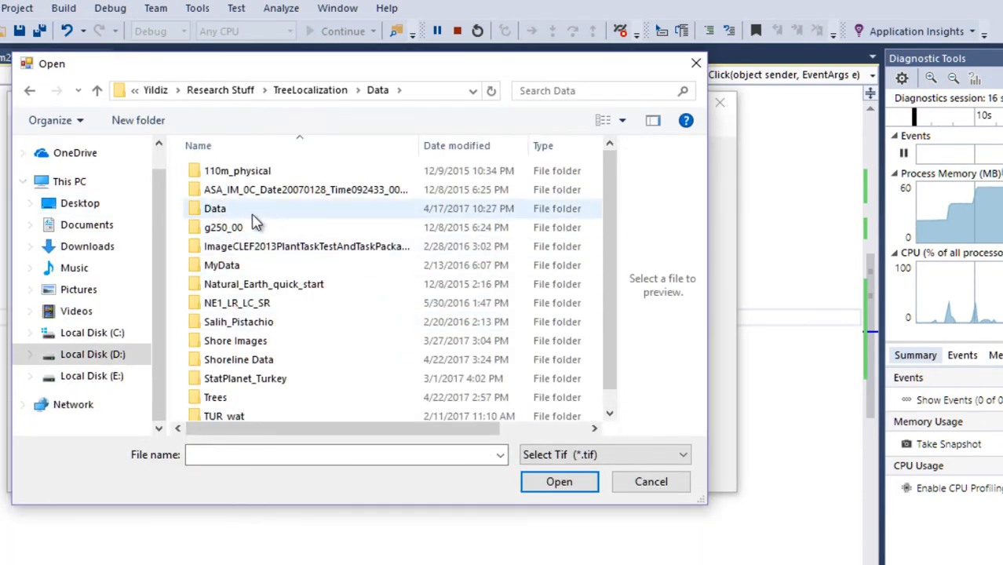
{"action": "double_click", "coordinate": [214, 397]}
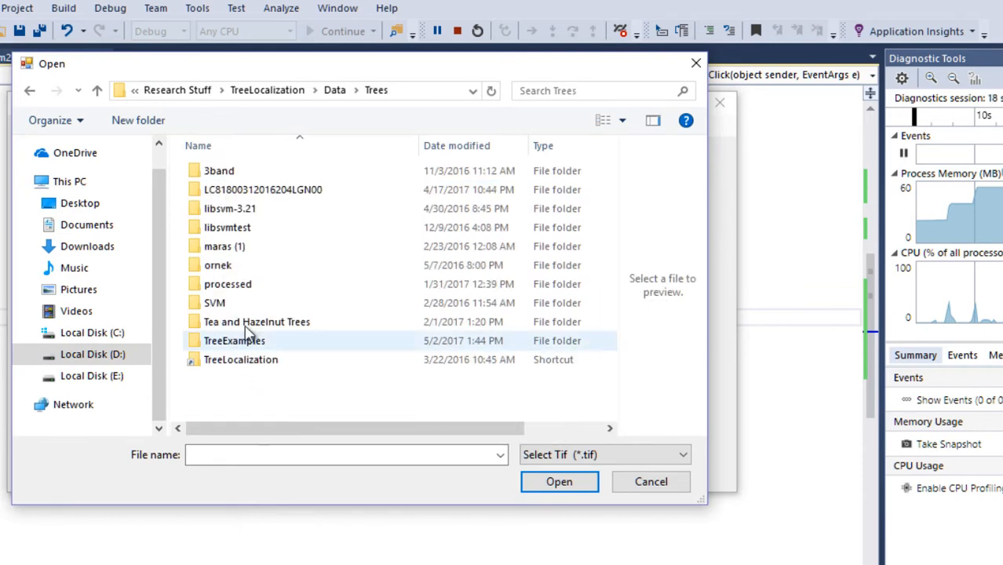
{"action": "double_click", "coordinate": [234, 340]}
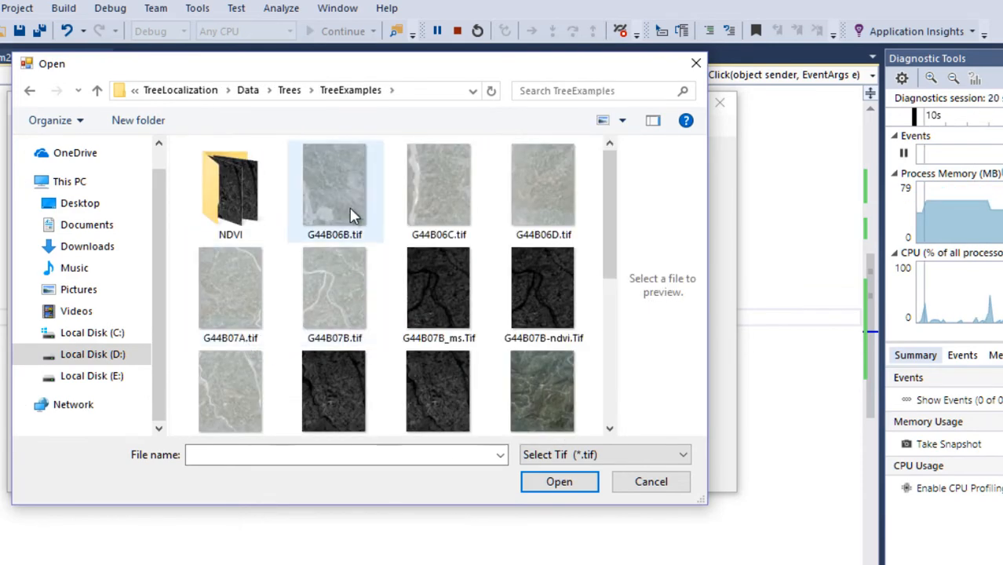
{"action": "left_click", "coordinate": [651, 481]}
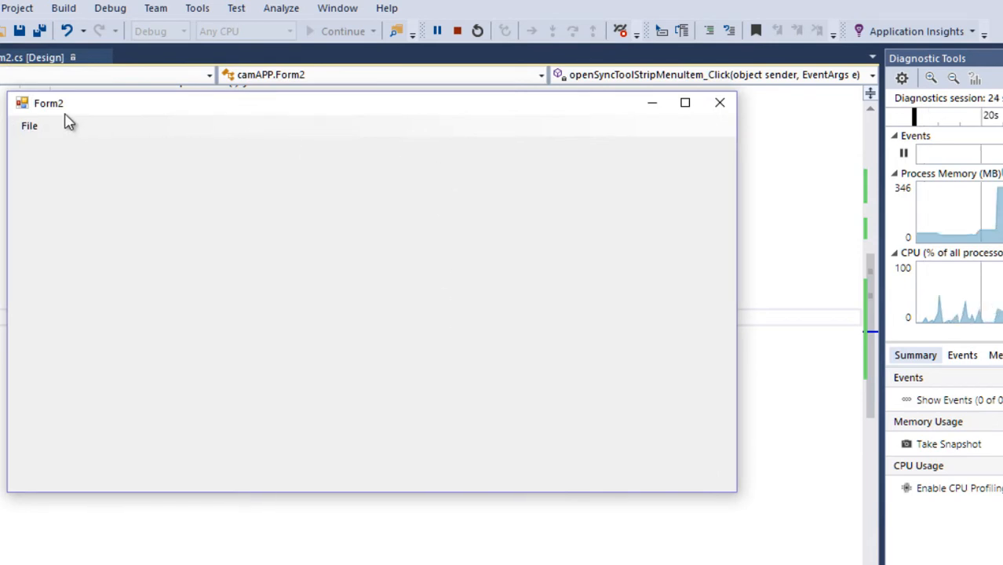
{"action": "mouse_move", "coordinate": [135, 126]}
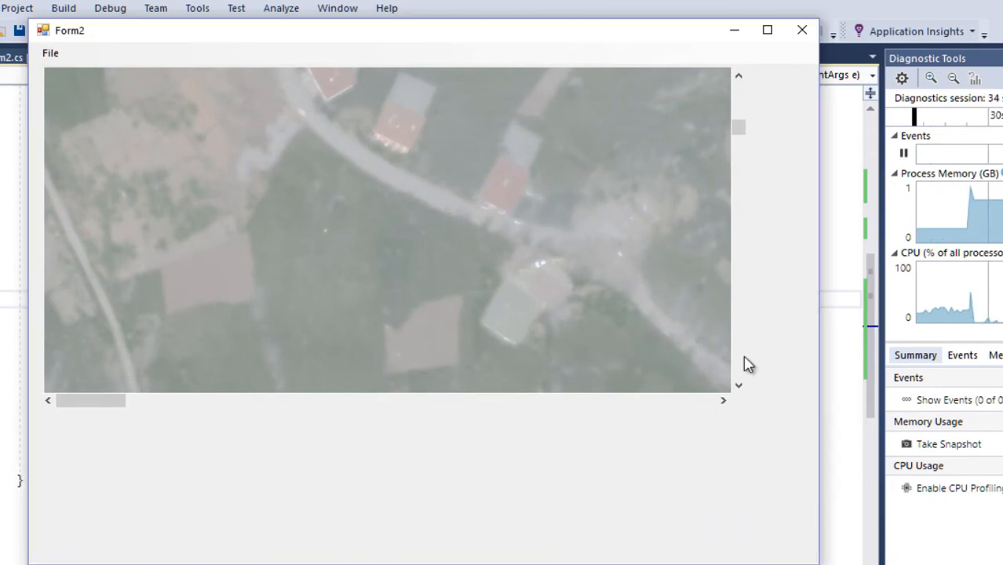
Pan and scroll around the loaded .tif aerial image, then close the Form2 window
{"action": "left_click_drag", "start_coordinate": [91, 401], "coordinate": [161, 401]}
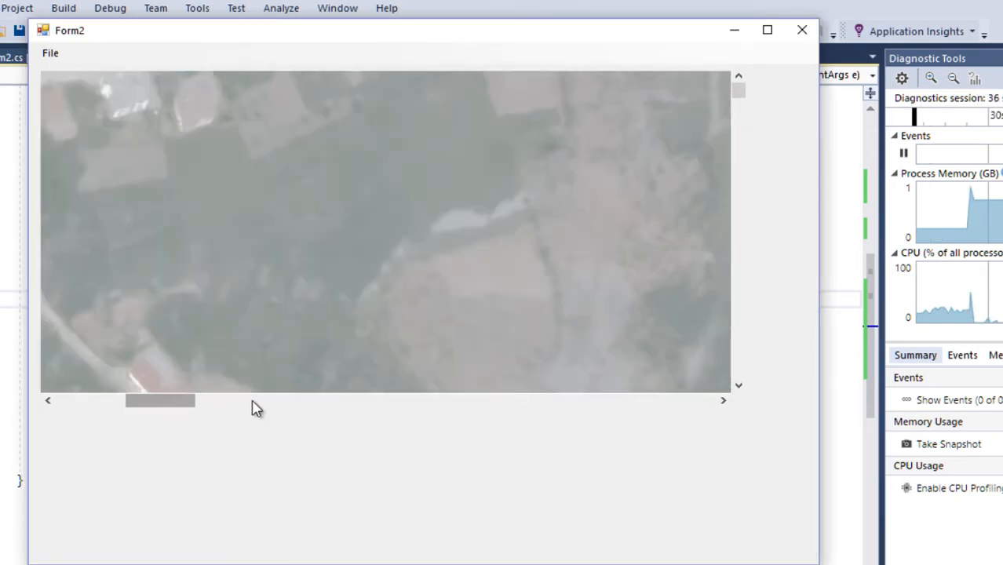
{"action": "left_click_drag", "start_coordinate": [160, 400], "coordinate": [647, 400]}
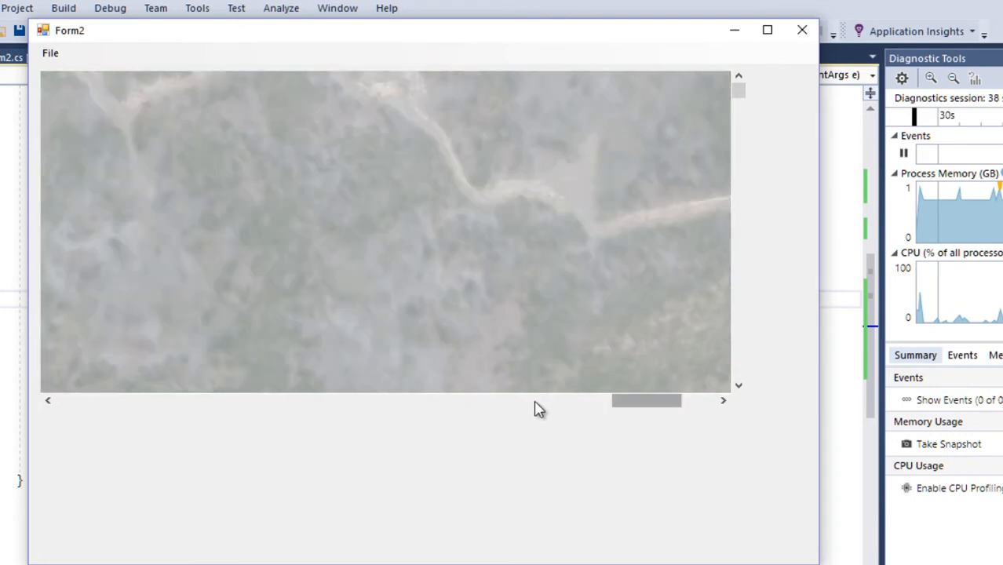
{"action": "left_click_drag", "start_coordinate": [646, 400], "coordinate": [90, 400]}
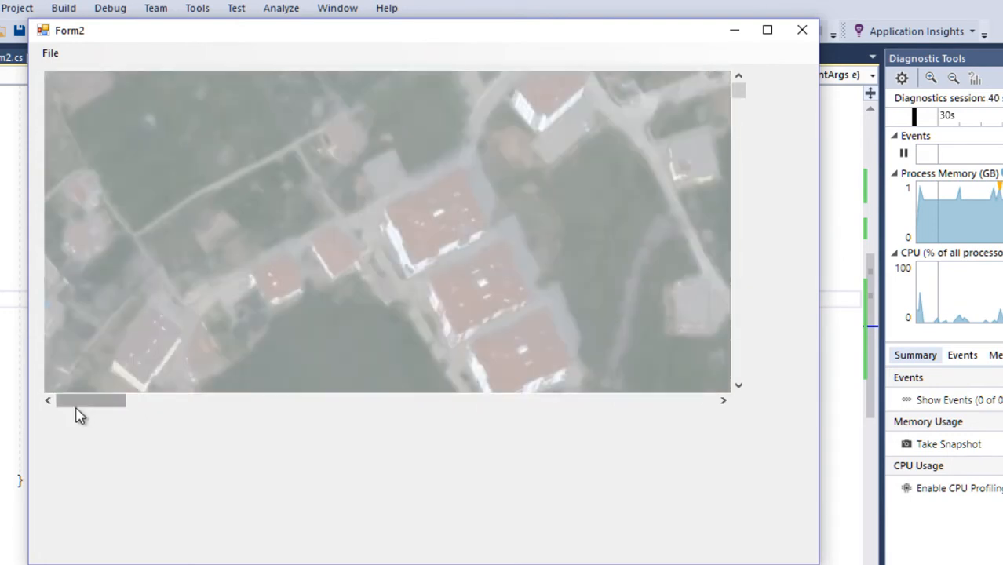
{"action": "left_click_drag", "start_coordinate": [90, 401], "coordinate": [577, 401]}
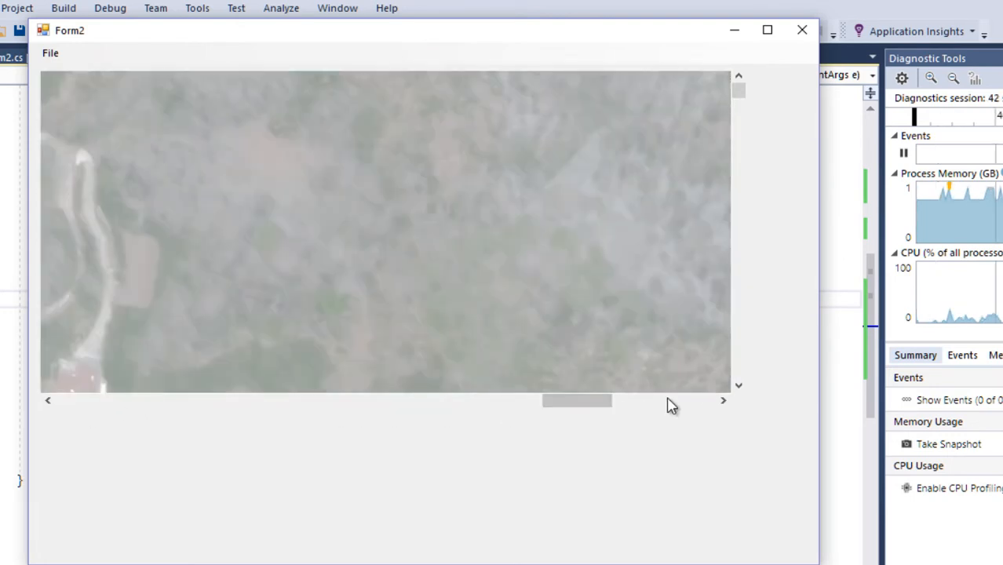
{"action": "scroll", "scroll_direction": "down", "scroll_amount": 3}
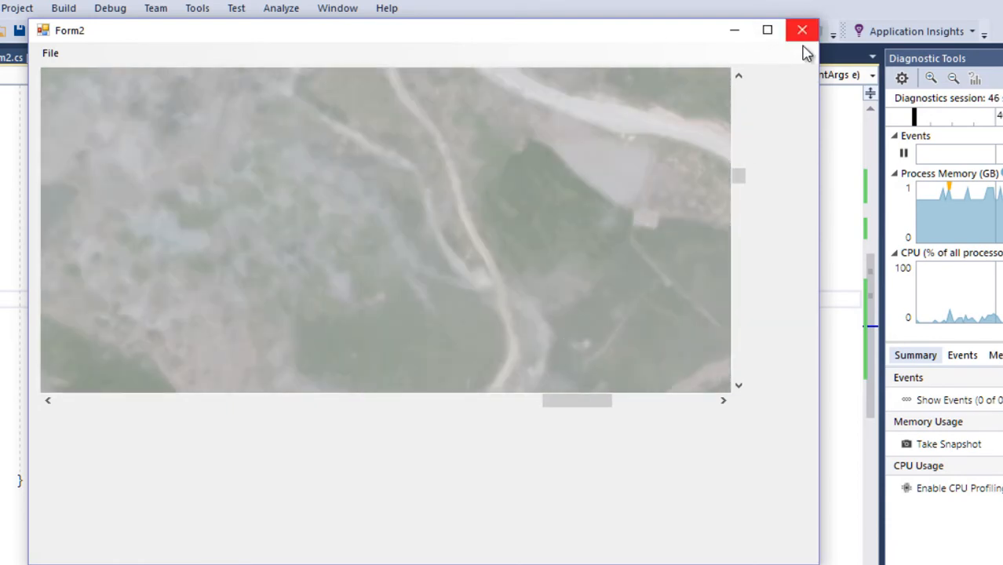
{"action": "left_click", "coordinate": [50, 53]}
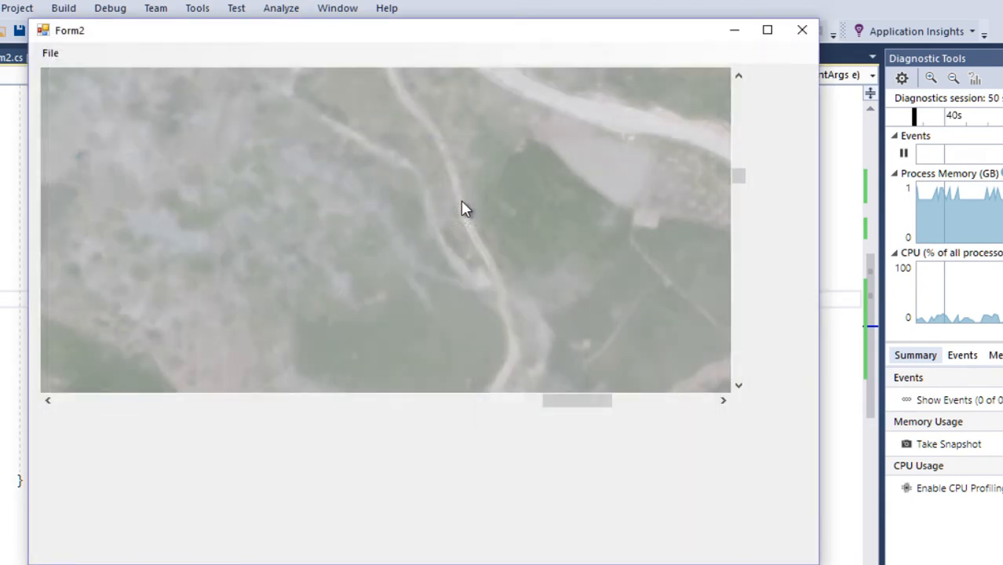
{"action": "mouse_move", "coordinate": [137, 85]}
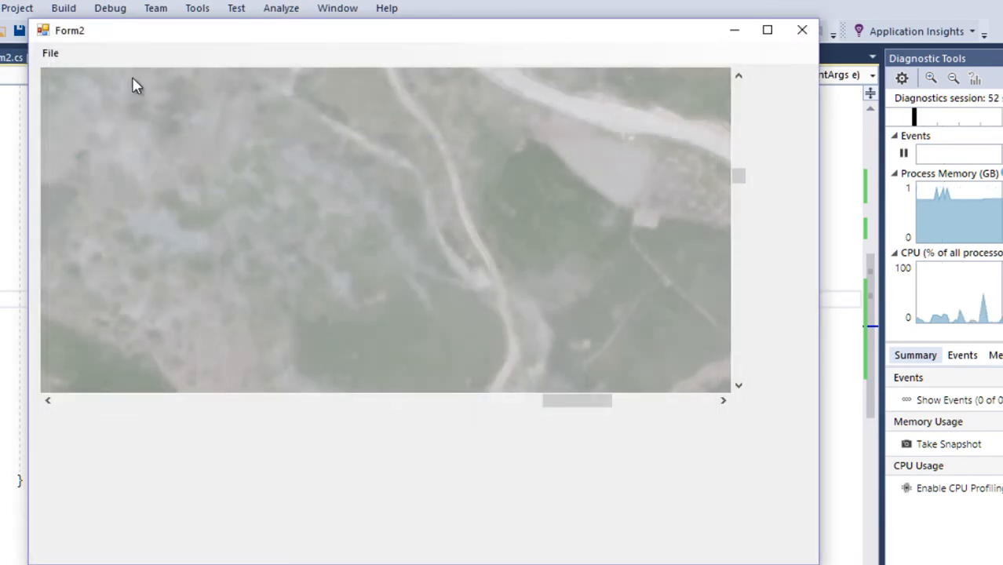
{"action": "mouse_move", "coordinate": [401, 203]}
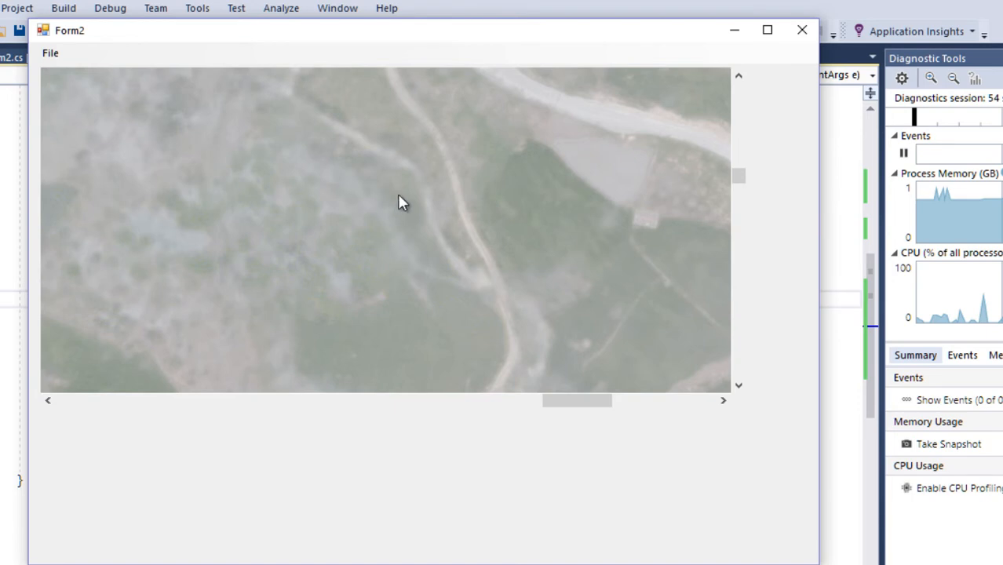
{"action": "mouse_move", "coordinate": [140, 59]}
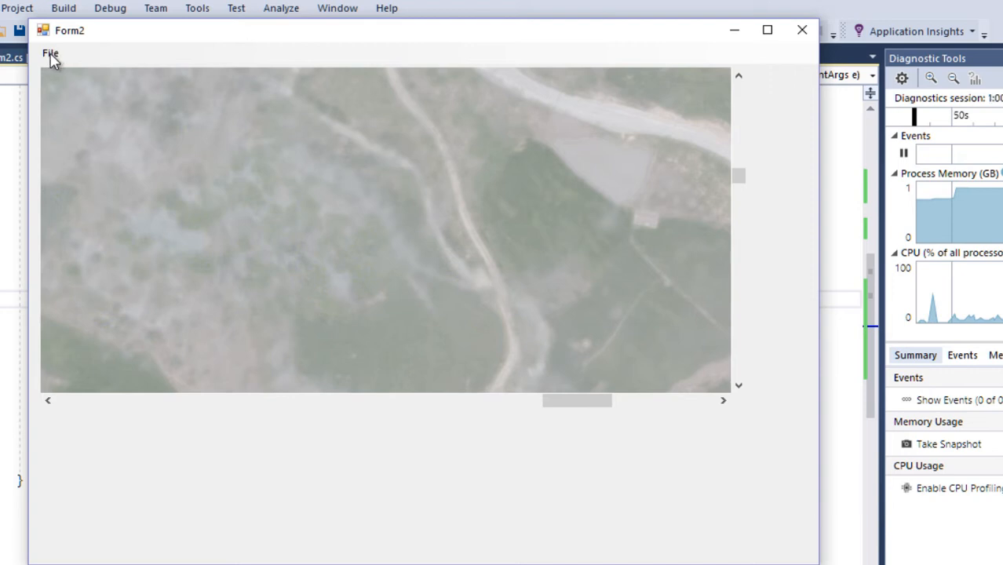
{"action": "mouse_move", "coordinate": [481, 204]}
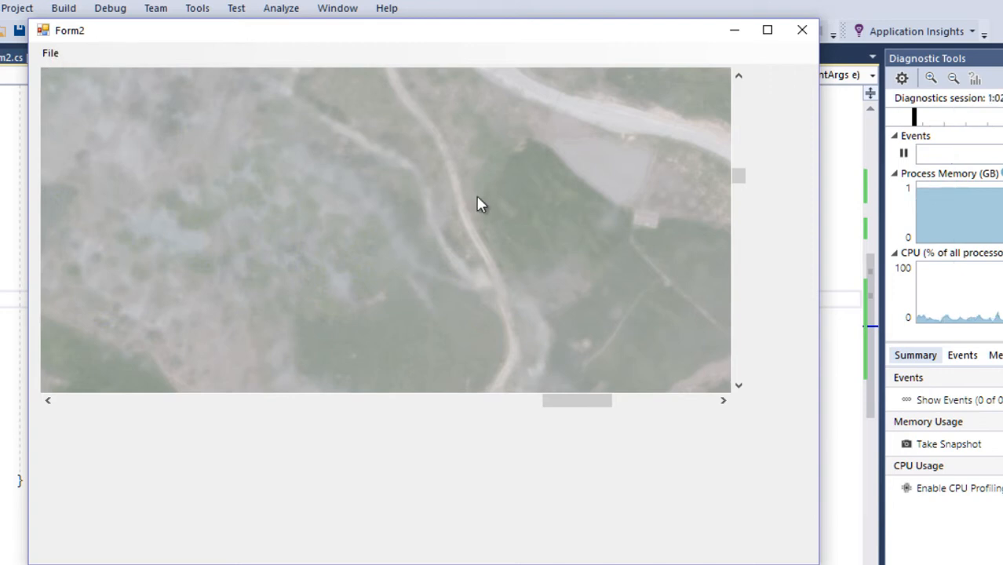
{"action": "mouse_move", "coordinate": [419, 257]}
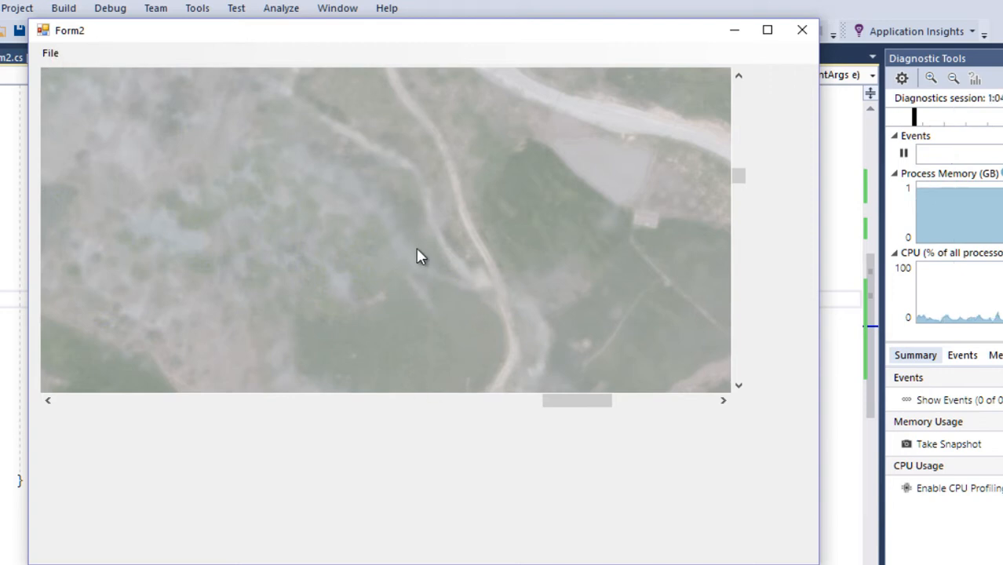
{"action": "mouse_move", "coordinate": [429, 274]}
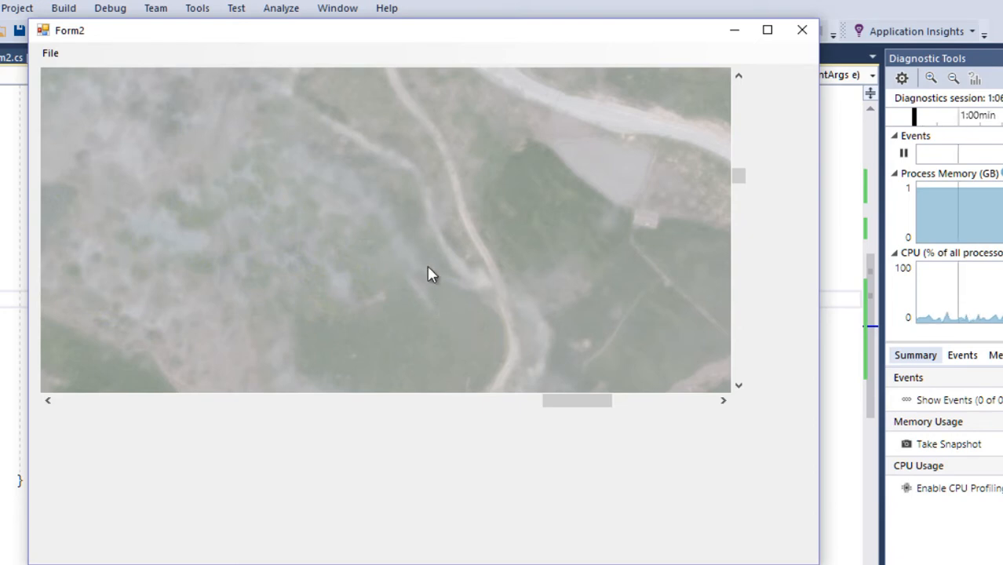
{"action": "mouse_move", "coordinate": [50, 56]}
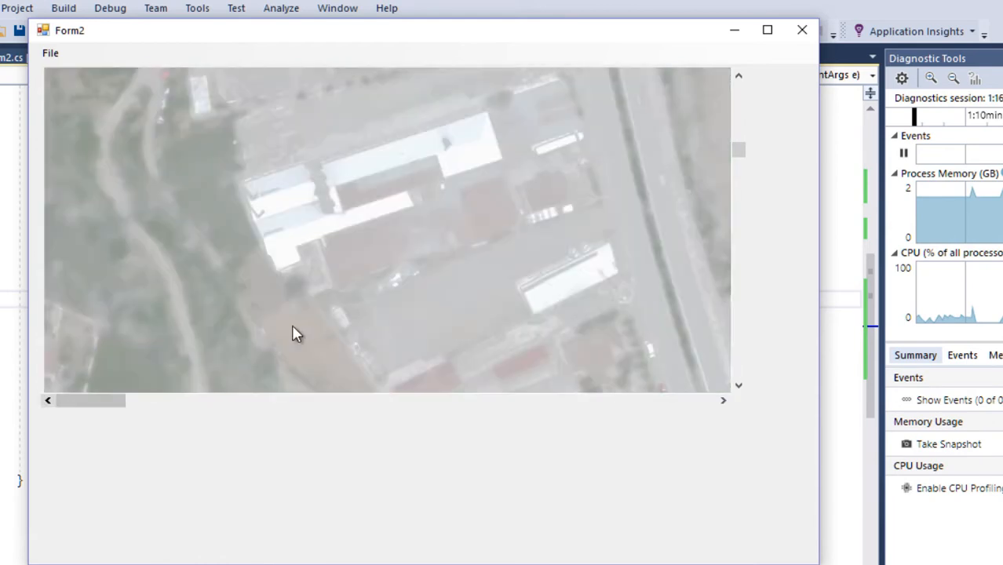
{"action": "left_click", "coordinate": [50, 53]}
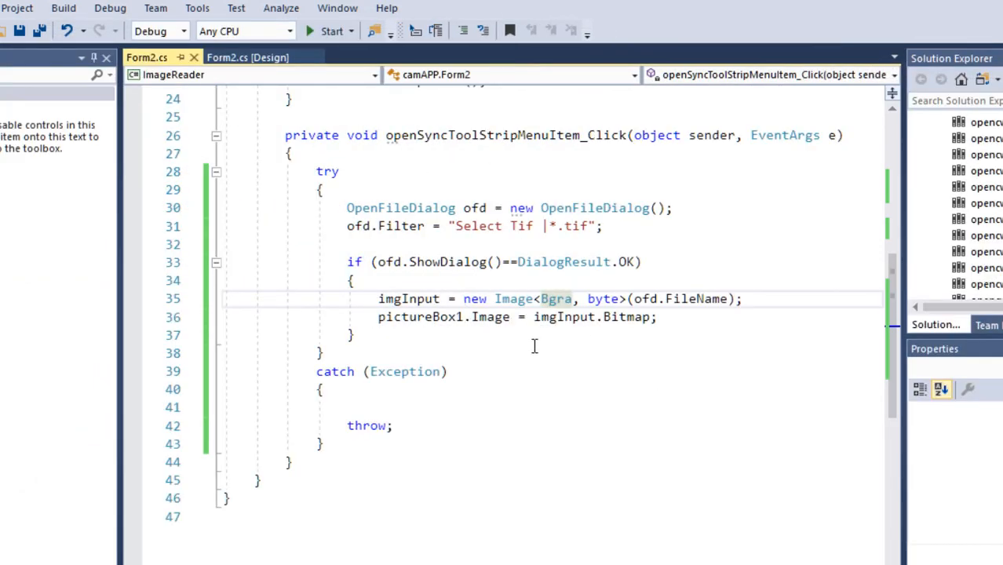
From Form2's design view, generate the empty Click handler for File > Open Async
{"action": "left_click", "coordinate": [248, 57]}
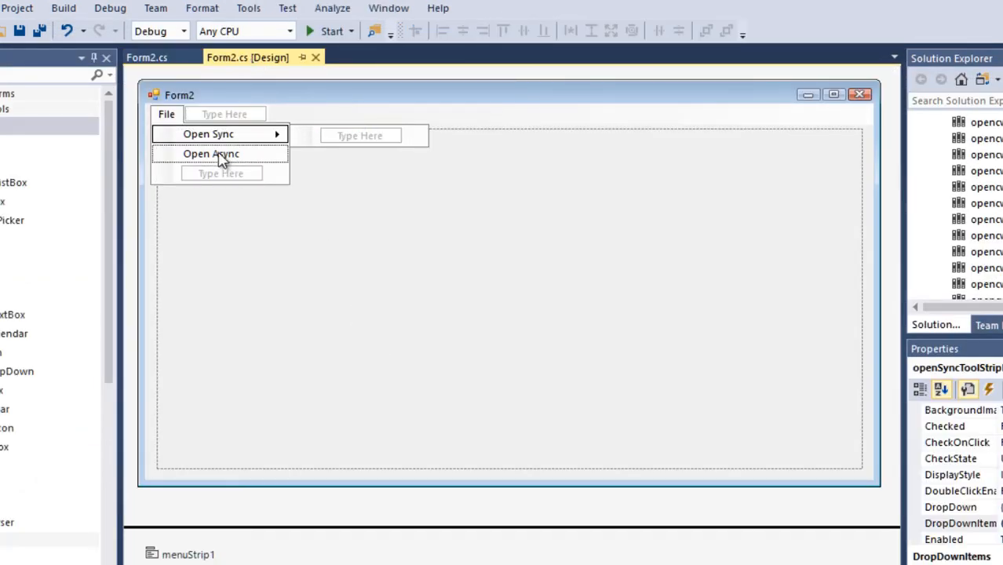
{"action": "double_click", "coordinate": [210, 154]}
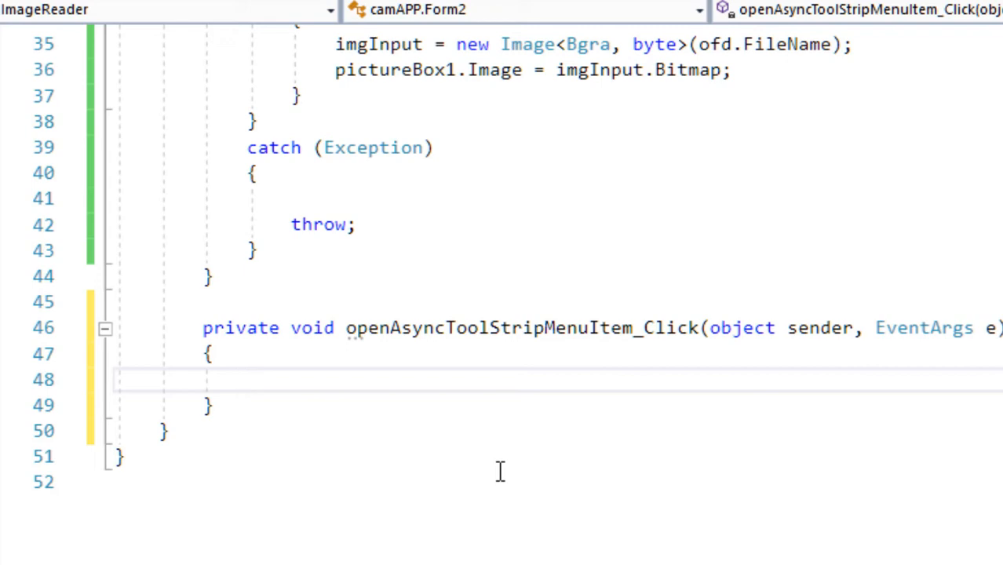
Select the two image-loading lines in the Open Async handler's copied try/catch block
{"action": "scroll", "scroll_direction": "up", "scroll_amount": 3}
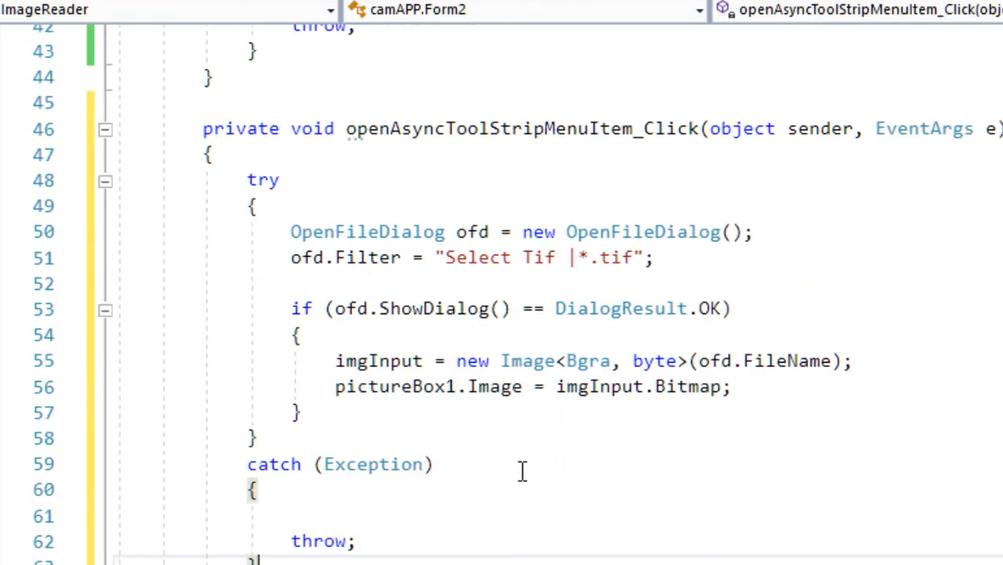
{"action": "mouse_move", "coordinate": [292, 308]}
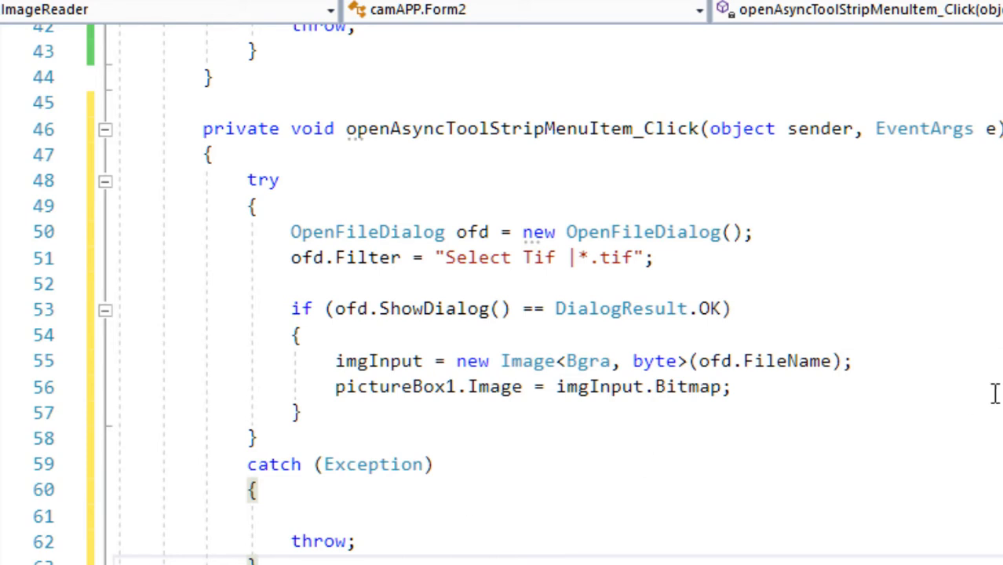
{"action": "mouse_move", "coordinate": [752, 464]}
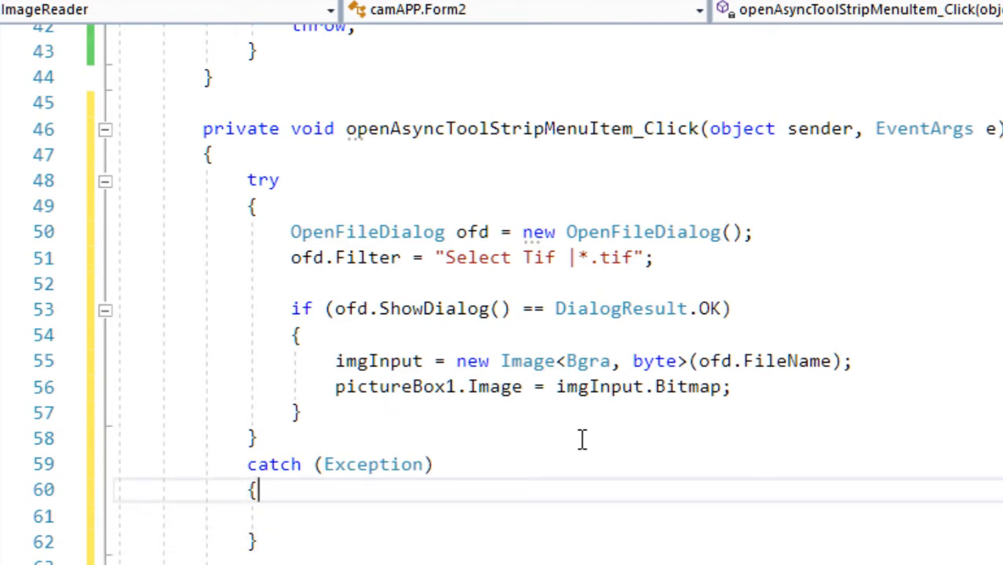
{"action": "mouse_move", "coordinate": [558, 414]}
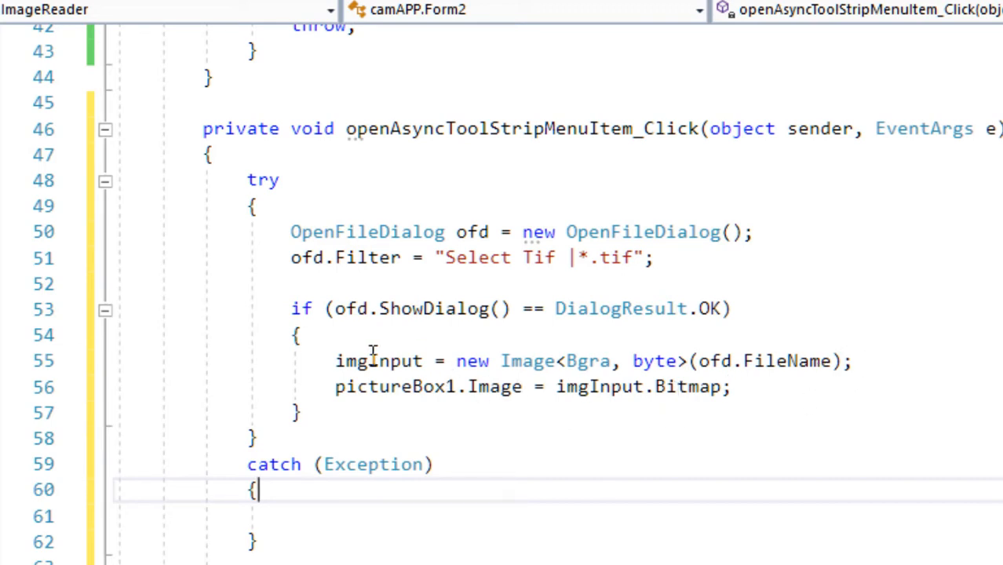
{"action": "left_click_drag", "start_coordinate": [335, 361], "coordinate": [643, 386]}
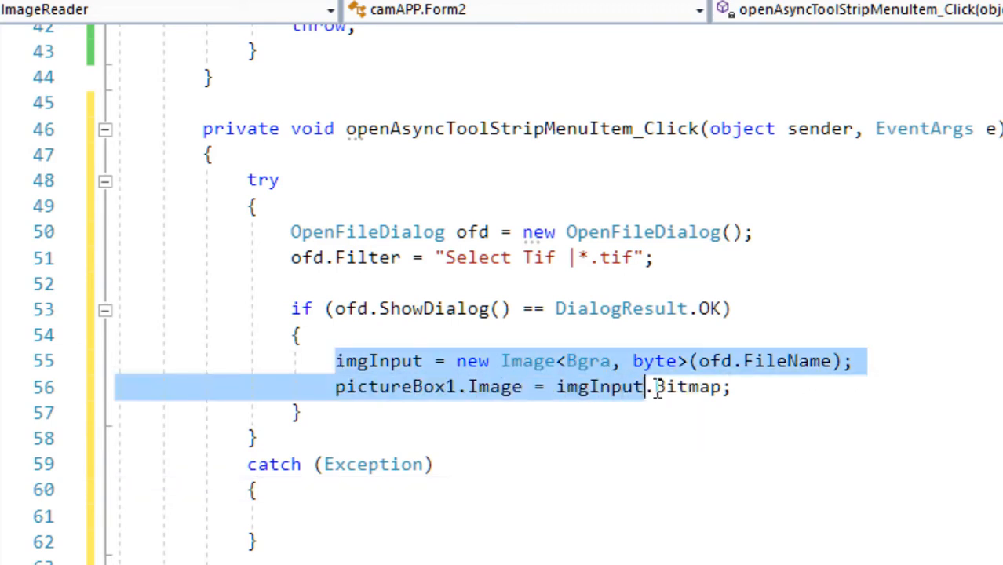
Declare 'BackgroundWorker bw = new BackgroundWorker();' on a new line above the imgInput loading code
{"action": "key", "text": "Enter"}
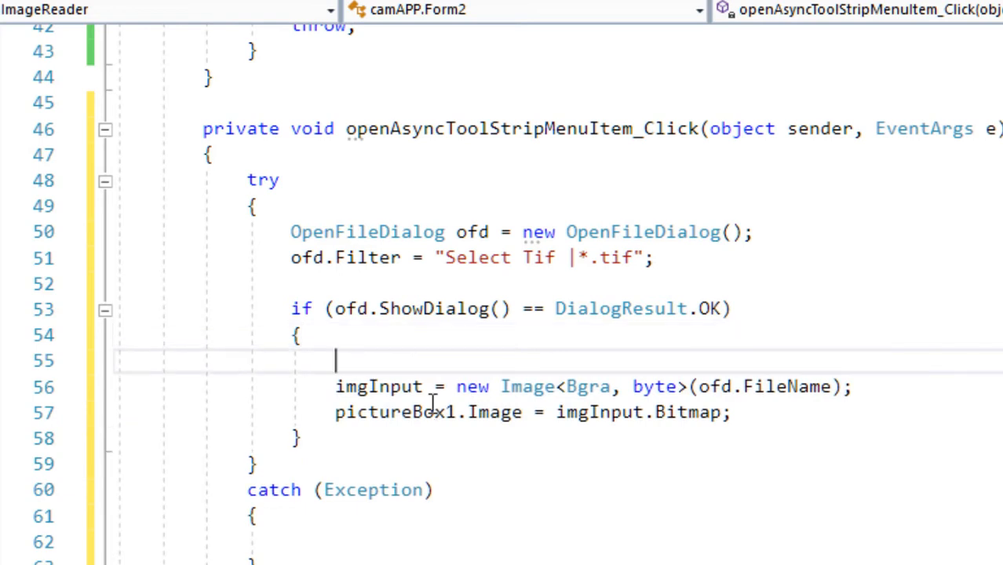
{"action": "type", "text": "b"}
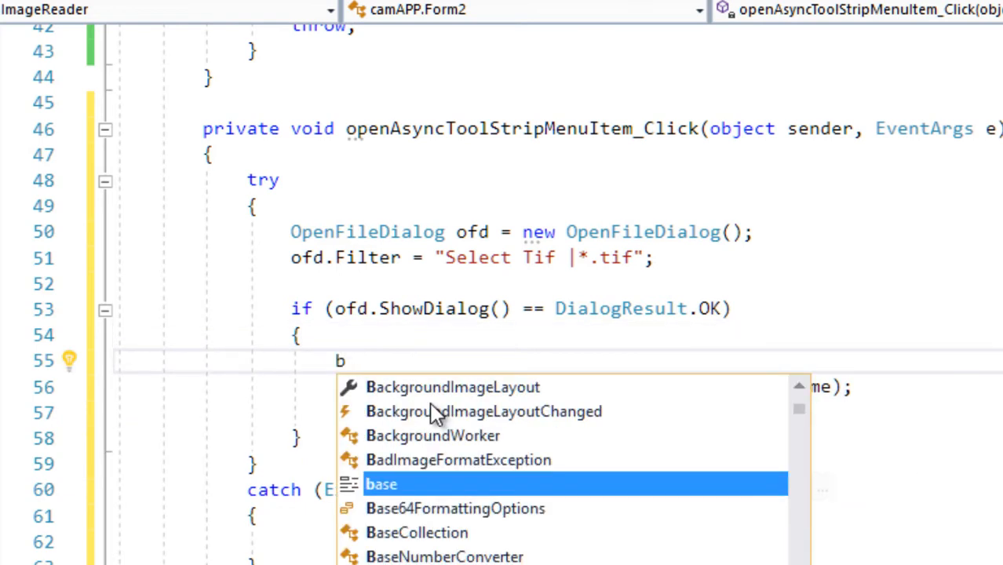
{"action": "type", "text": "ackg"}
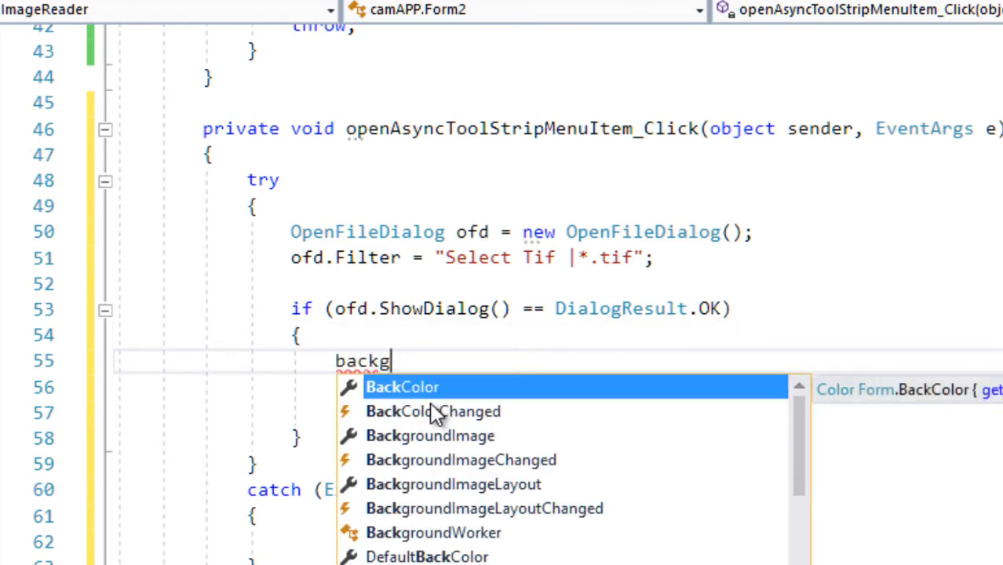
{"action": "type", "text": "r"}
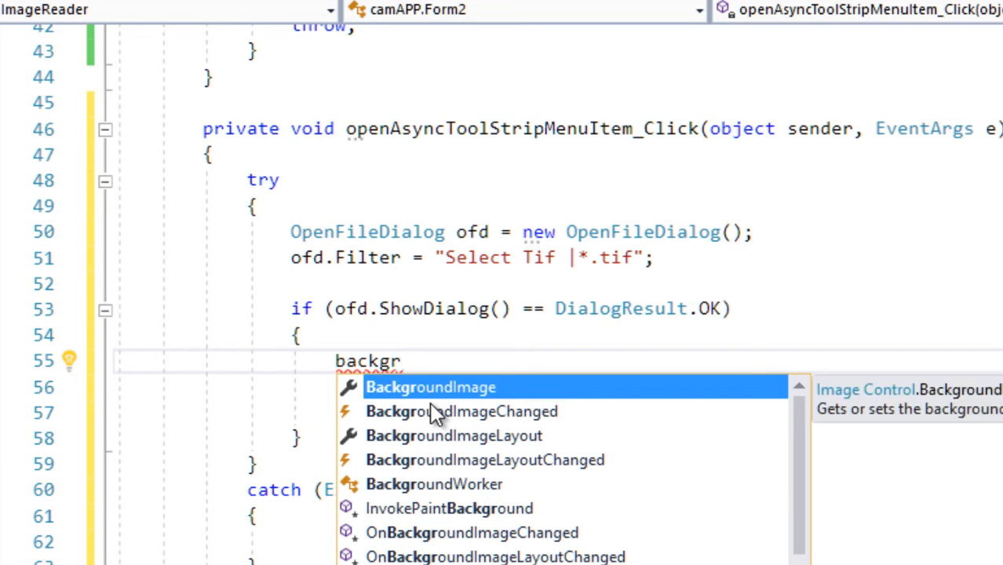
{"action": "type", "text": "oundWorker b"}
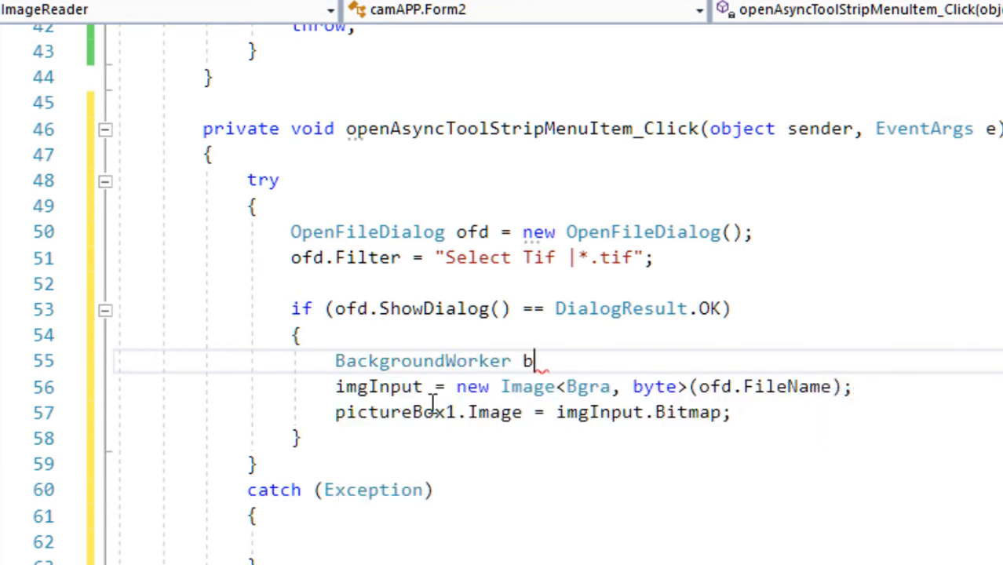
{"action": "type", "text": "w=new"}
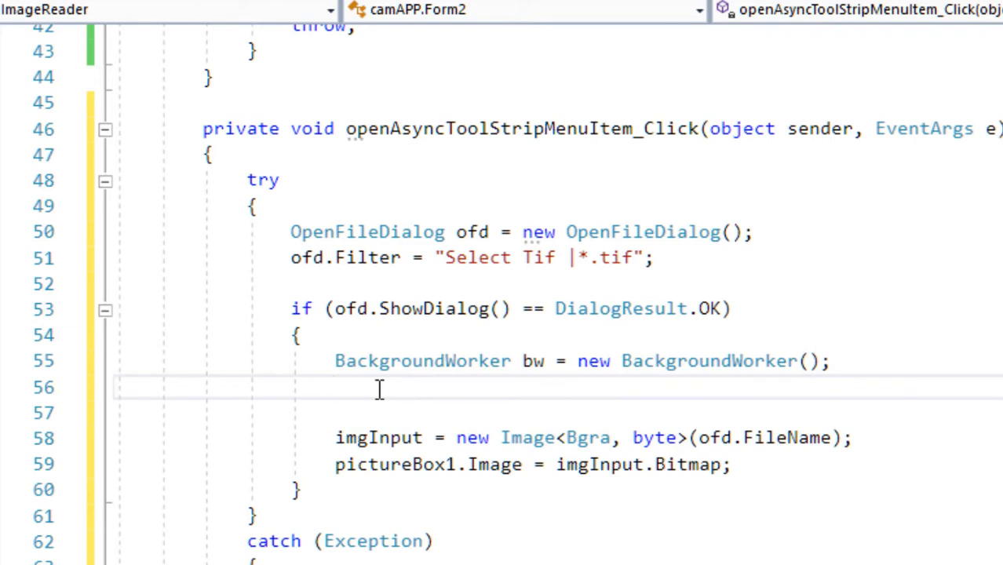
{"action": "scroll", "scroll_direction": "up", "scroll_amount": 3}
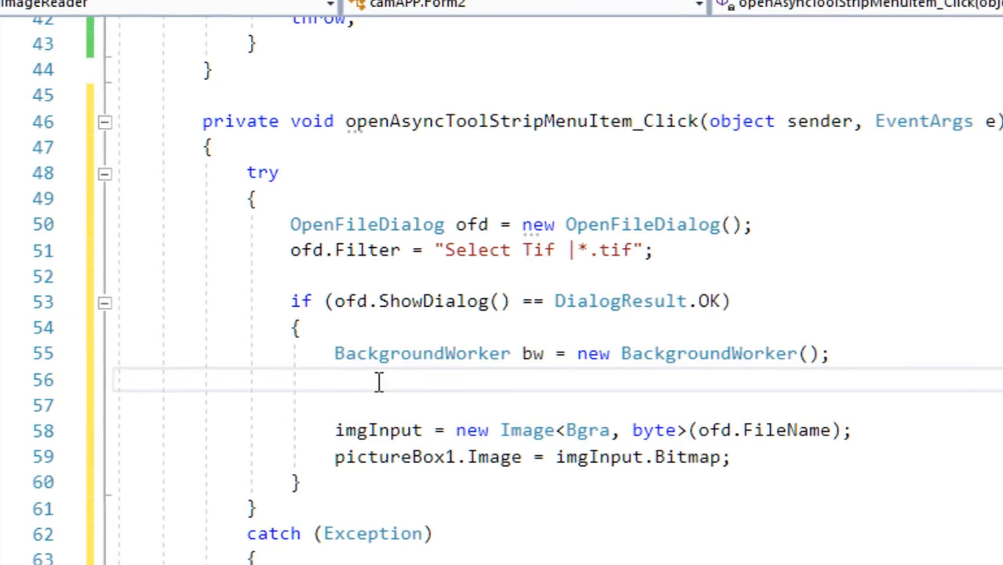
{"action": "scroll", "scroll_direction": "down", "scroll_amount": 3}
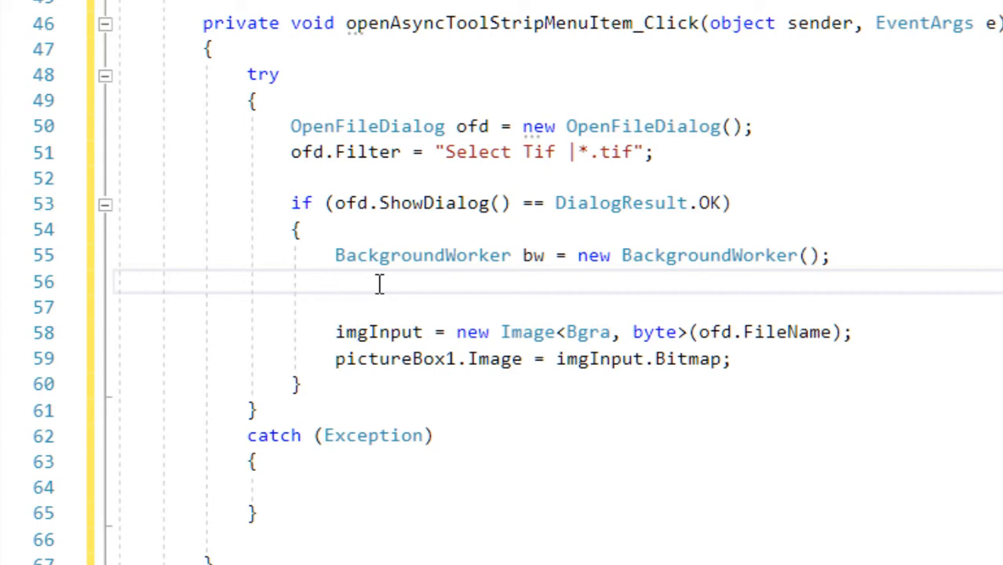
Set bw's WorkerReportsProgress and WorkerSupportsCancellation to false and wire DoWork to Bw_DoWork
{"action": "type", "text": "bw"}
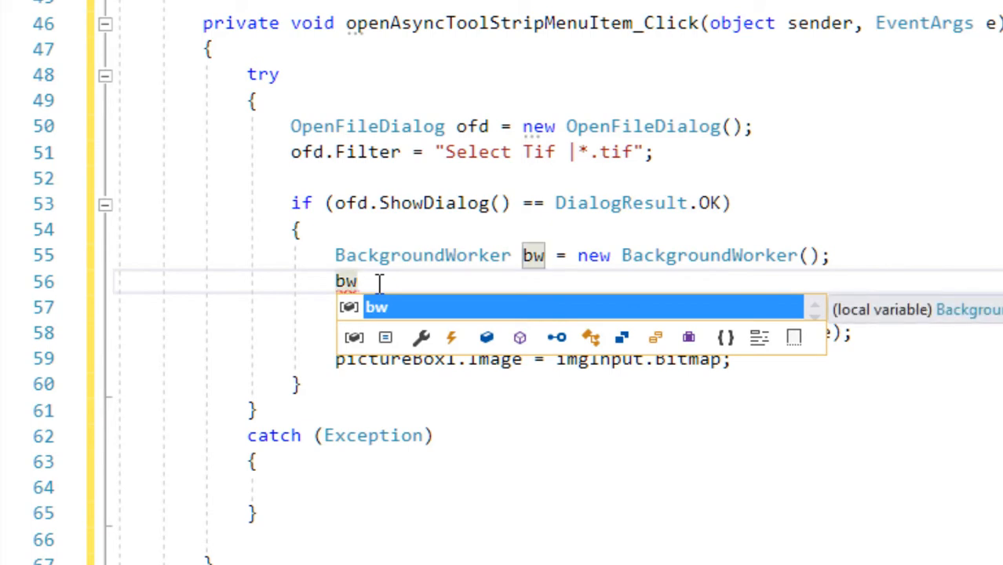
{"action": "type", "text": "."}
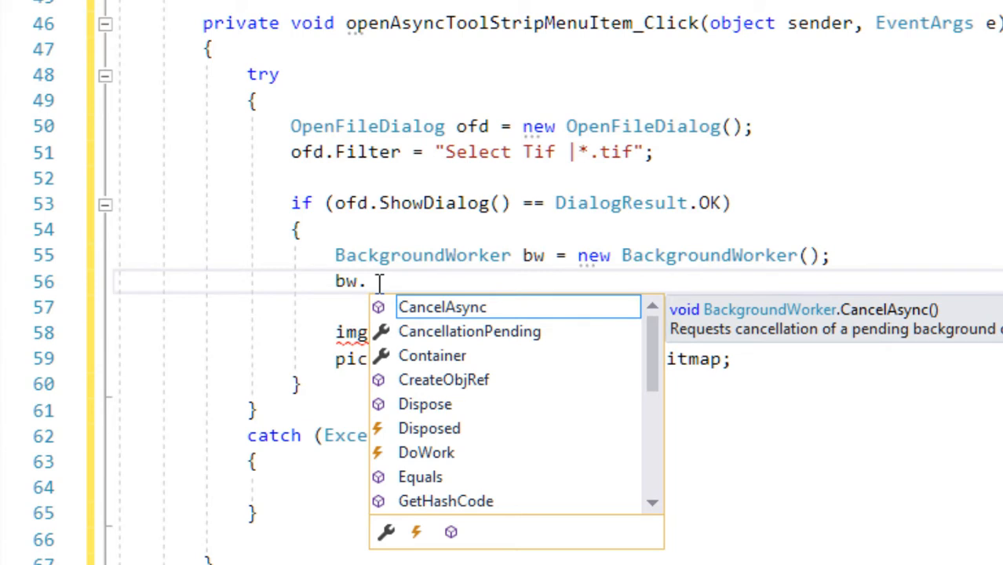
{"action": "type", "text": "ress = false;"}
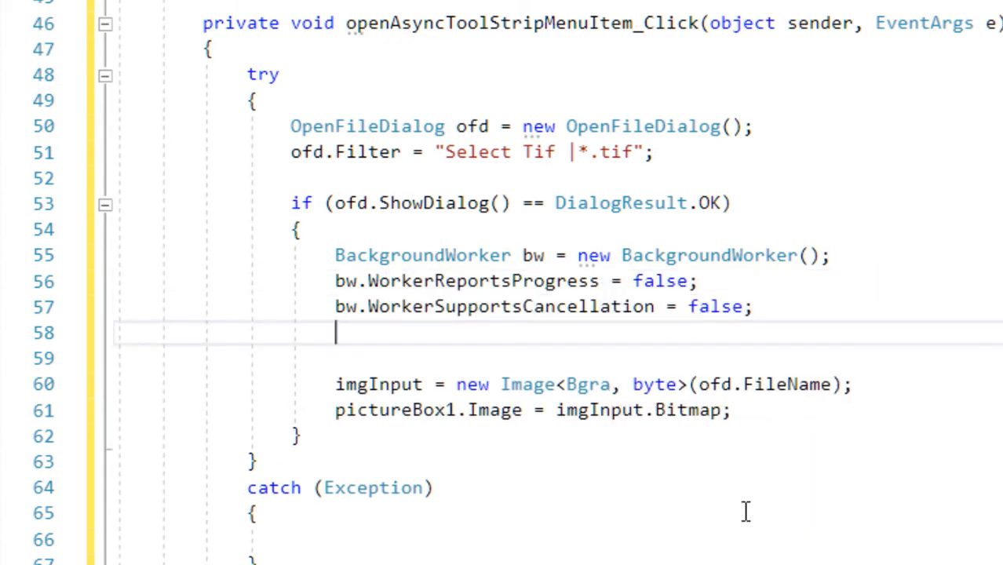
{"action": "type", "text": "bw"}
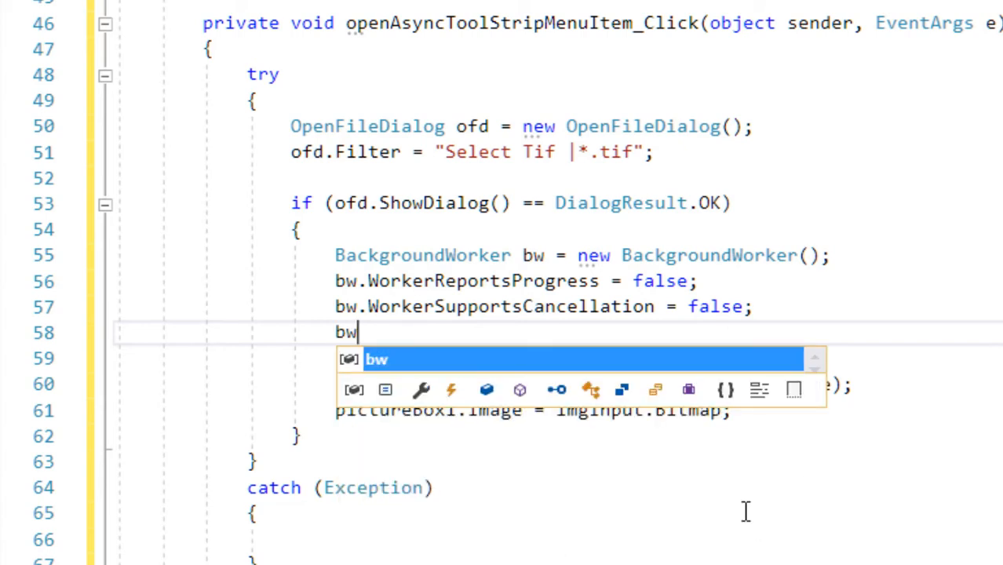
{"action": "type", "text": "."}
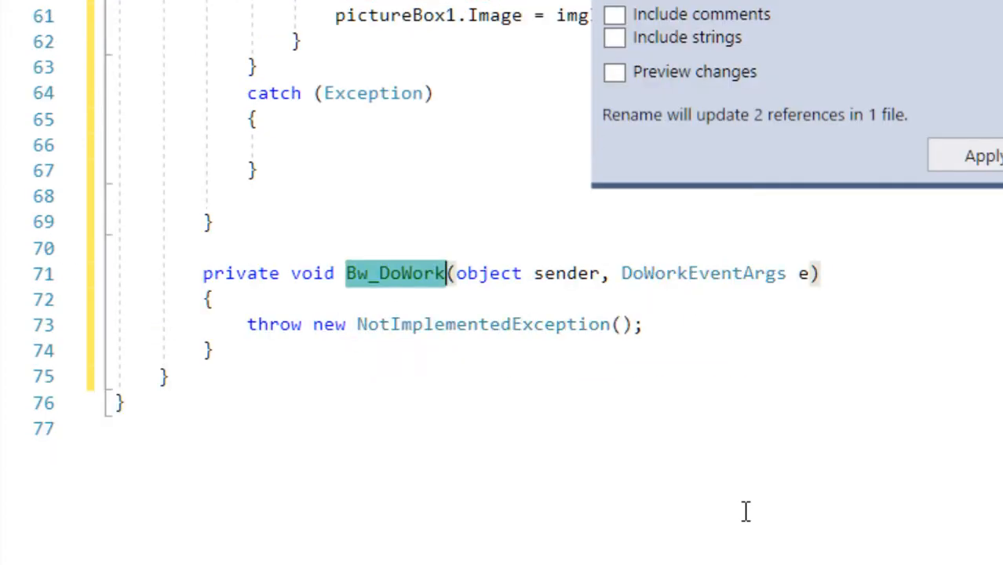
{"action": "mouse_move", "coordinate": [946, 181]}
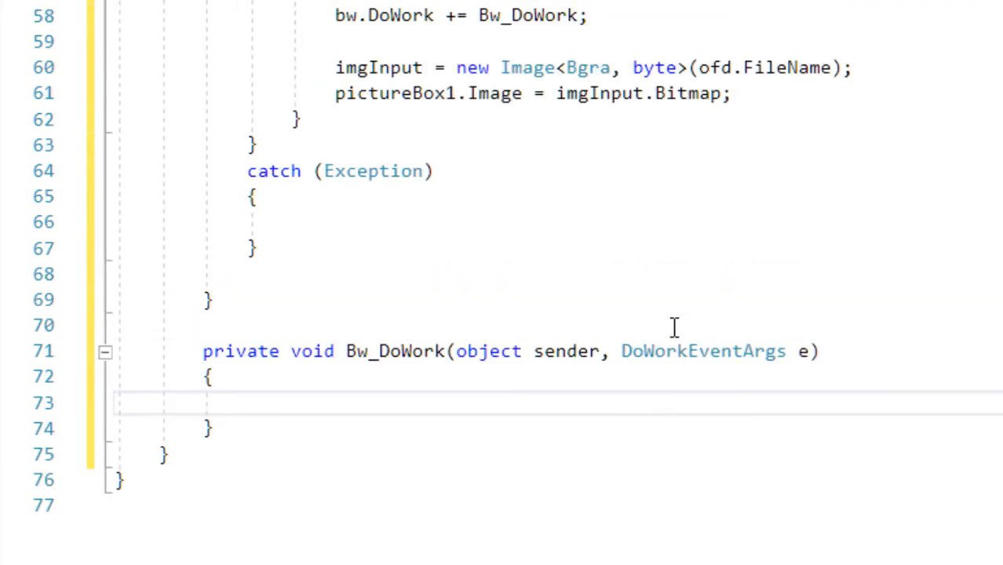
{"action": "scroll", "scroll_direction": "up", "scroll_amount": 3}
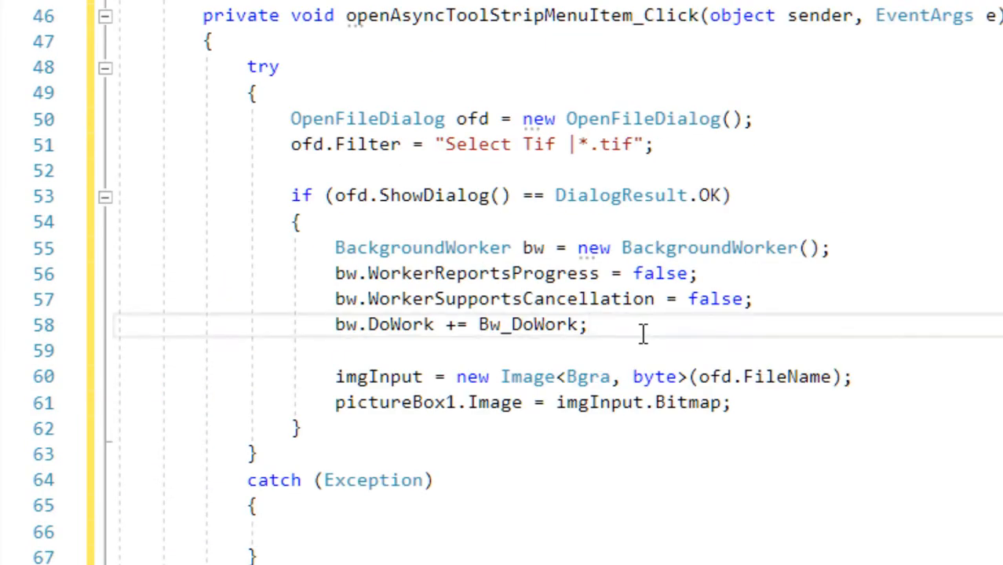
{"action": "type", "text": "bw."}
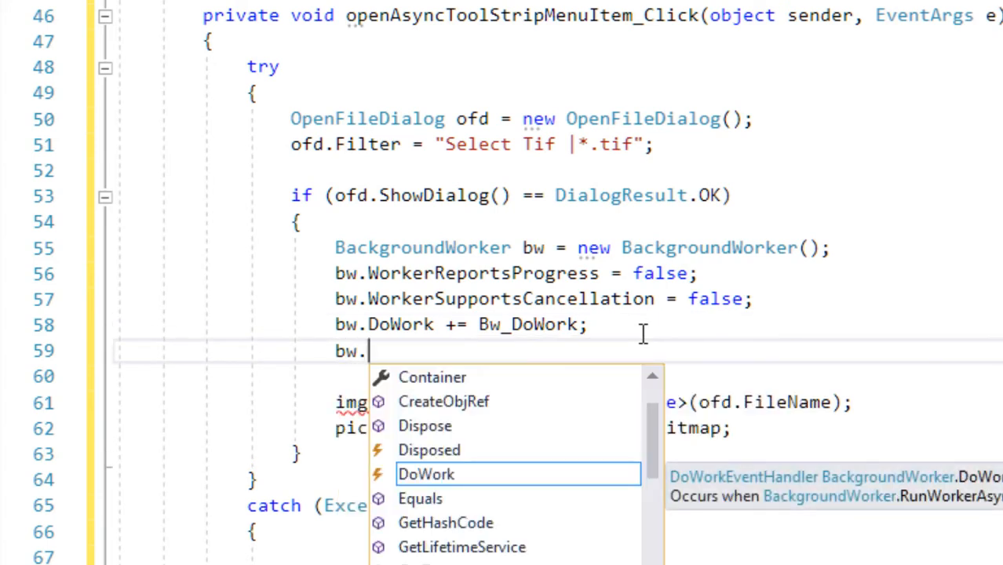
Wire bw.RunWorkerCompleted to Bw_RunWorkerCompleted and add an //events comment above the subscriptions
{"action": "type", "text": "com"}
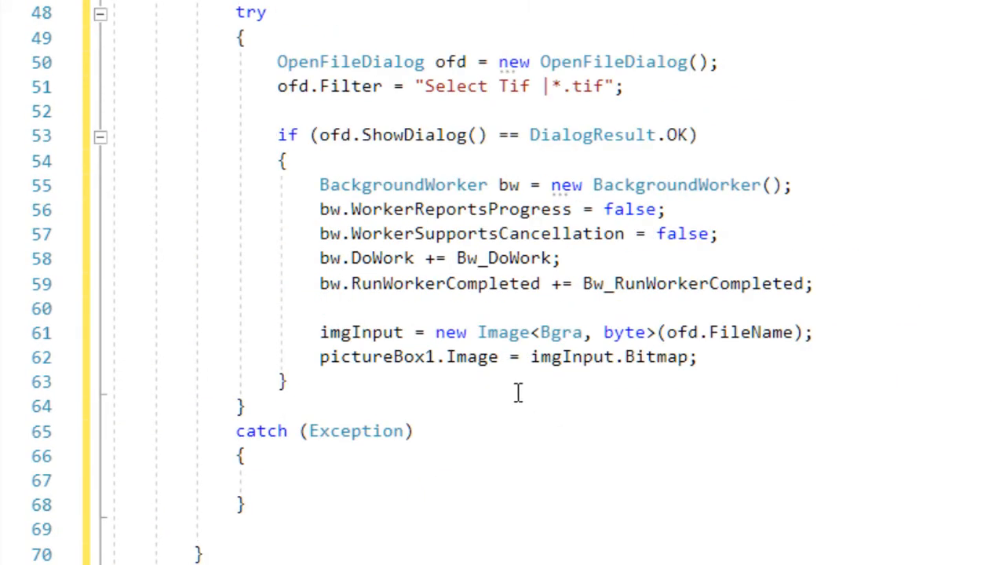
{"action": "mouse_move", "coordinate": [628, 257]}
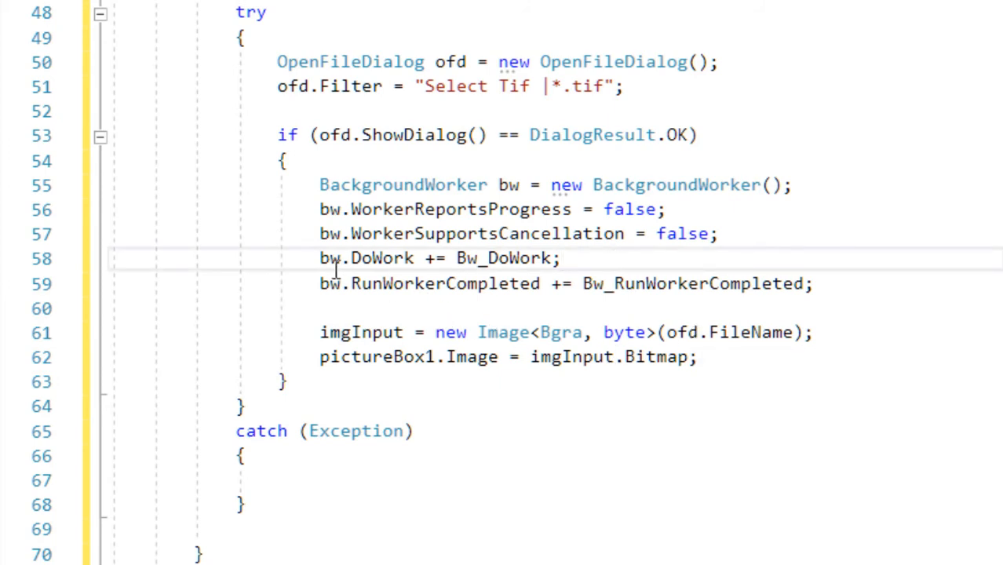
{"action": "key", "text": "enter"}
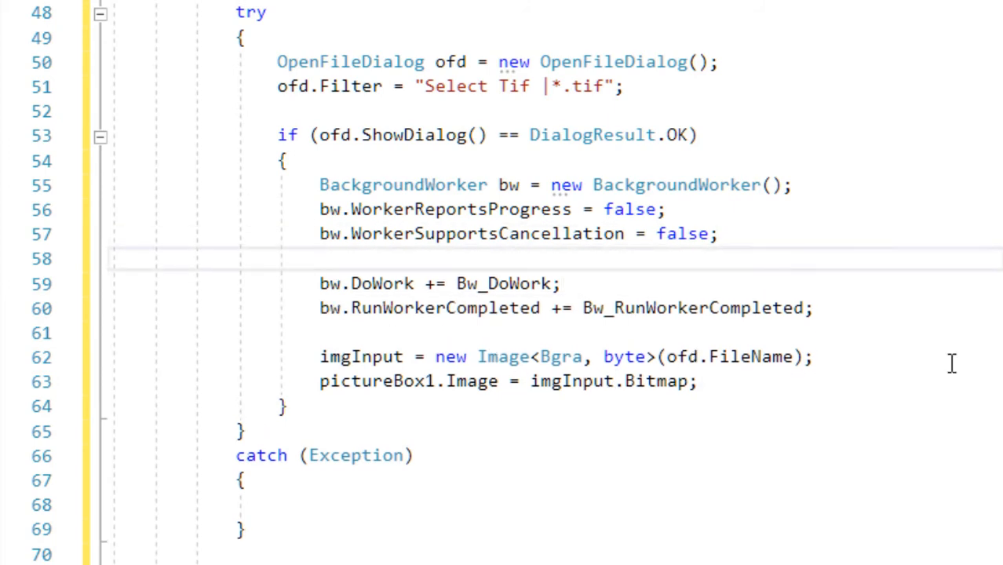
{"action": "type", "text": "//even"}
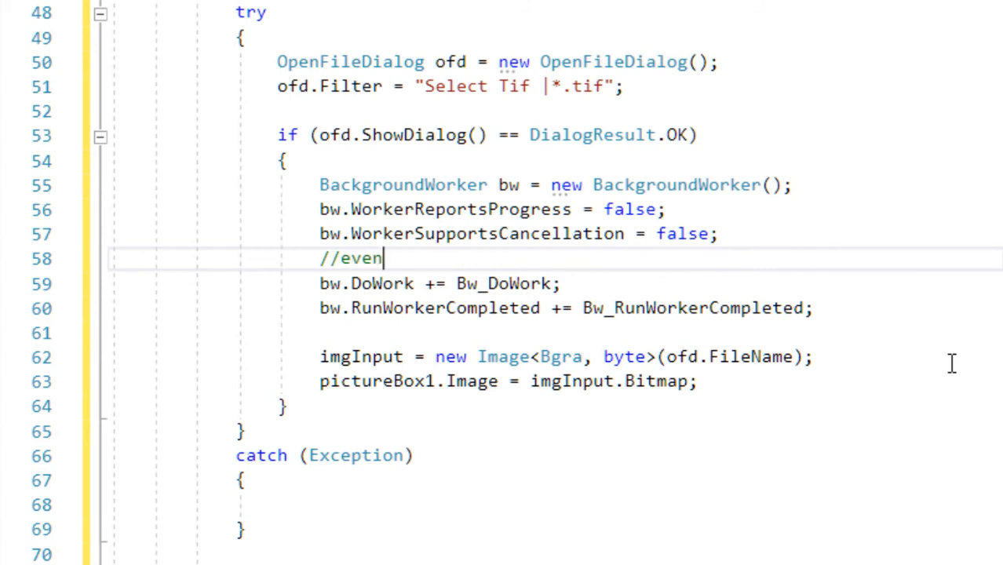
{"action": "type", "text": "ts"}
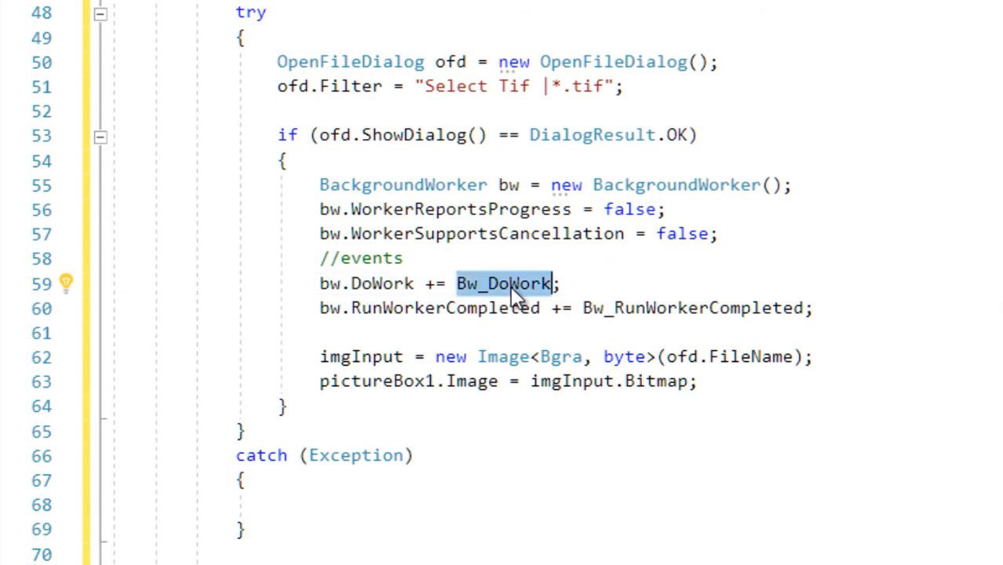
Cut the imgInput load into Bw_DoWork and pictureBox1.Image = imgInput.Bitmap into Bw_RunWorkerCompleted
{"action": "scroll", "scroll_direction": "down", "scroll_amount": 3}
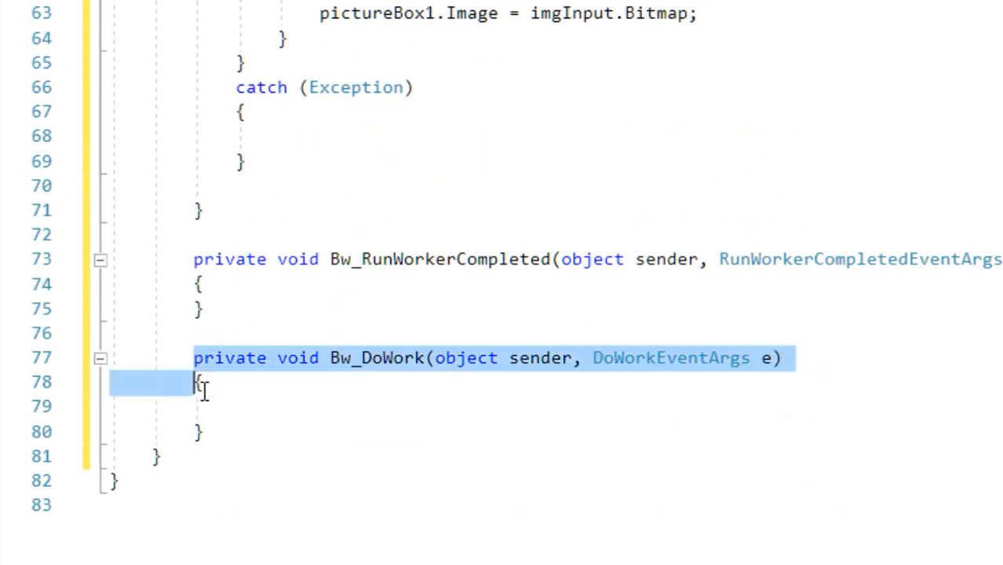
{"action": "left_click", "coordinate": [228, 406]}
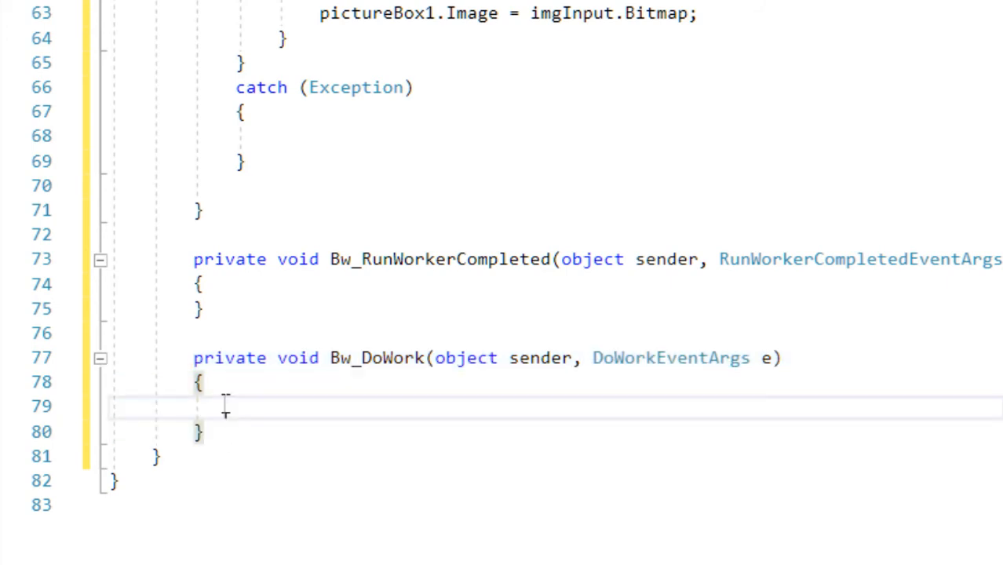
{"action": "scroll", "scroll_direction": "up", "scroll_amount": 3}
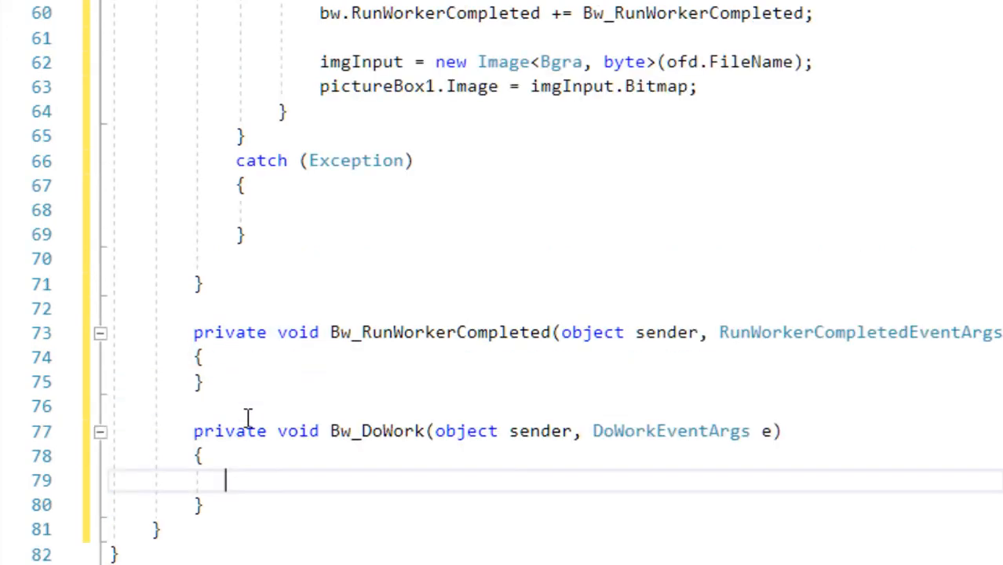
{"action": "scroll", "scroll_direction": "up", "scroll_amount": 3}
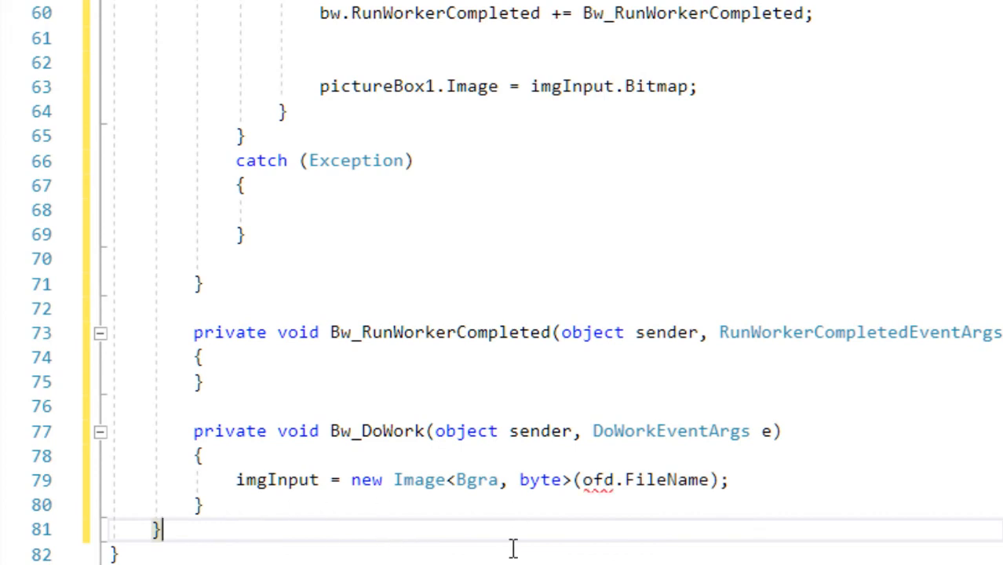
{"action": "mouse_move", "coordinate": [646, 187]}
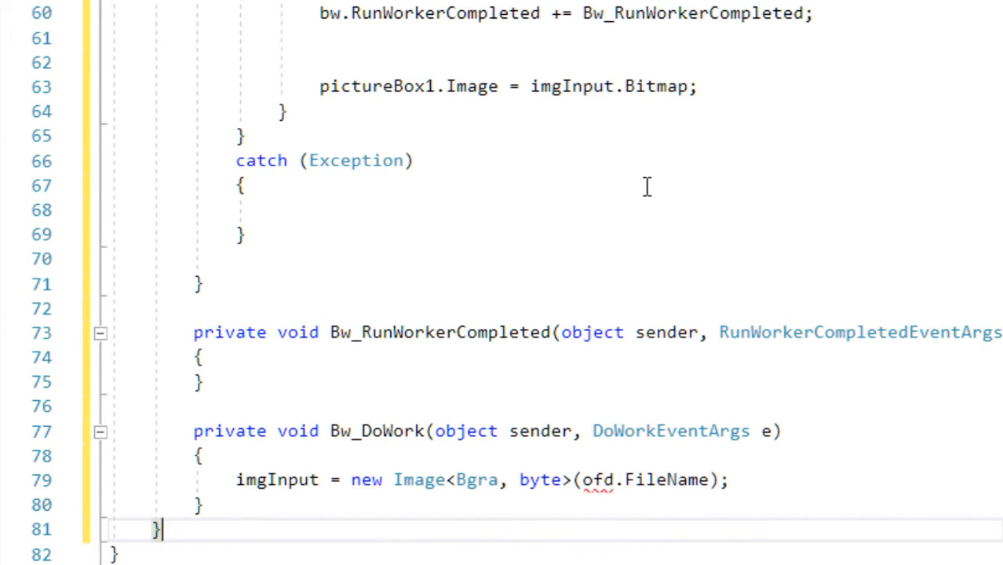
{"action": "scroll", "scroll_direction": "down", "scroll_amount": 3}
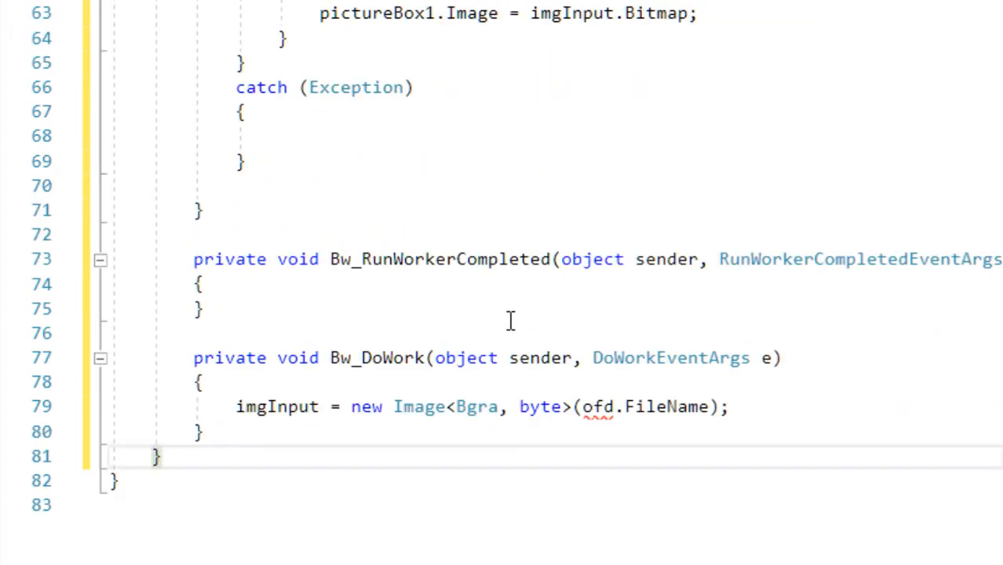
{"action": "double_click", "coordinate": [598, 407]}
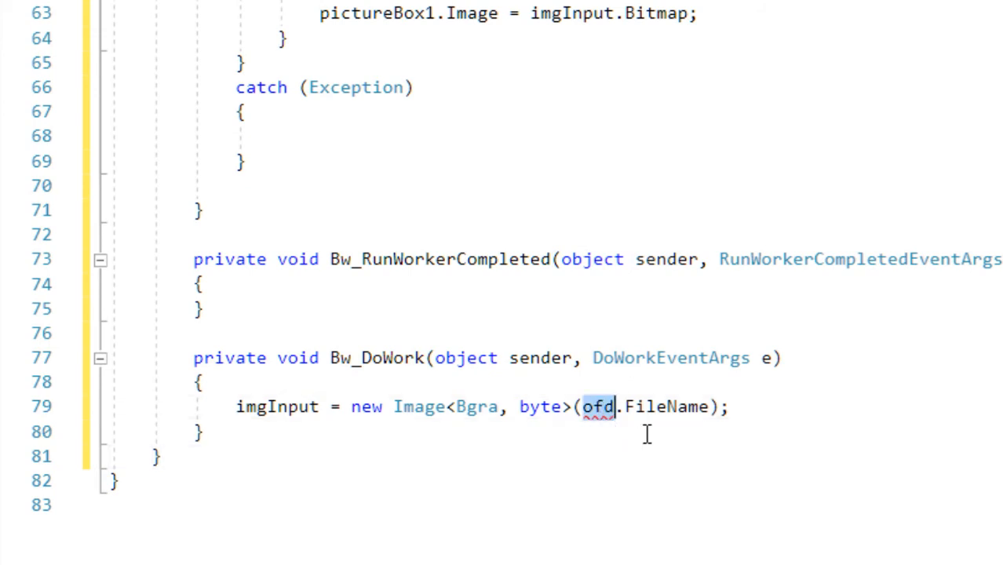
{"action": "scroll", "scroll_direction": "up", "scroll_amount": 3}
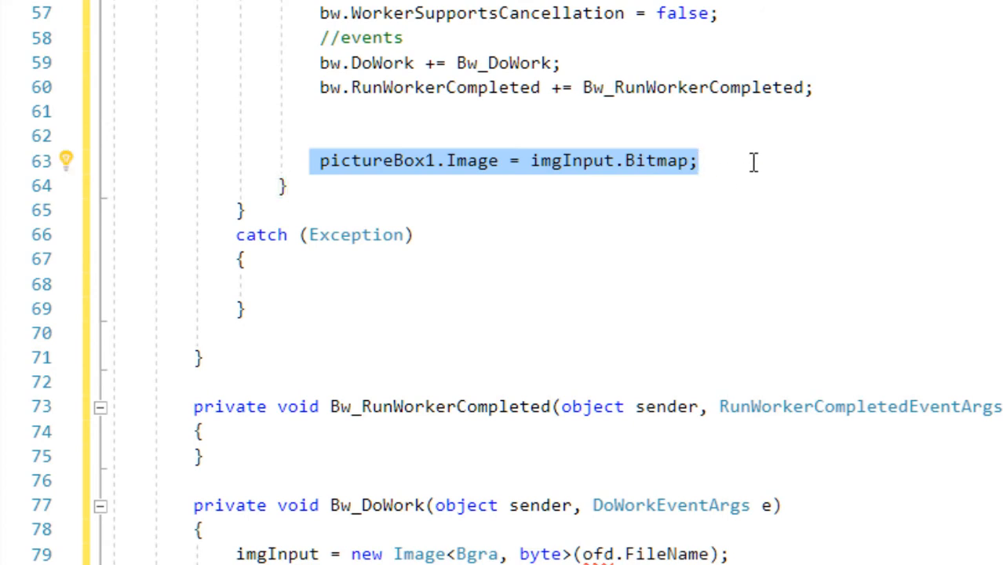
{"action": "left_click", "coordinate": [206, 431]}
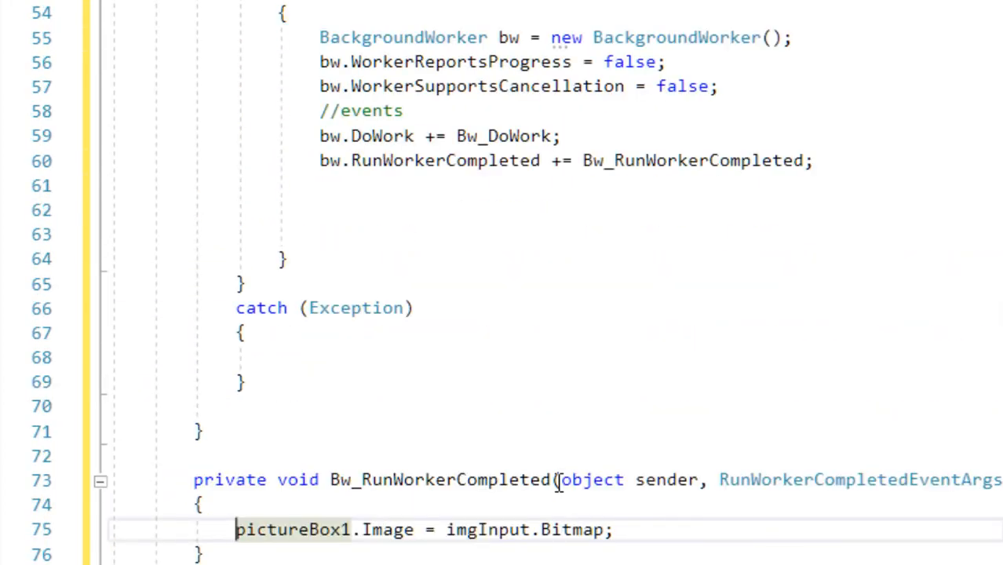
{"action": "scroll", "scroll_direction": "up", "scroll_amount": 3}
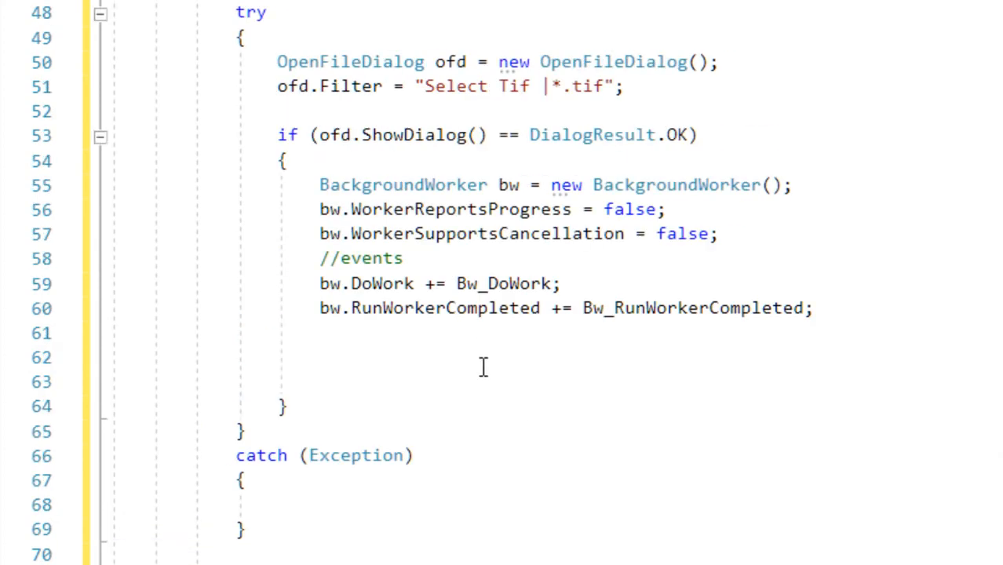
{"action": "scroll", "scroll_direction": "up", "scroll_amount": 3}
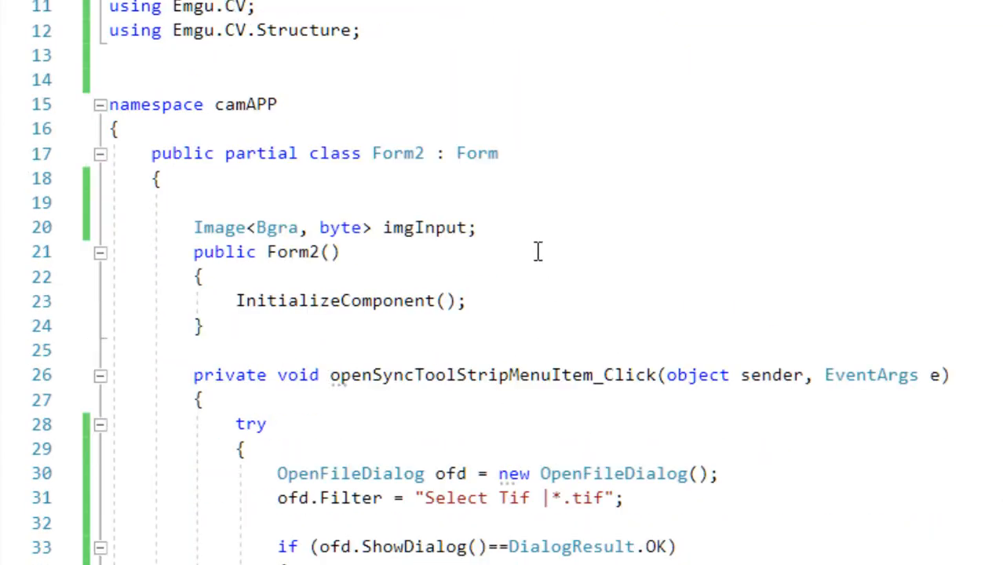
Declare a string ImagePath = "" field and set ImagePath = ofd.FileName in the Open Async handler
{"action": "type", "text": "string"}
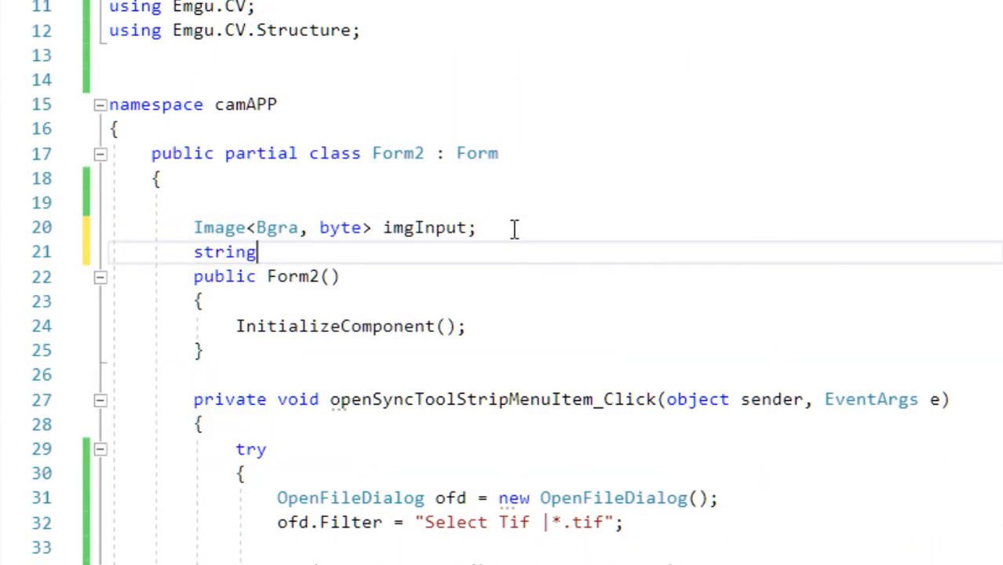
{"action": "type", "text": "Image"}
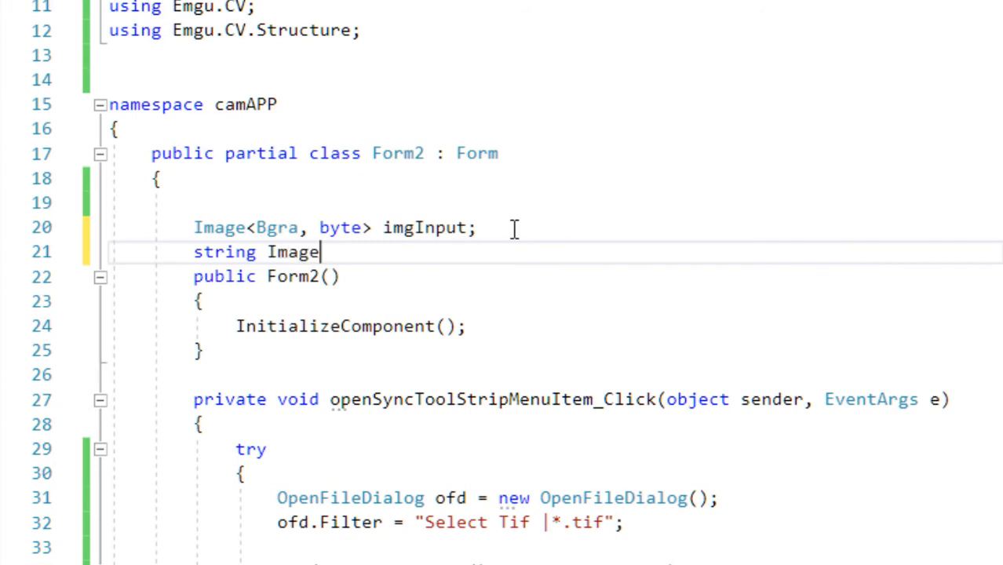
{"action": "type", "text": "Path"}
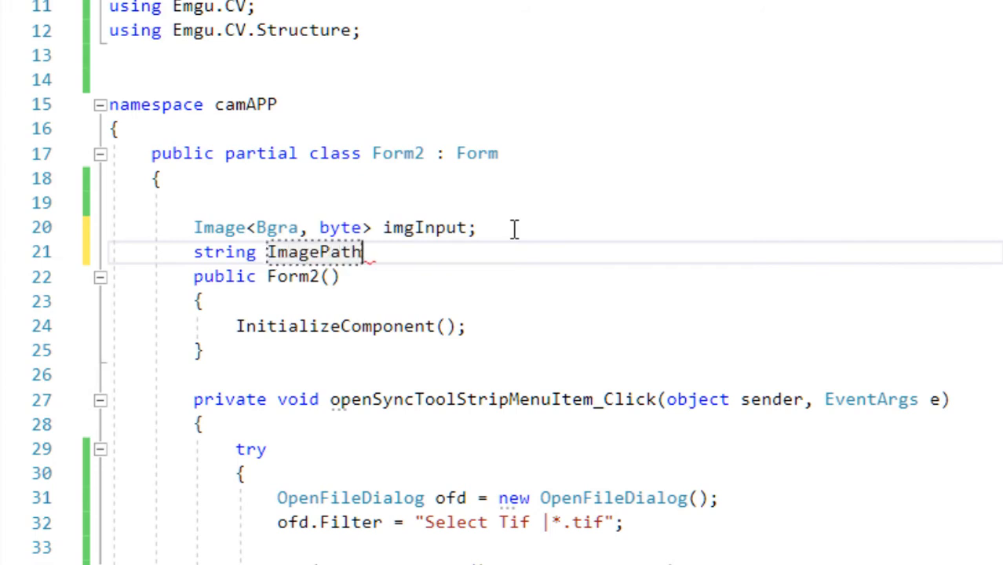
{"action": "type", "text": "= \"\";"}
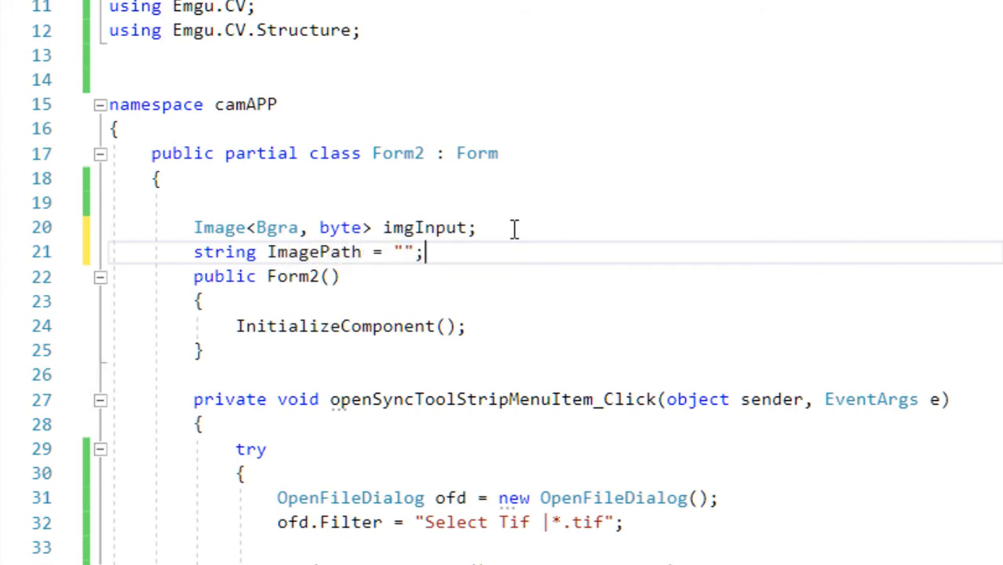
{"action": "double_click", "coordinate": [314, 251]}
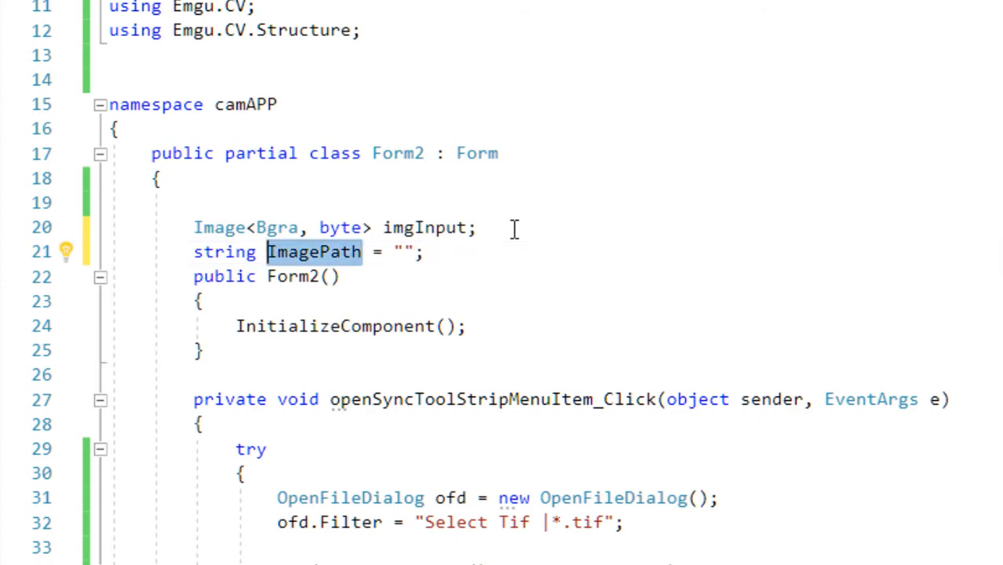
{"action": "scroll", "scroll_direction": "down", "scroll_amount": 3}
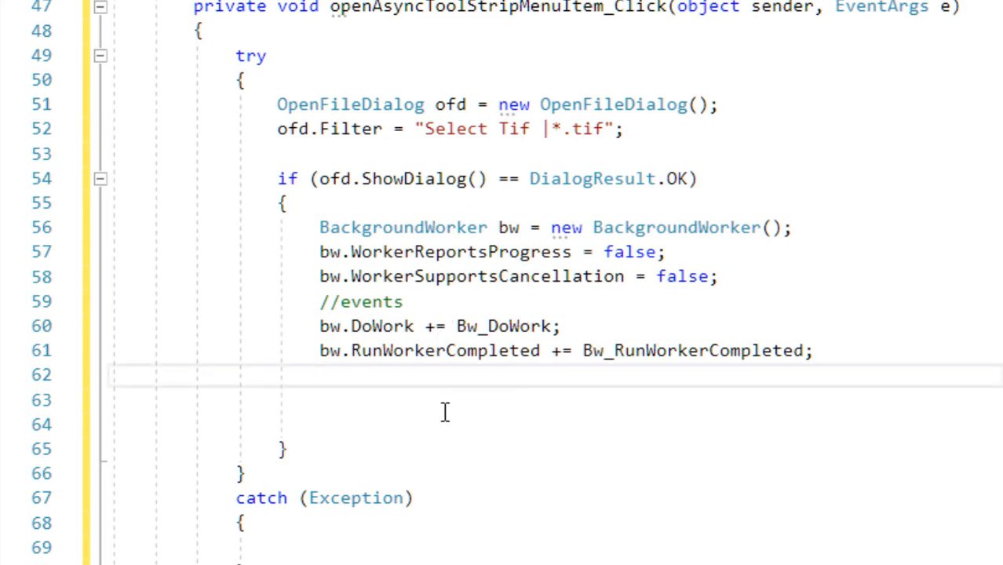
{"action": "type", "text": "ImagePath ="}
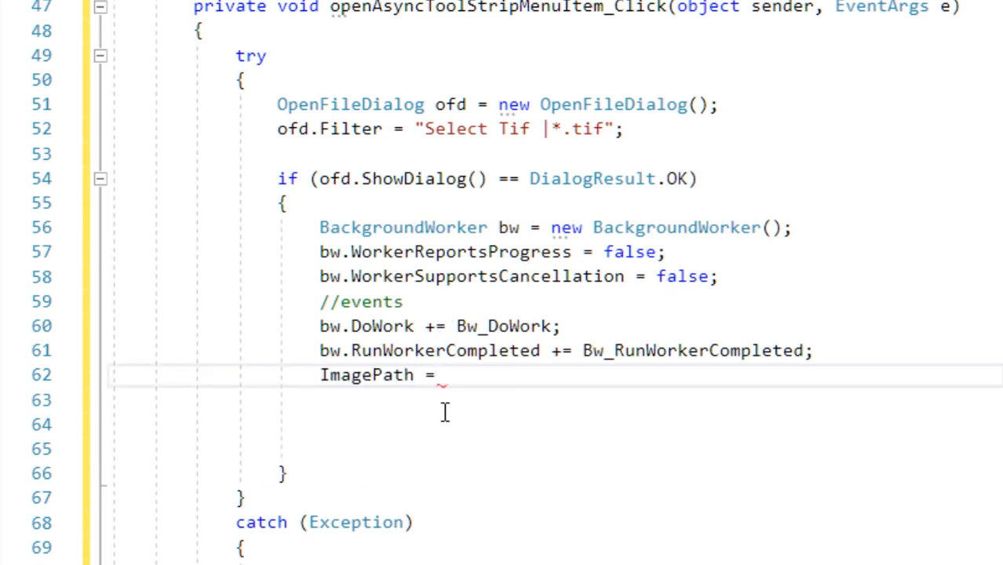
{"action": "type", "text": "ofd.FileName;"}
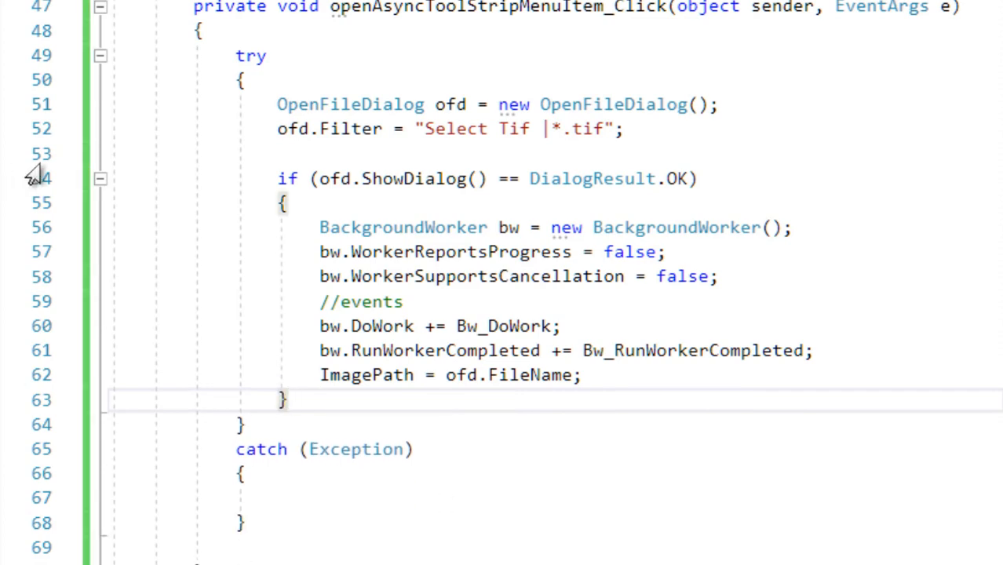
Make Bw_DoWork load imgInput from ImagePath instead of ofd.FileName, and call bw.RunWorkerAsync()
{"action": "scroll", "scroll_direction": "down", "scroll_amount": 3}
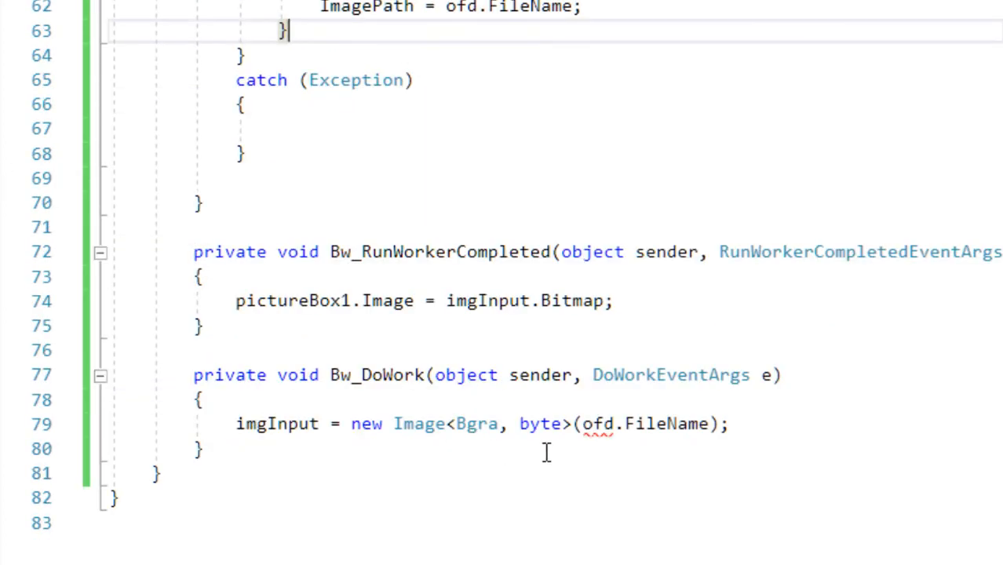
{"action": "double_click", "coordinate": [636, 424]}
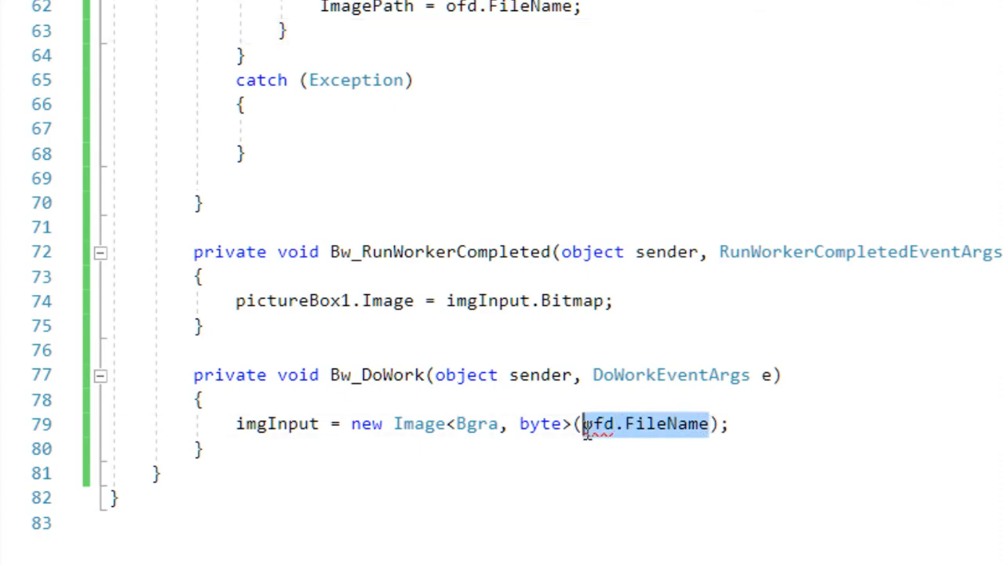
{"action": "key", "text": "Delete"}
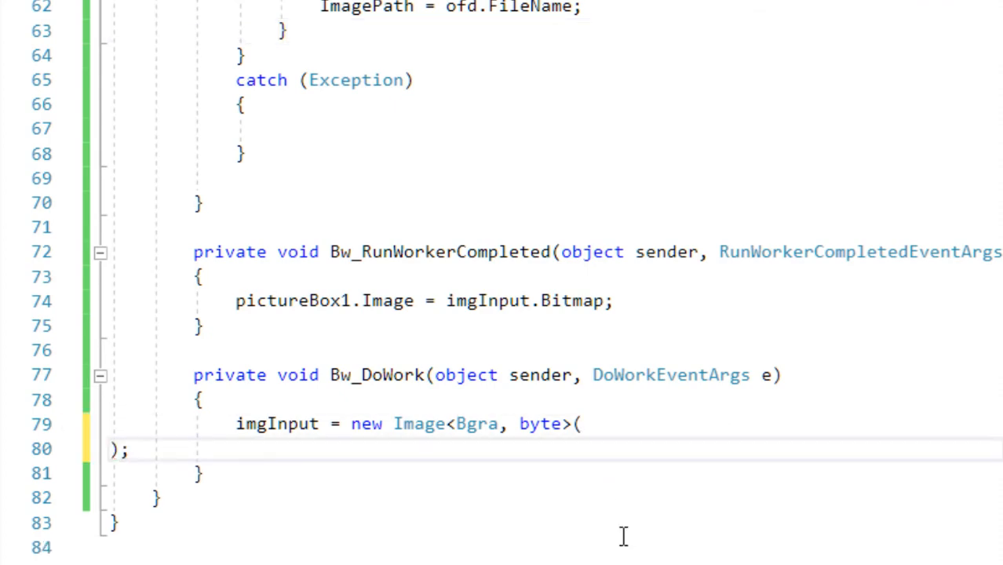
{"action": "scroll", "scroll_direction": "up", "scroll_amount": 3}
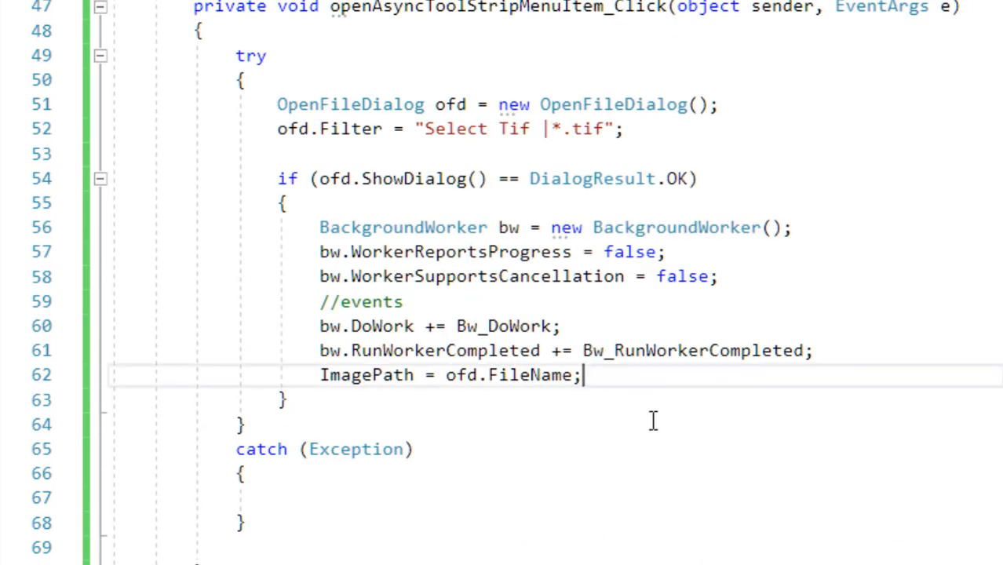
{"action": "type", "text": "bw"}
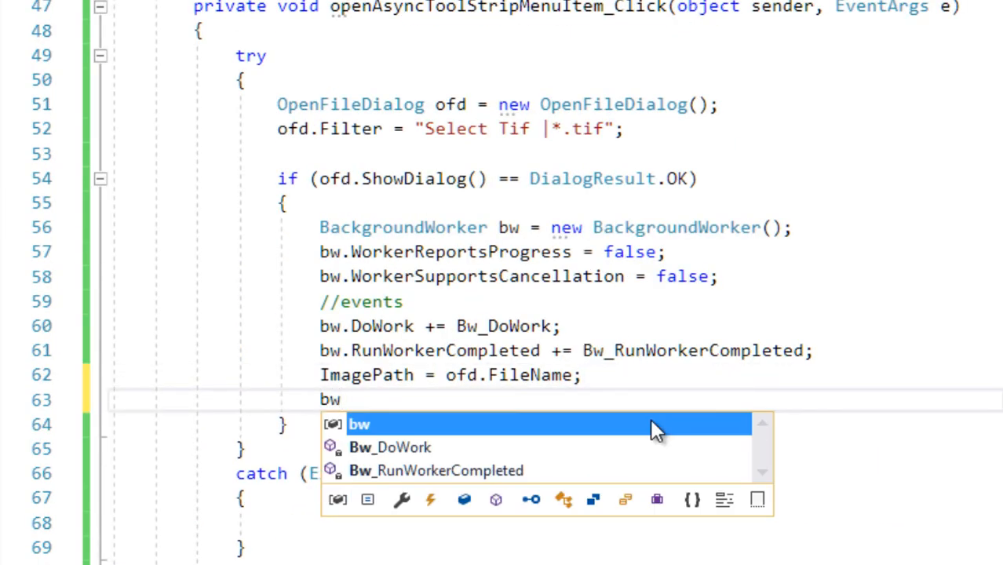
{"action": "type", "text": ".run"}
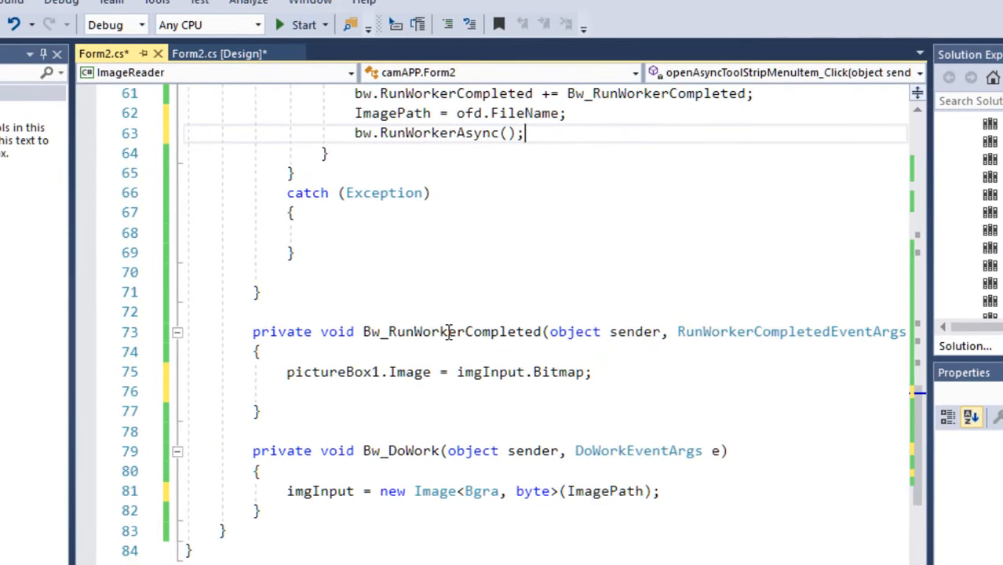
Save the code, start debugging, and load a .tif aerial image through Form2's File menu
{"action": "key", "text": "ctrl+s"}
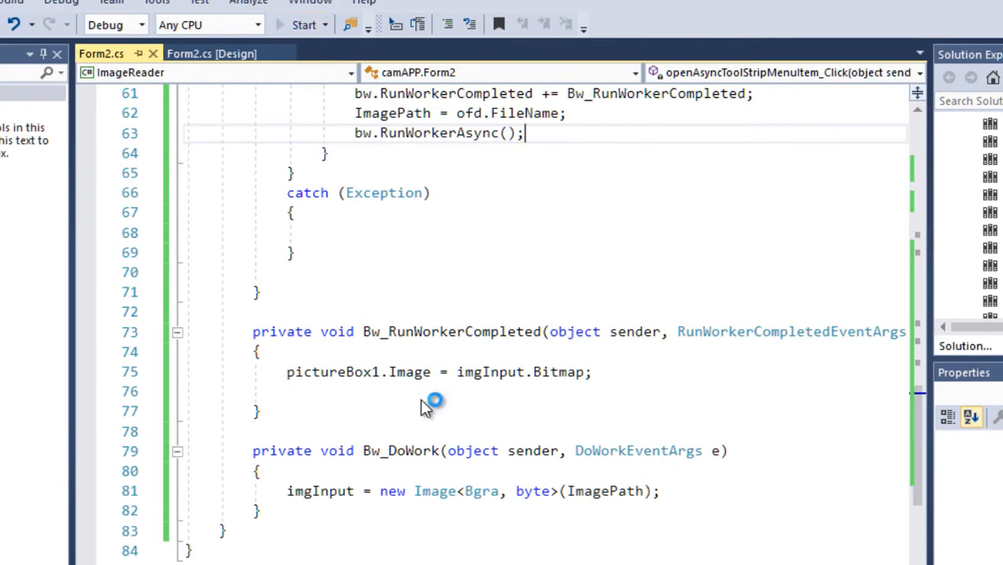
{"action": "left_click", "coordinate": [302, 24]}
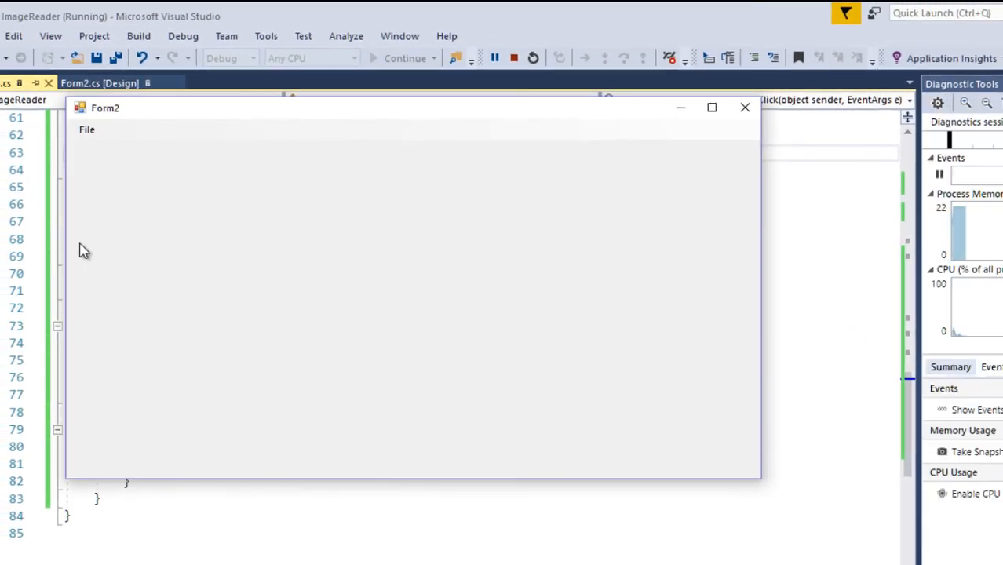
{"action": "left_click", "coordinate": [87, 130]}
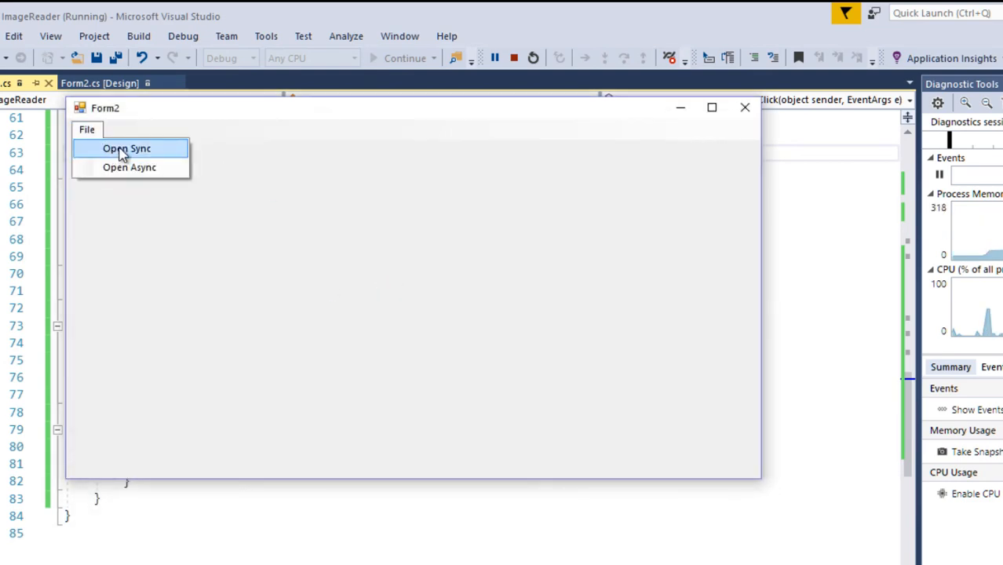
{"action": "left_click", "coordinate": [127, 148]}
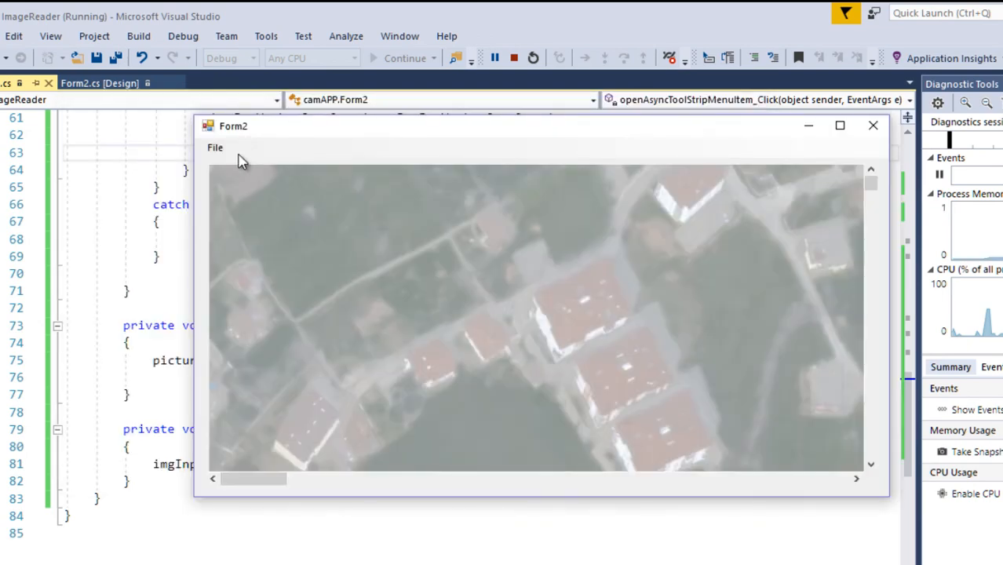
{"action": "left_click", "coordinate": [214, 147]}
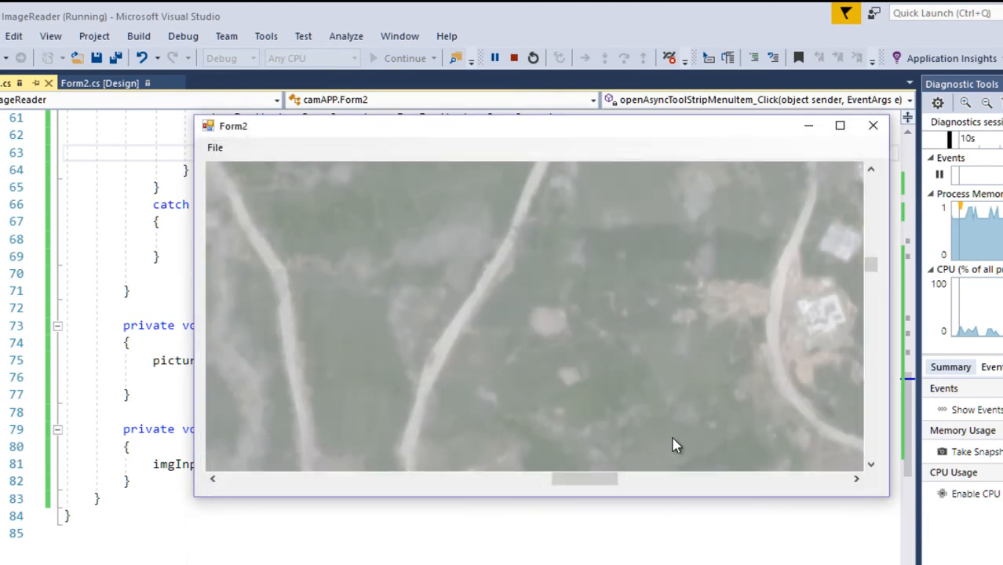
{"action": "mouse_move", "coordinate": [280, 125]}
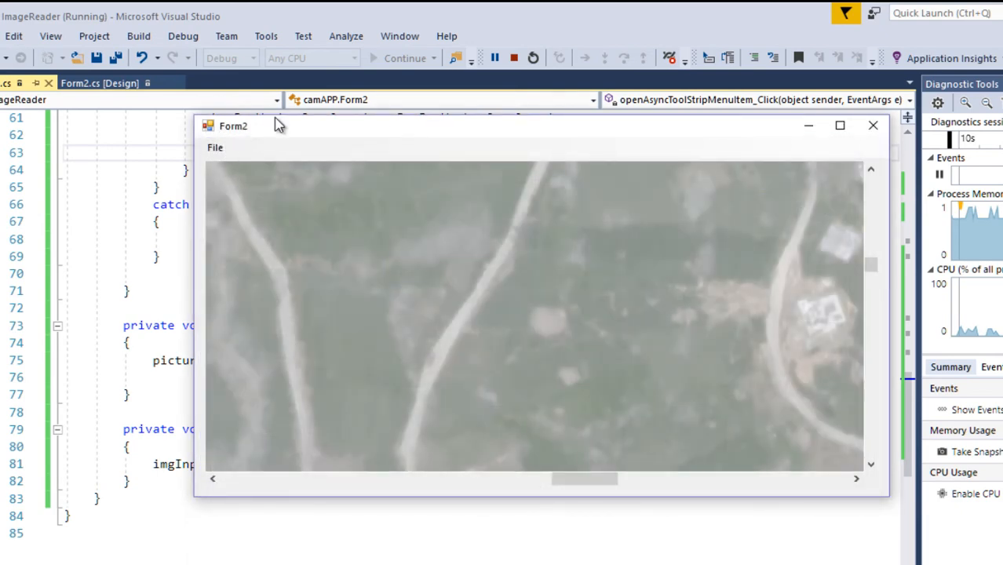
{"action": "mouse_move", "coordinate": [327, 347]}
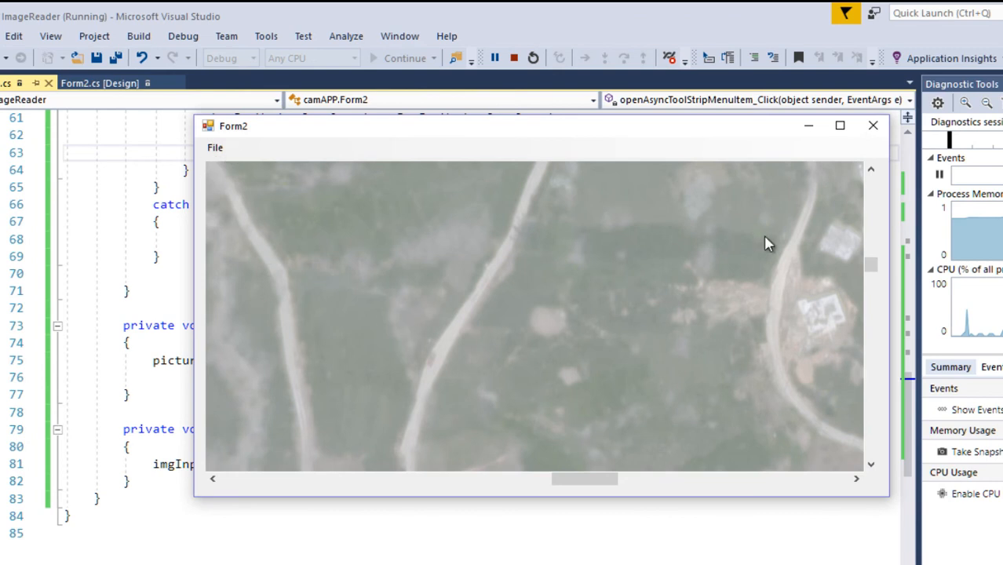
{"action": "mouse_move", "coordinate": [534, 483]}
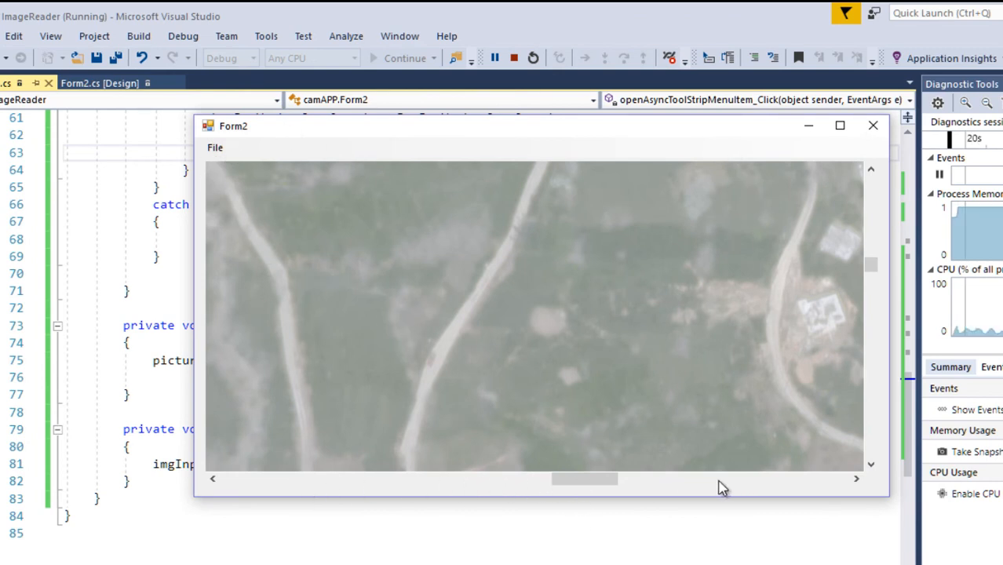
{"action": "mouse_move", "coordinate": [436, 486]}
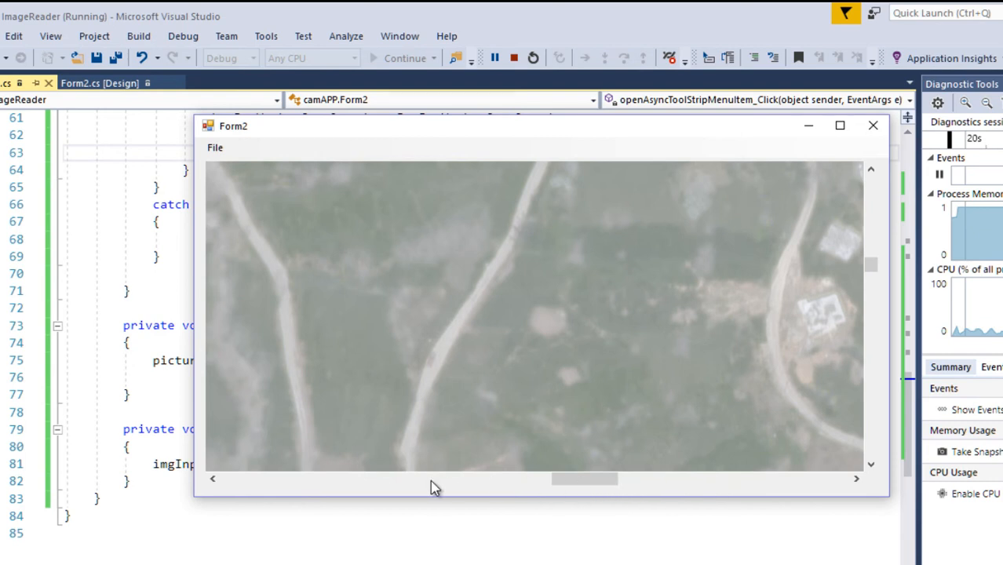
{"action": "mouse_move", "coordinate": [598, 436]}
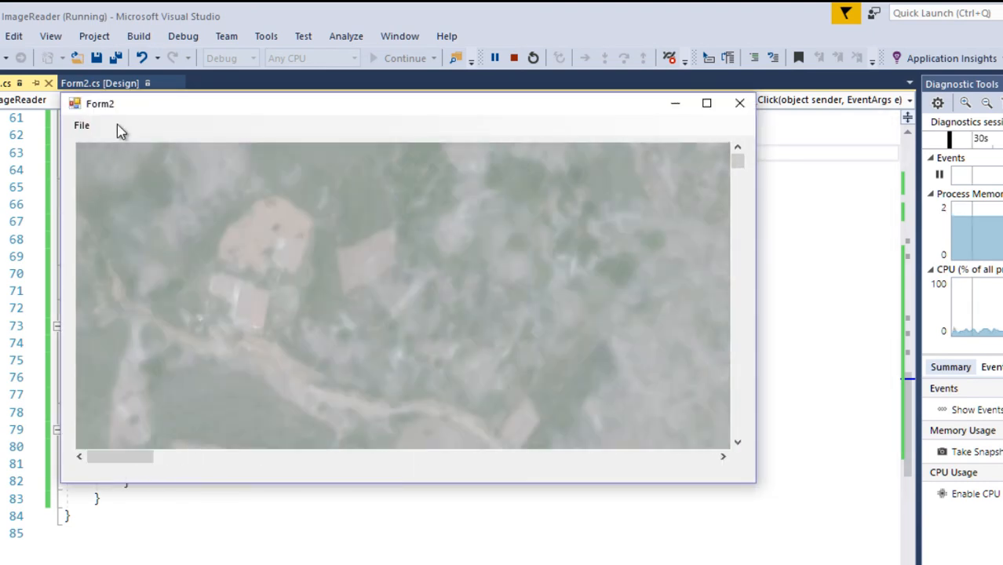
Scroll and pan around the loaded aerial image, then close the running app
{"action": "left_click", "coordinate": [82, 124]}
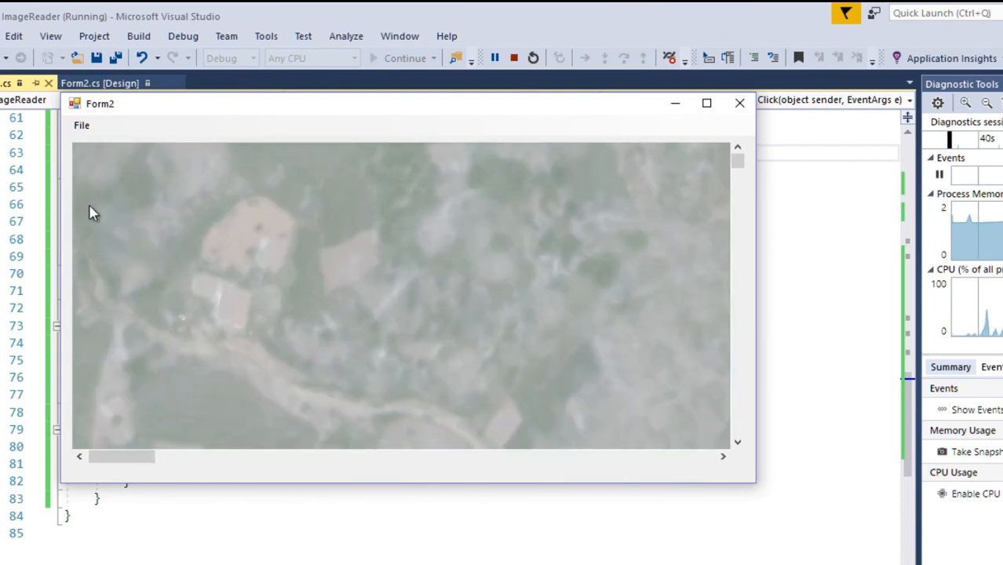
{"action": "left_click", "coordinate": [82, 125]}
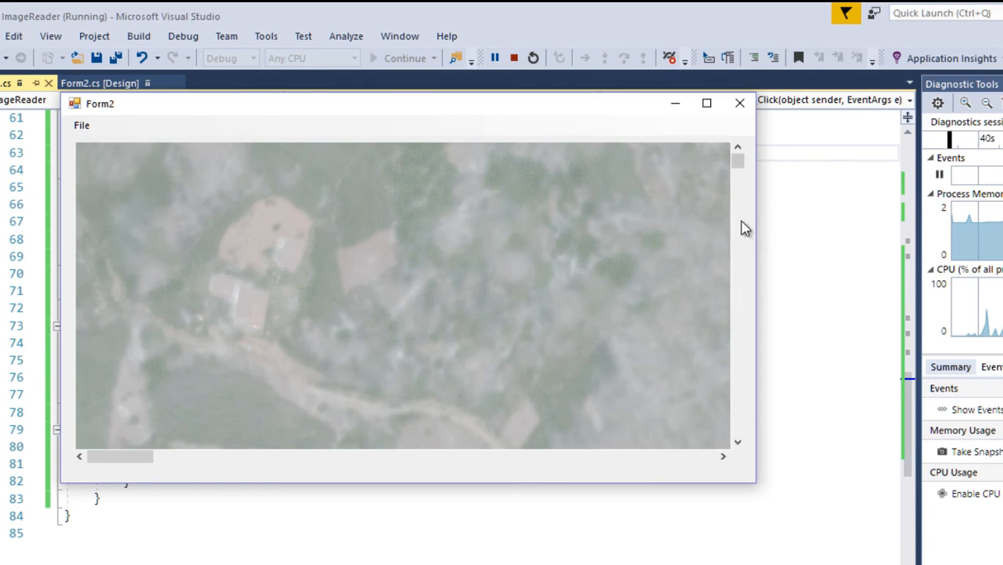
{"action": "scroll", "scroll_direction": "down", "scroll_amount": 3}
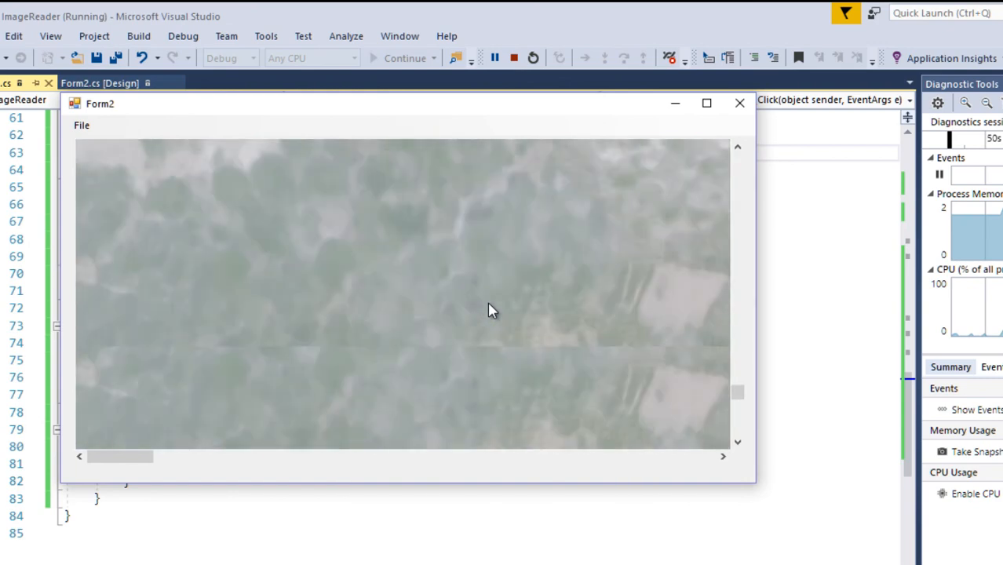
{"action": "left_click_drag", "start_coordinate": [118, 456], "coordinate": [384, 456]}
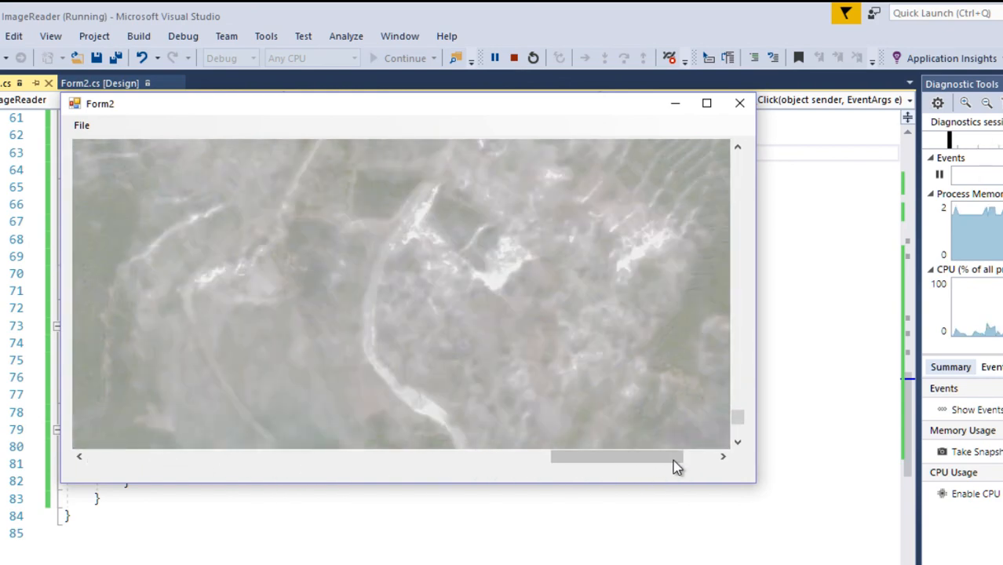
{"action": "left_click", "coordinate": [514, 58]}
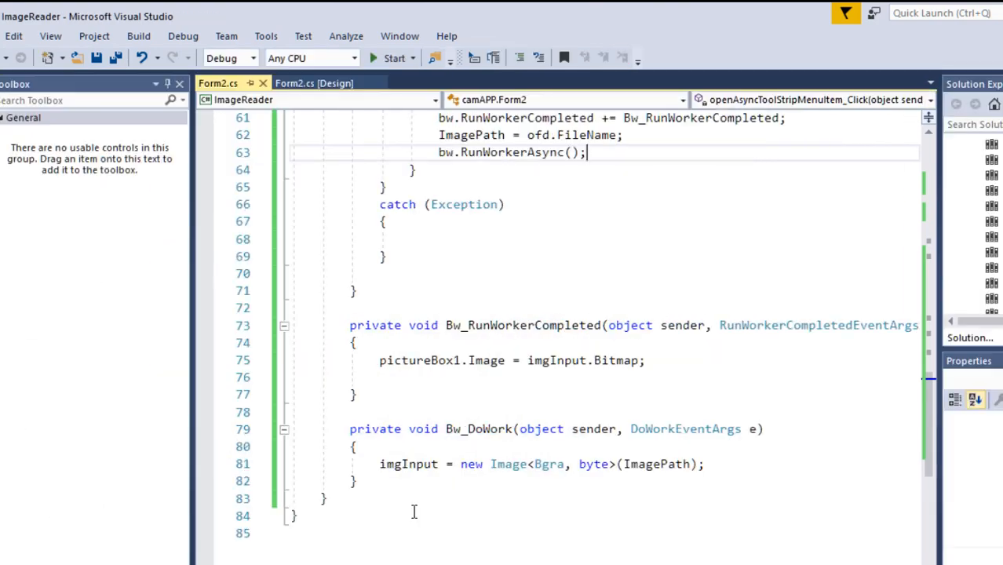
Review Bw_DoWork and its image-loading line, then drop the blank line in Bw_RunWorkerCompleted
{"action": "scroll", "scroll_direction": "up", "scroll_amount": 3}
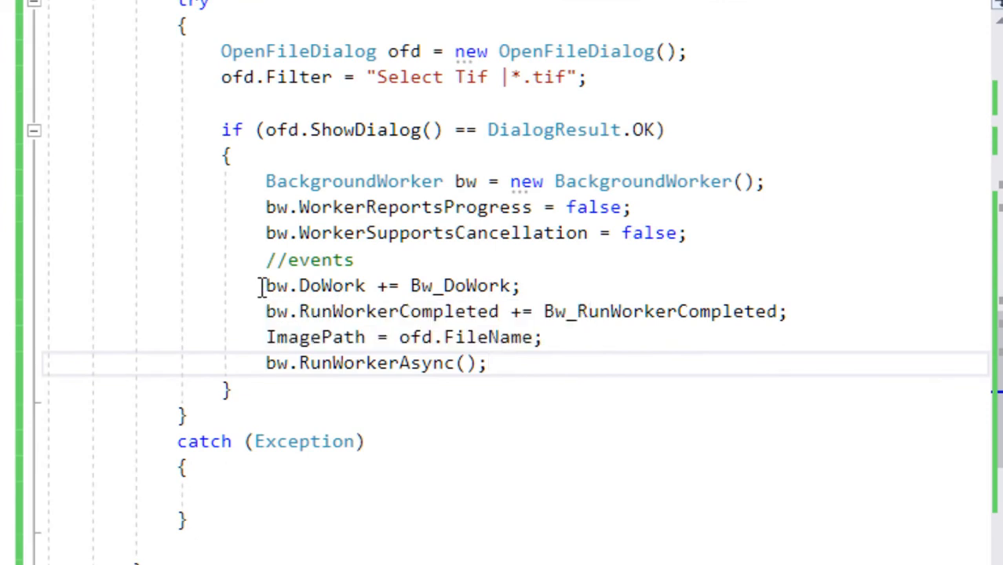
{"action": "left_click_drag", "start_coordinate": [261, 285], "coordinate": [785, 311]}
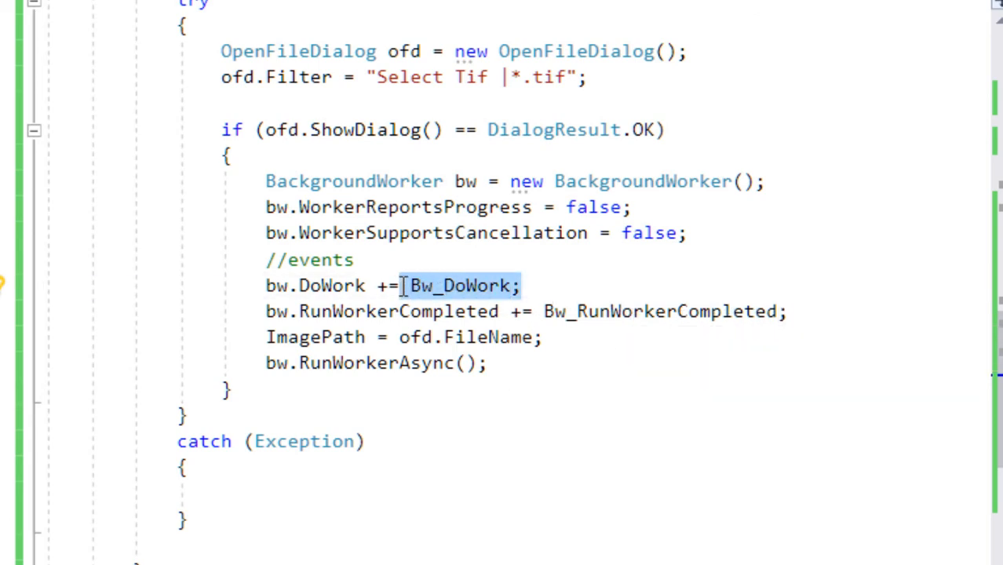
{"action": "scroll", "scroll_direction": "down", "scroll_amount": 3}
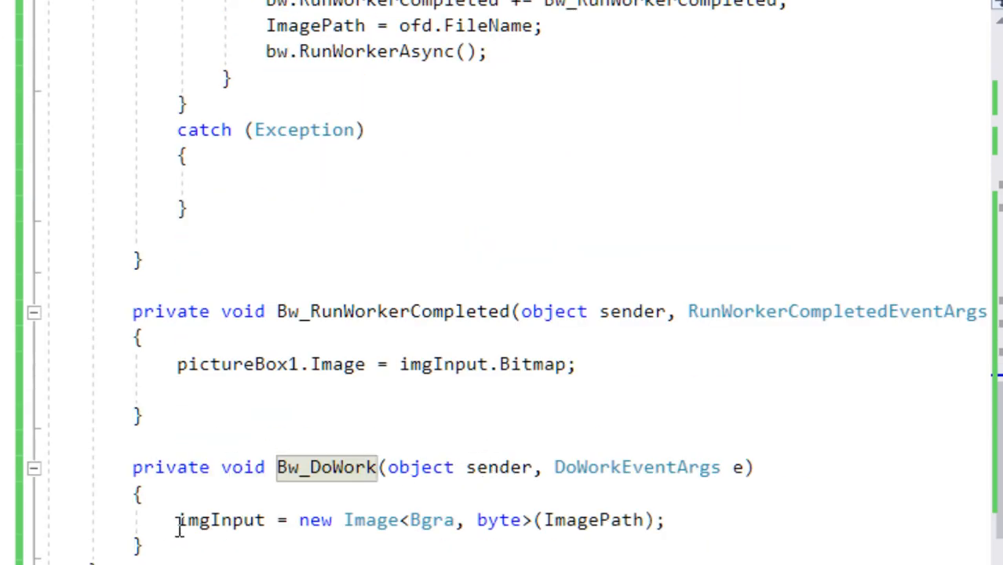
{"action": "triple_click", "coordinate": [416, 519]}
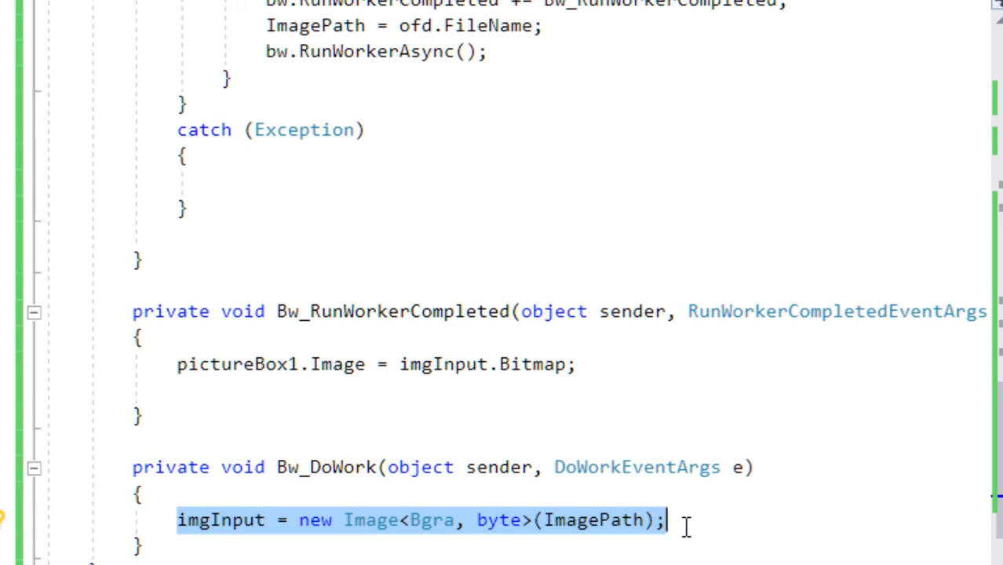
{"action": "scroll", "scroll_direction": "up", "scroll_amount": 3}
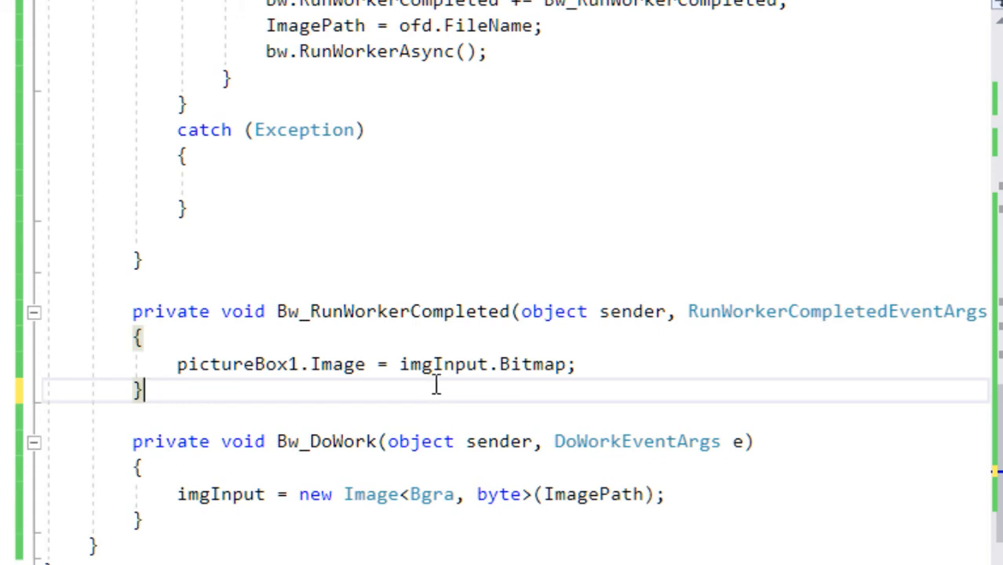
{"action": "mouse_move", "coordinate": [662, 552]}
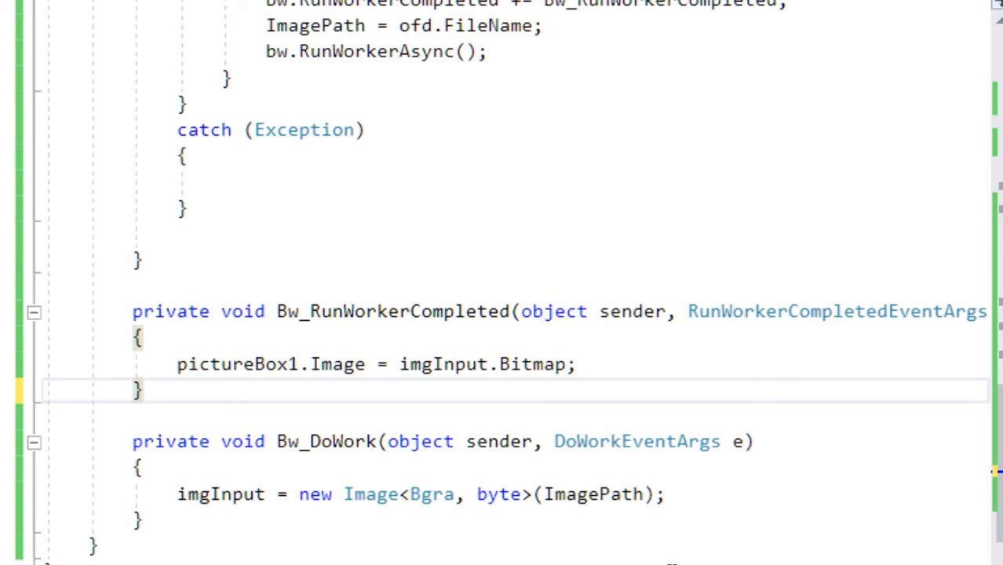
{"action": "mouse_move", "coordinate": [663, 550]}
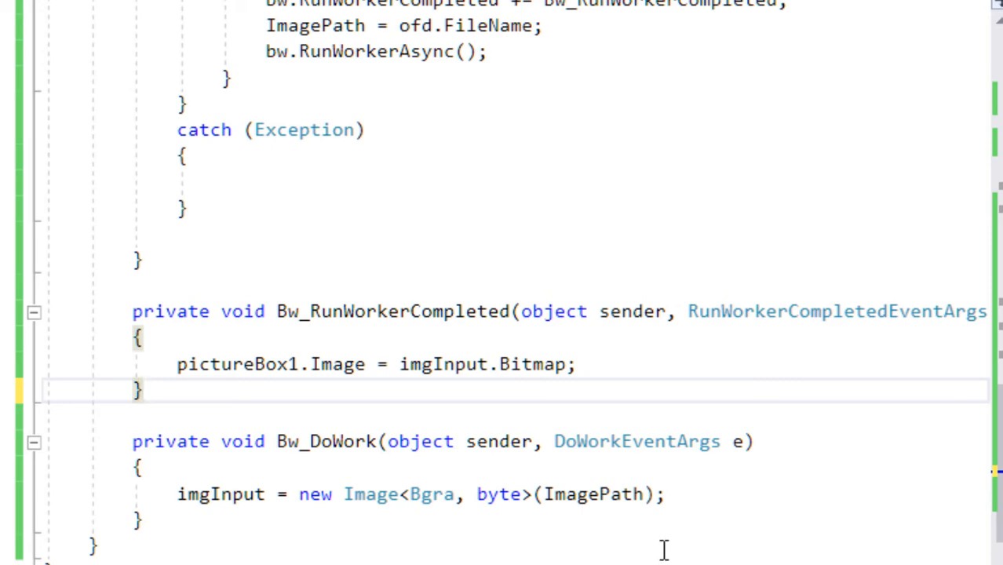